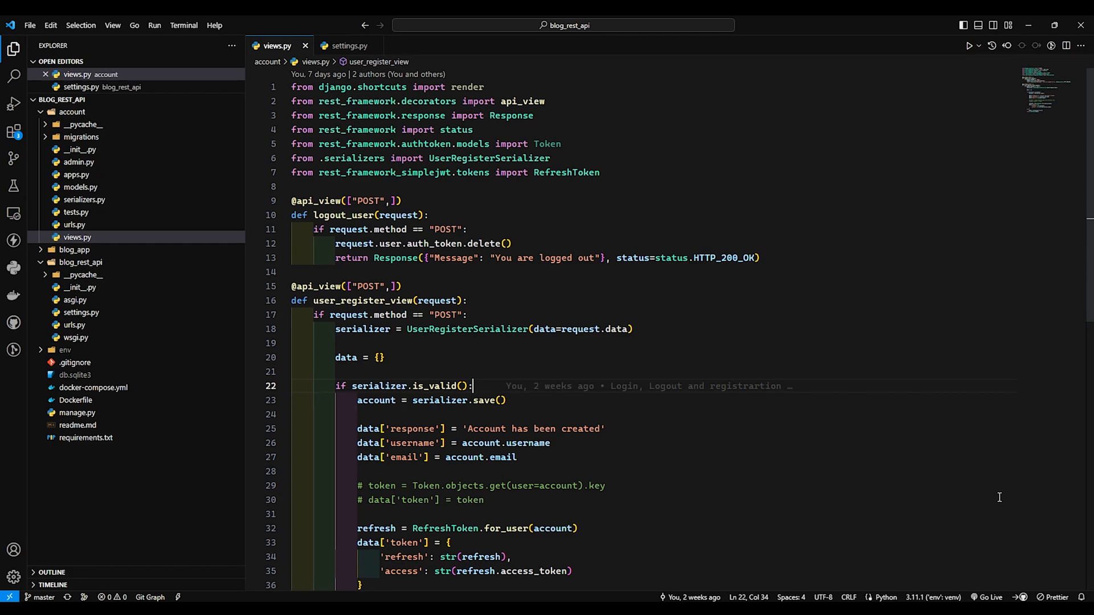
mouse_move(621, 416)
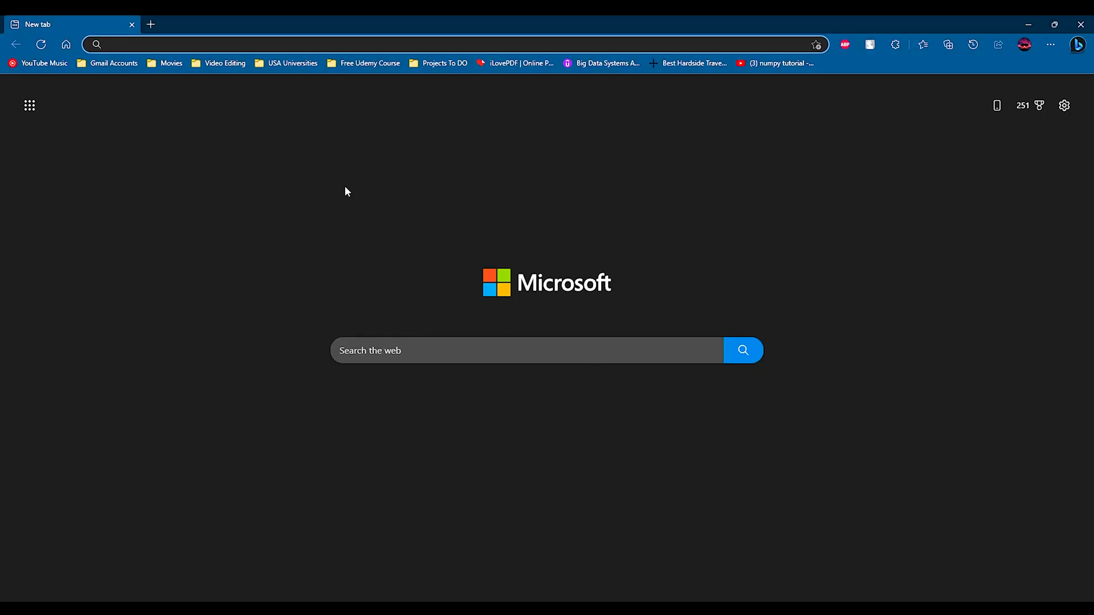
Step: Find the Django REST framework Throttling guide and copy its REST_FRAMEWORK throttle settings example
type("django")
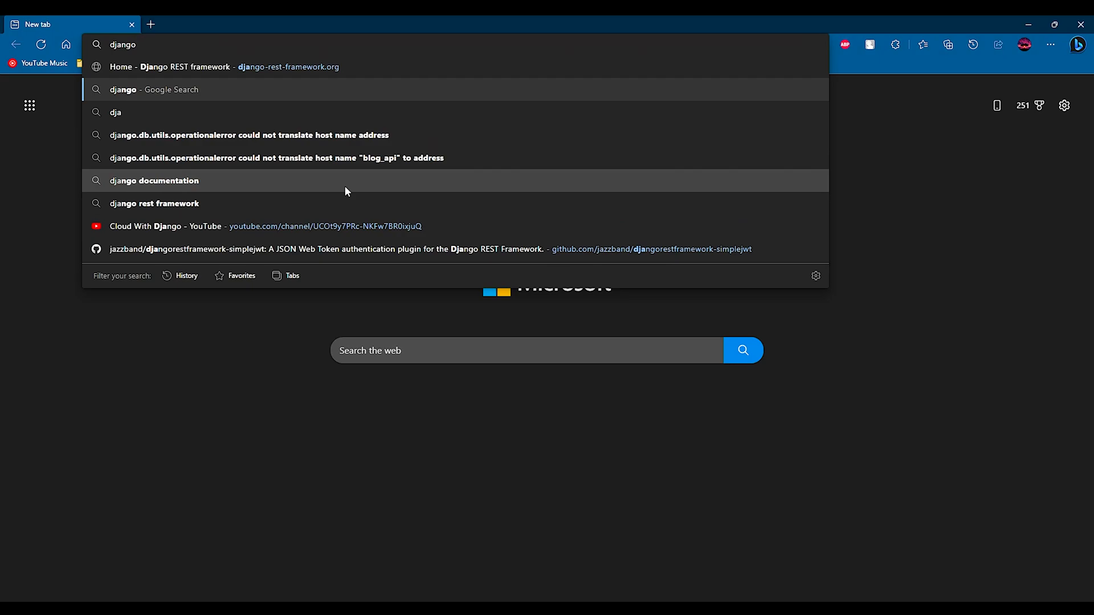
left_click(217, 66)
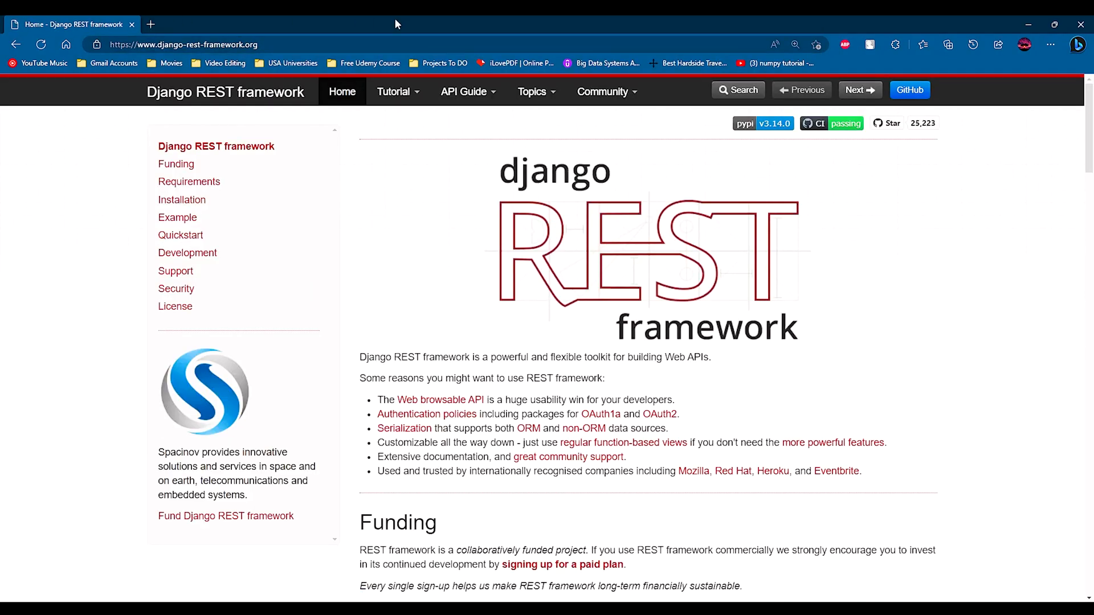
left_click(463, 92)
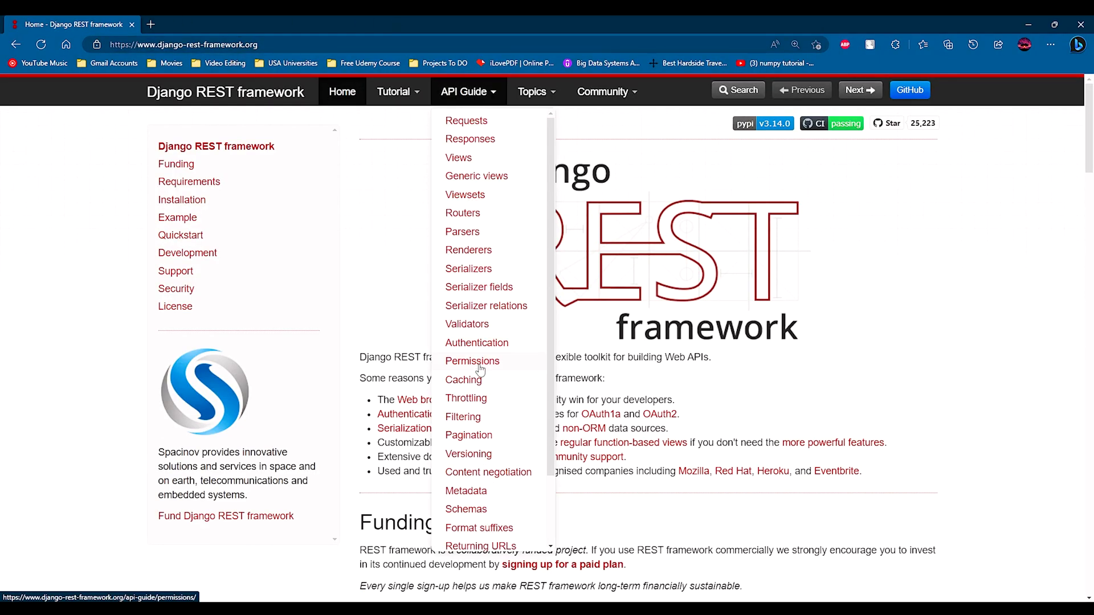
left_click(472, 361)
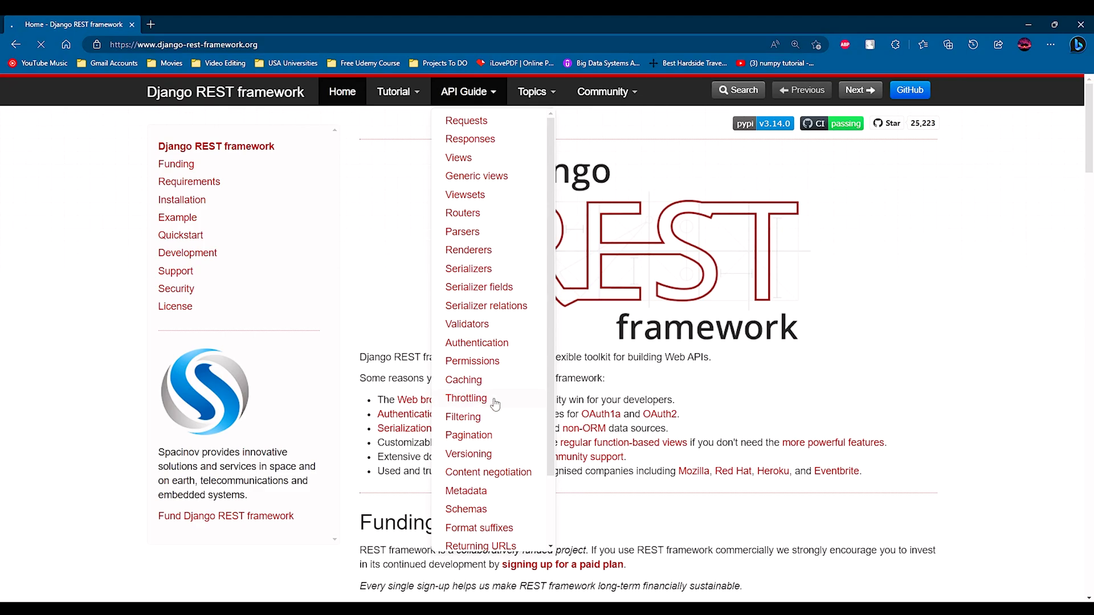
left_click(465, 398)
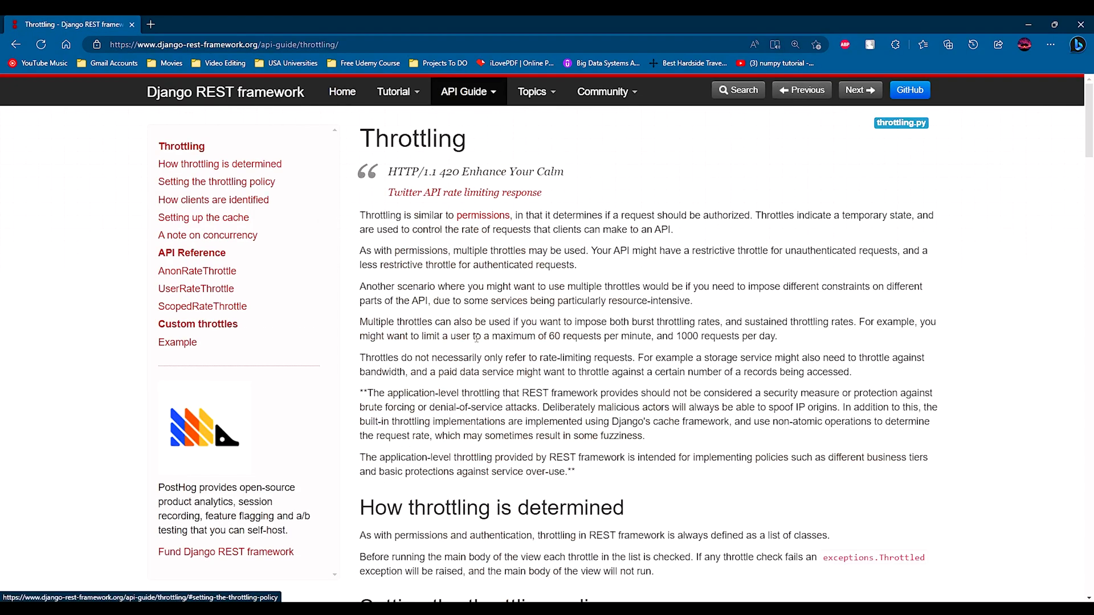
scroll("down", 3)
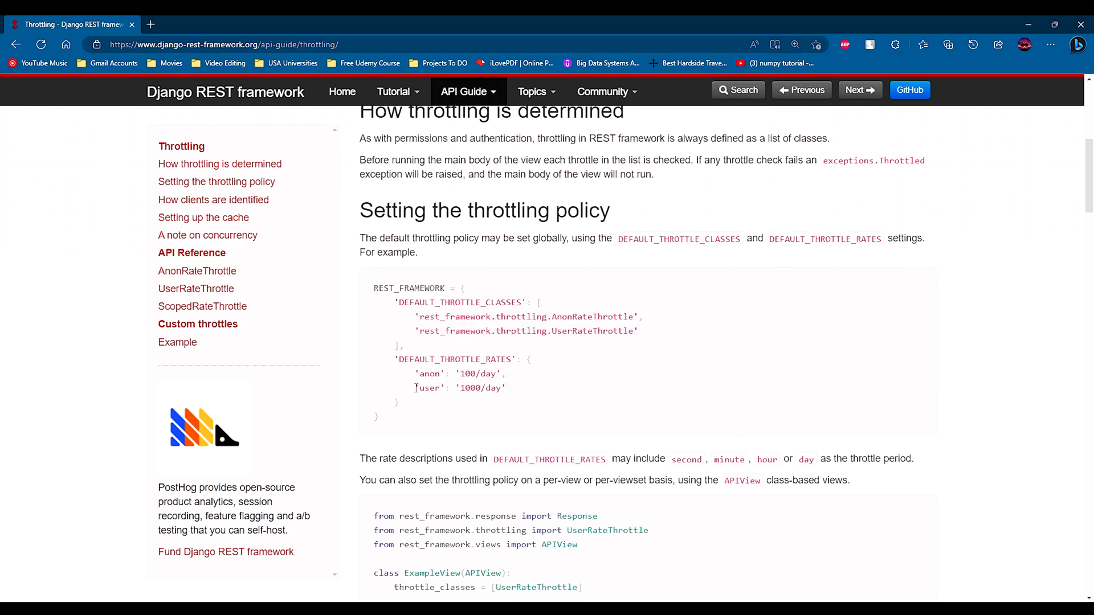
left_click_drag(397, 302, 419, 406)
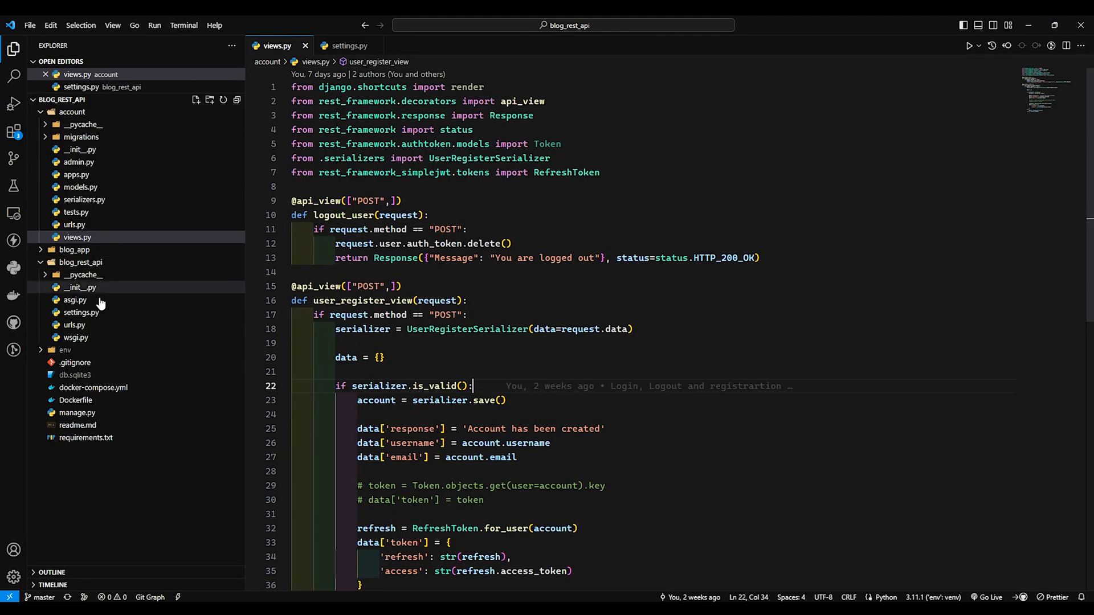
Step: Paste DEFAULT_THROTTLE_CLASSES and DEFAULT_THROTTLE_RATES into REST_FRAMEWORK in settings.py
left_click(347, 45)
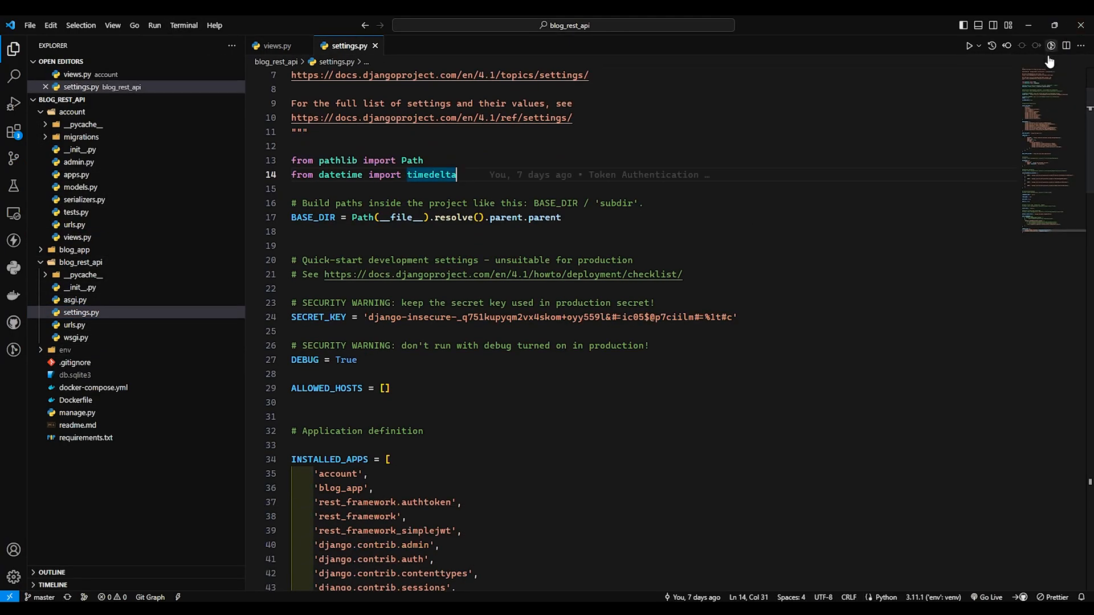
scroll("down", 3)
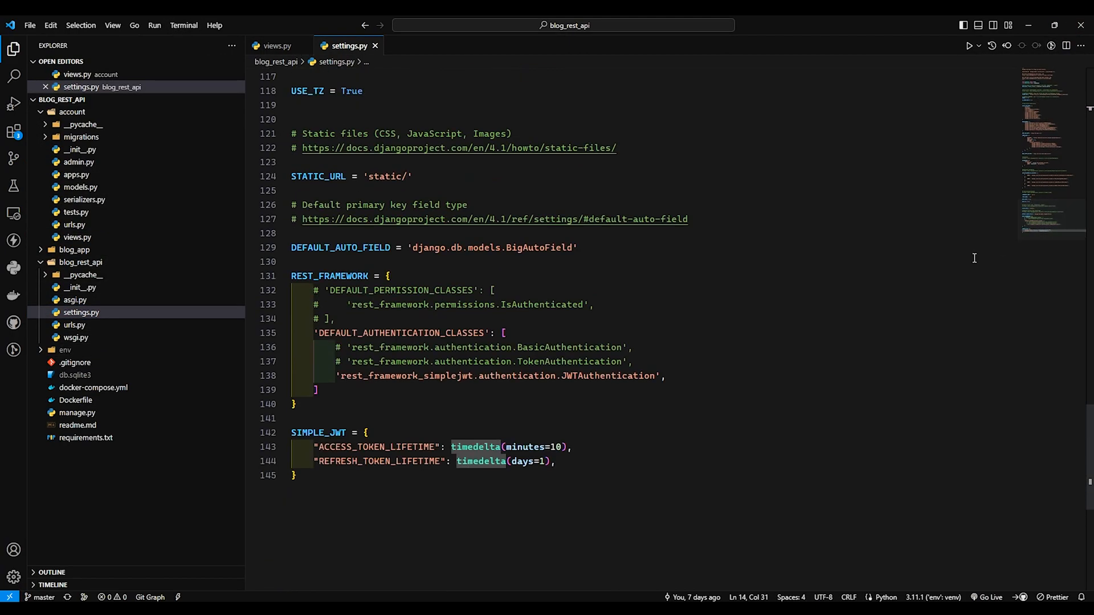
key("Enter")
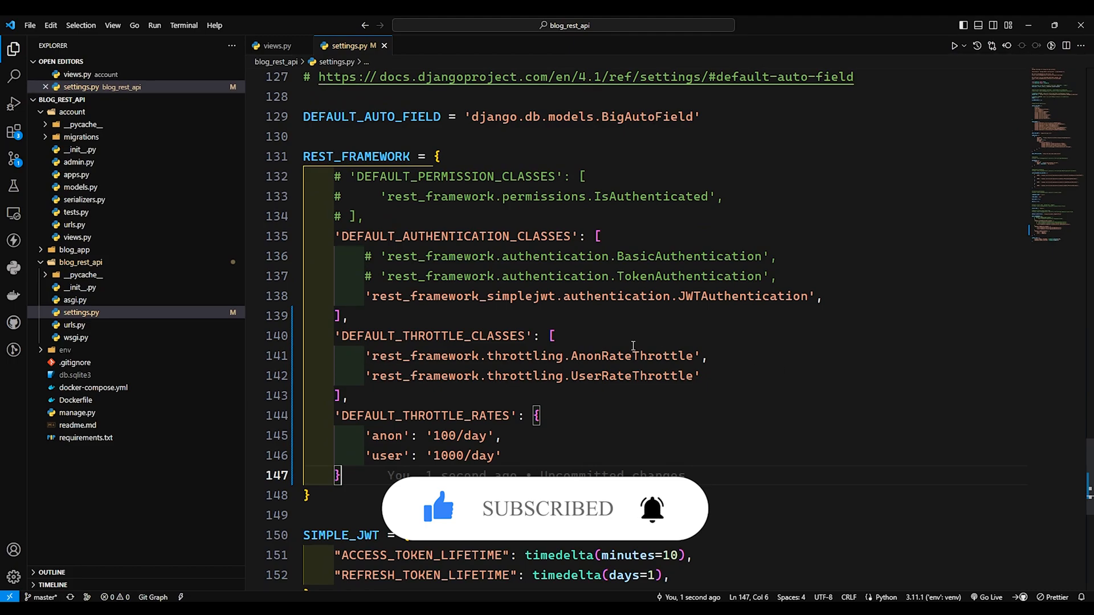
Step: Lower the pasted throttle rates to anon 5/day and user 10/day
double_click(635, 356)
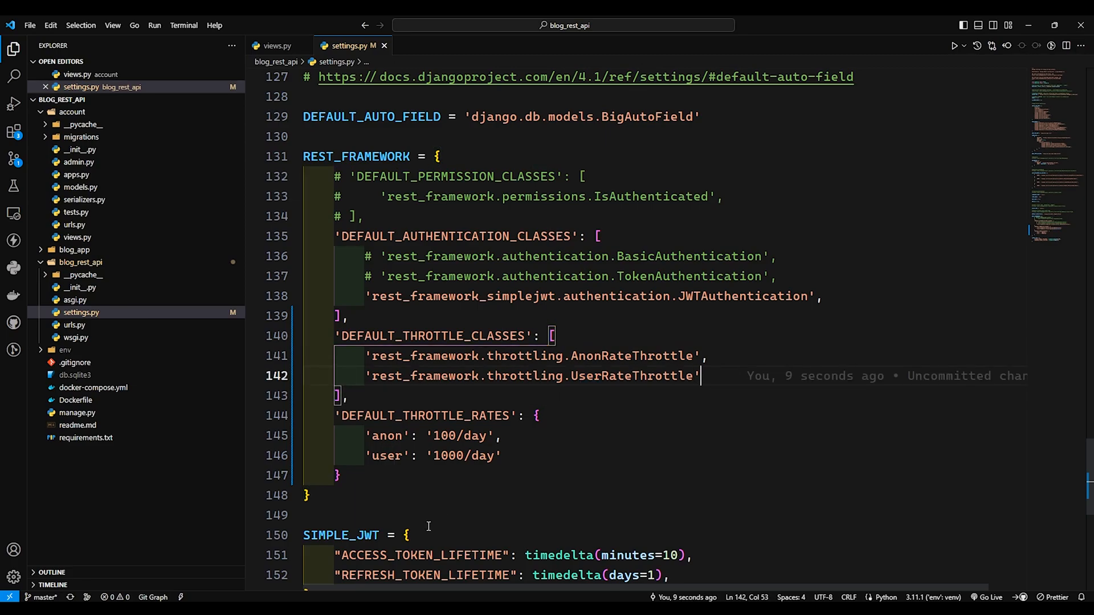
scroll("down", 3)
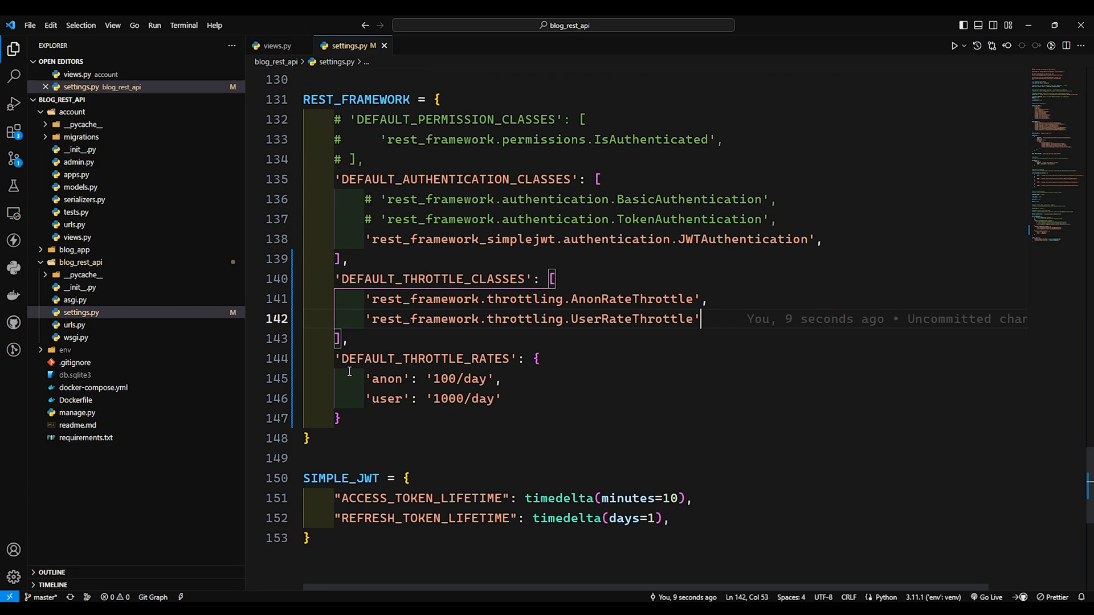
double_click(423, 358)
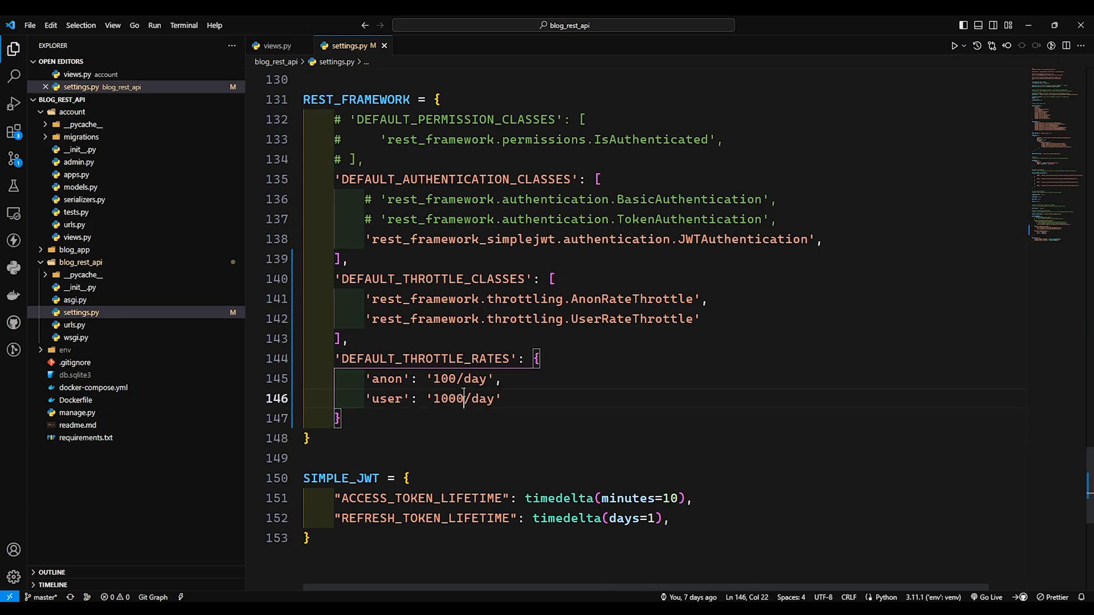
key("Backspace")
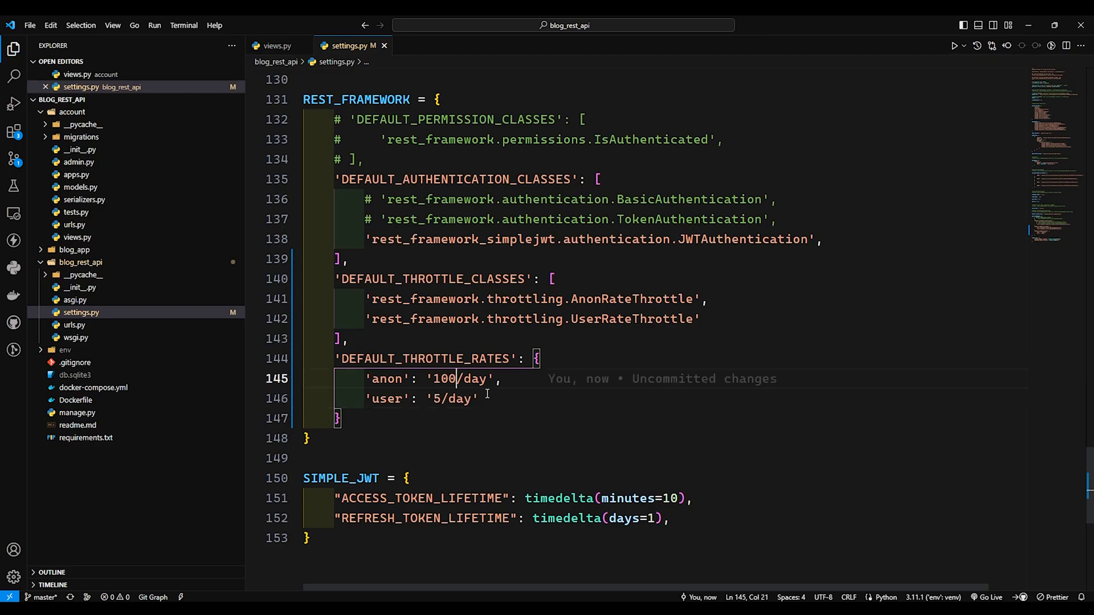
type("3")
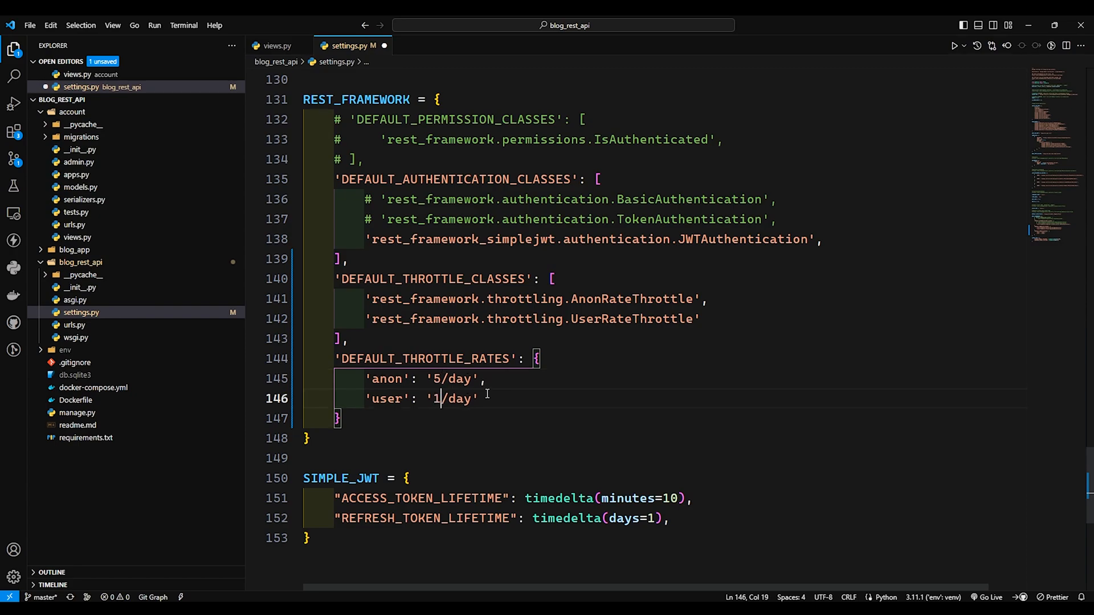
type("0")
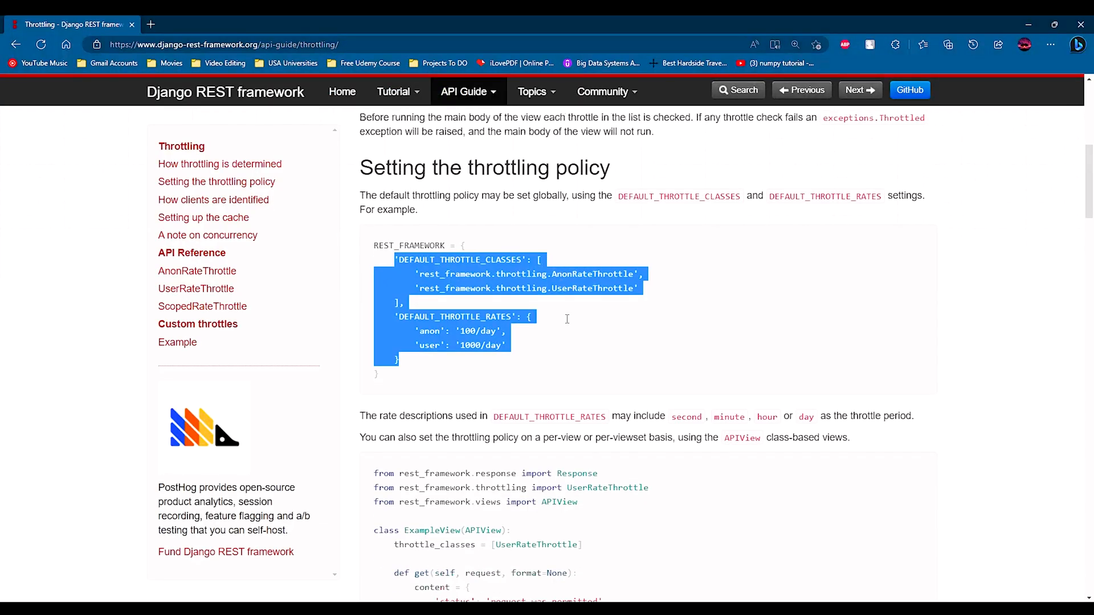
scroll("down", 3)
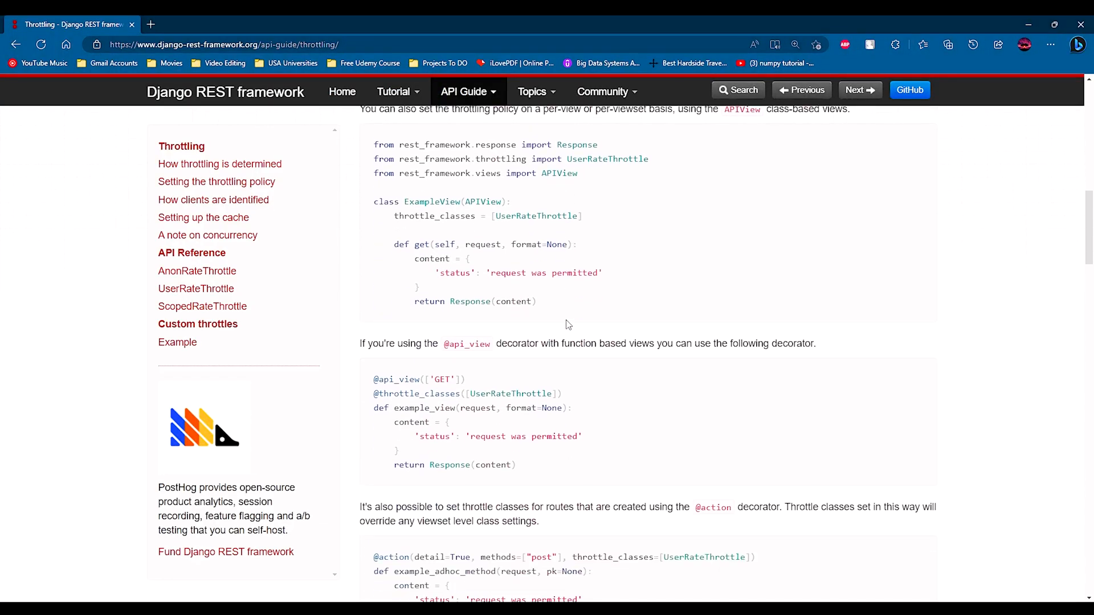
scroll("up", 3)
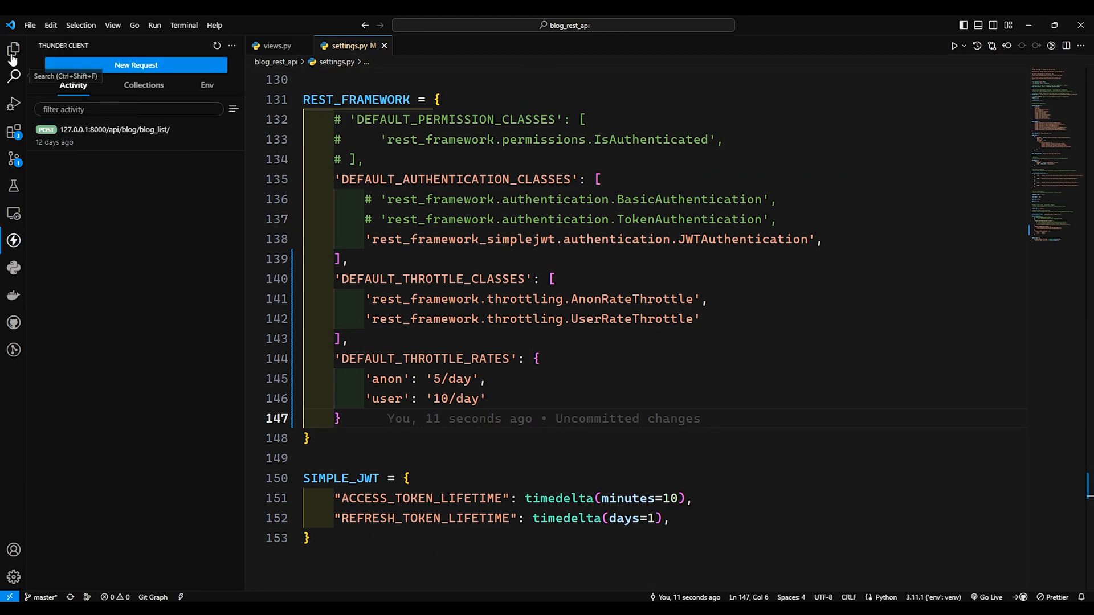
Step: Open blog_app/views.py at BlogListCreateView and show Thunder Client's saved request collections
left_click(278, 46)
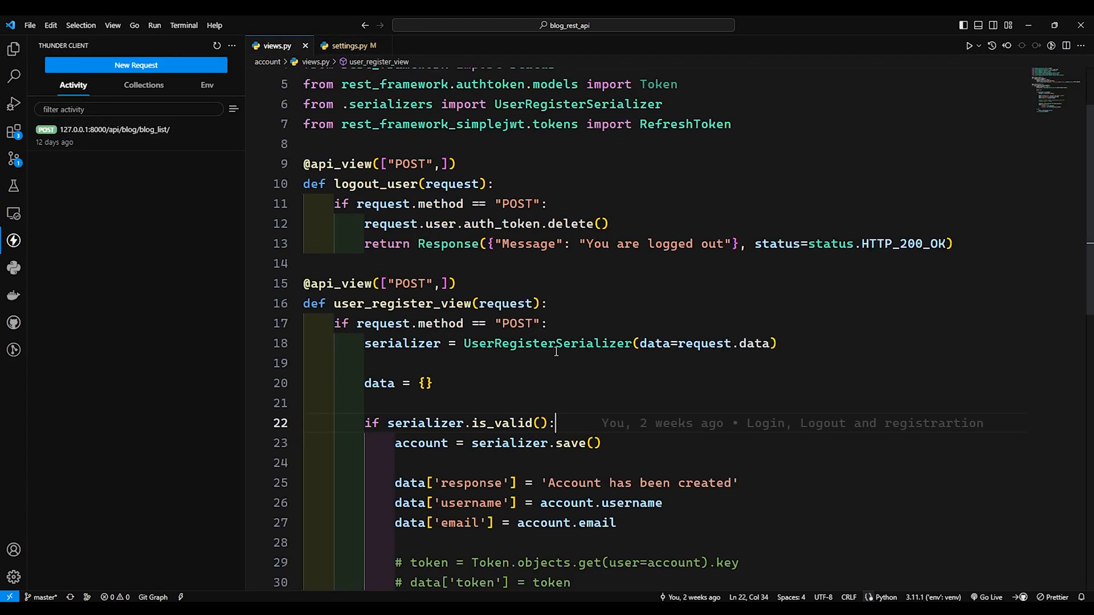
left_click(9, 40)
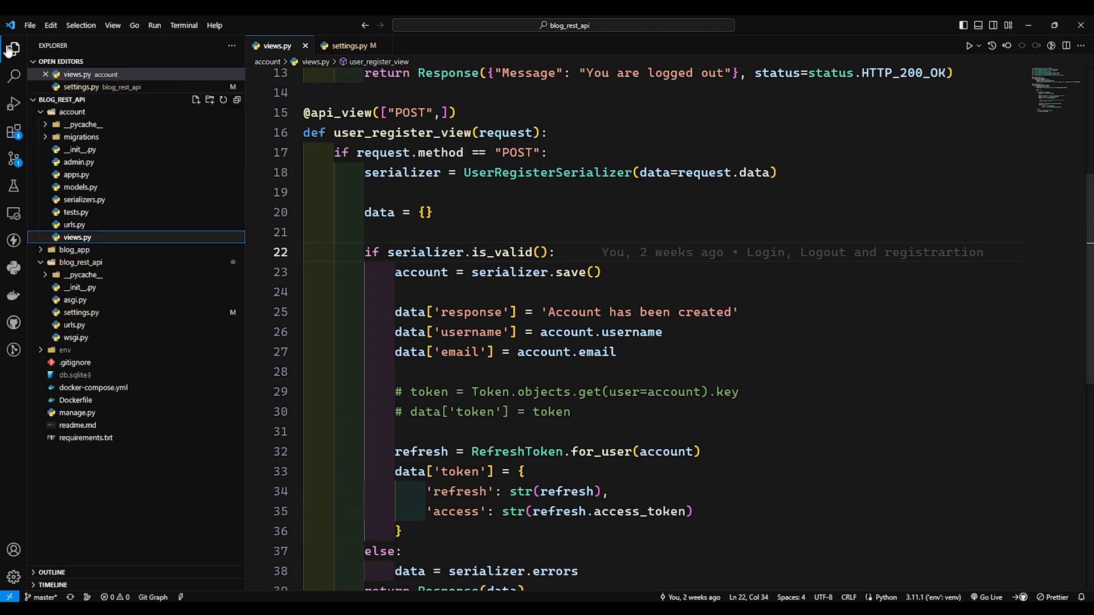
mouse_move(82, 262)
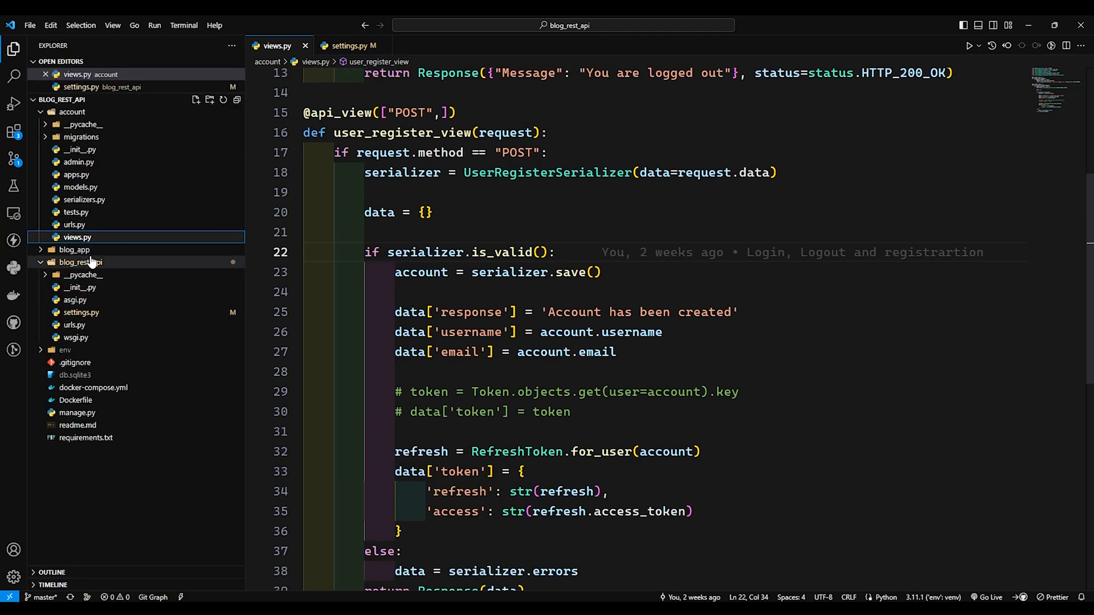
left_click(75, 250)
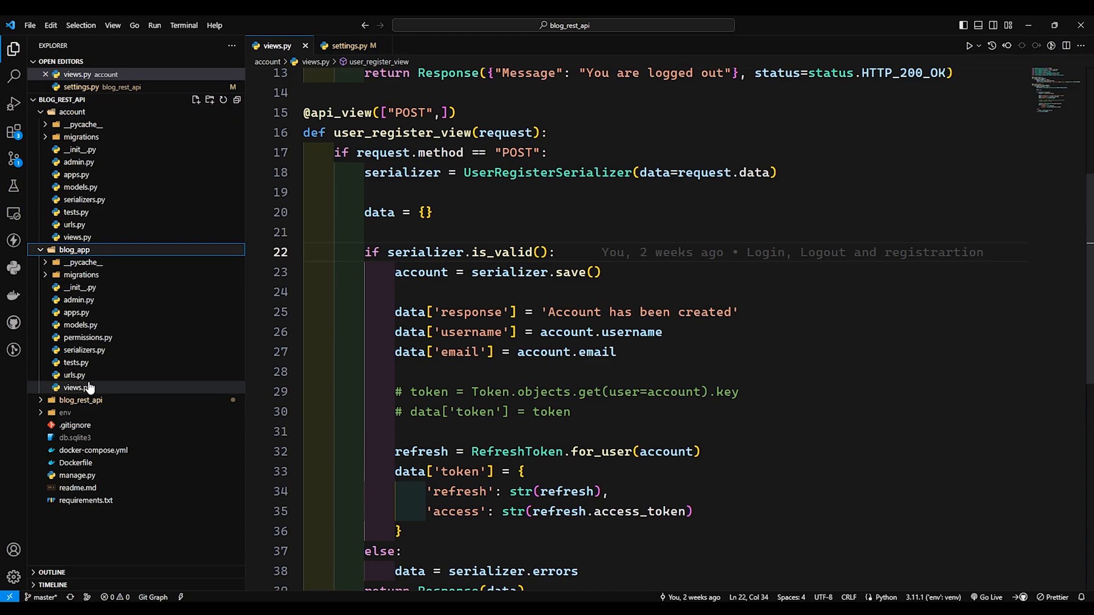
left_click(77, 388)
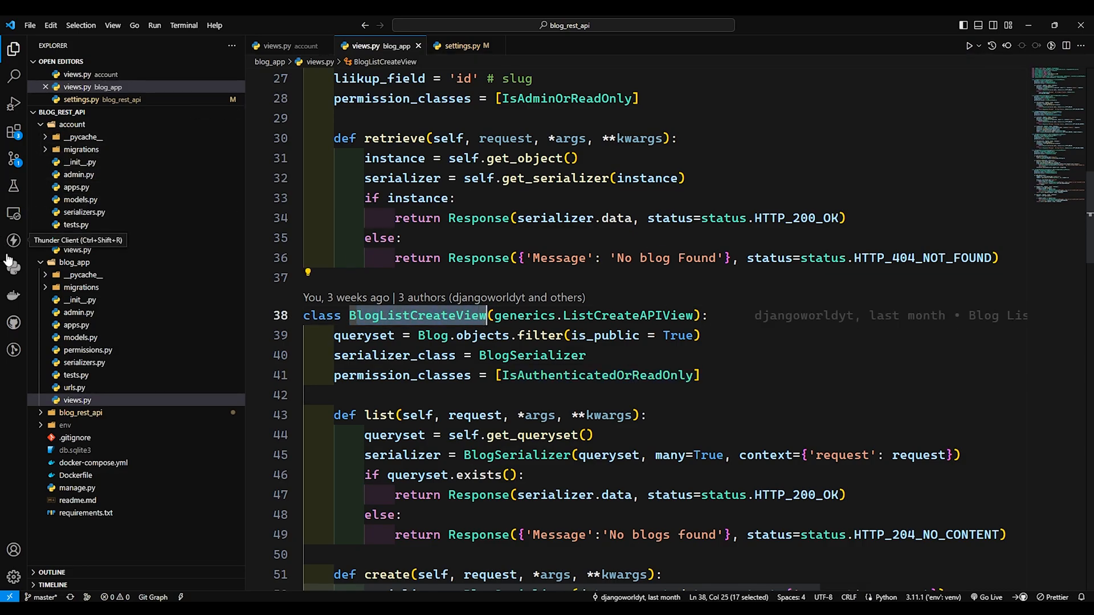
left_click(13, 240)
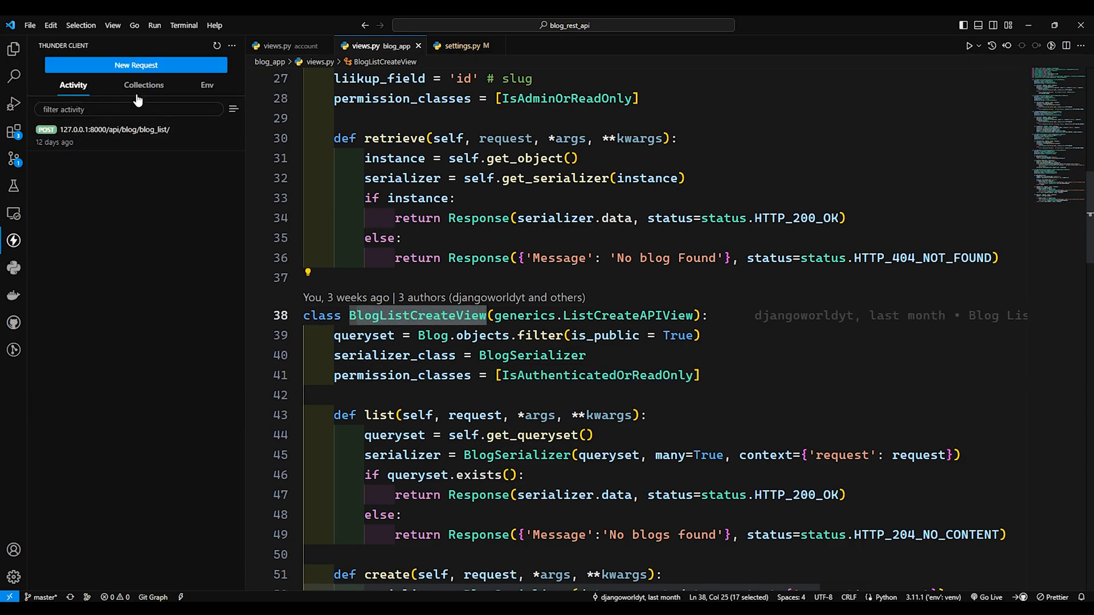
left_click(143, 85)
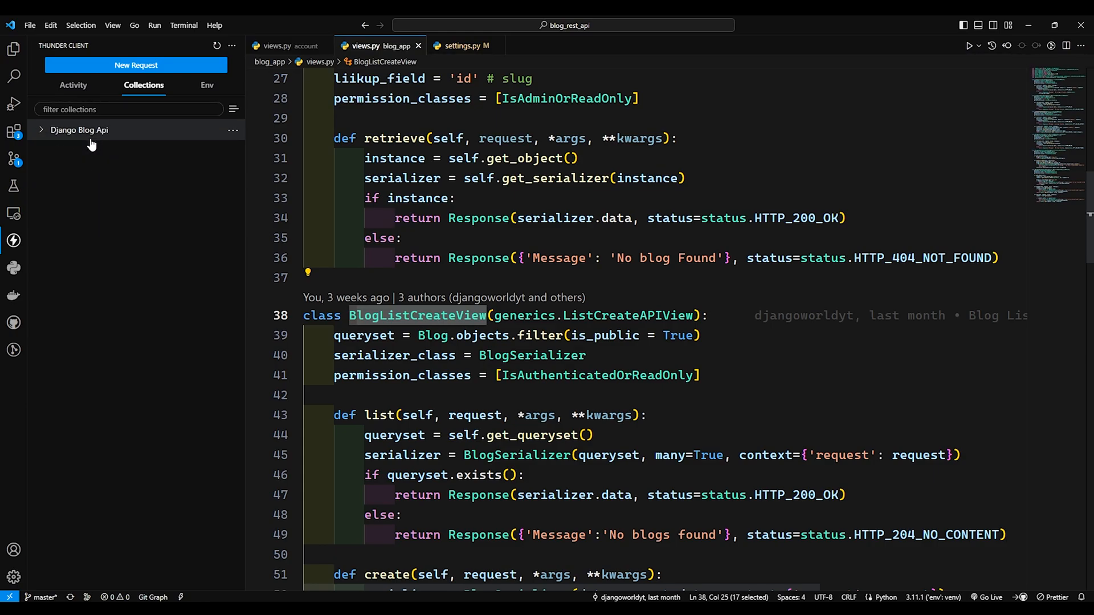
Step: Open the saved Blog List request, activate the env, and run python manage.py runserver
left_click(79, 130)
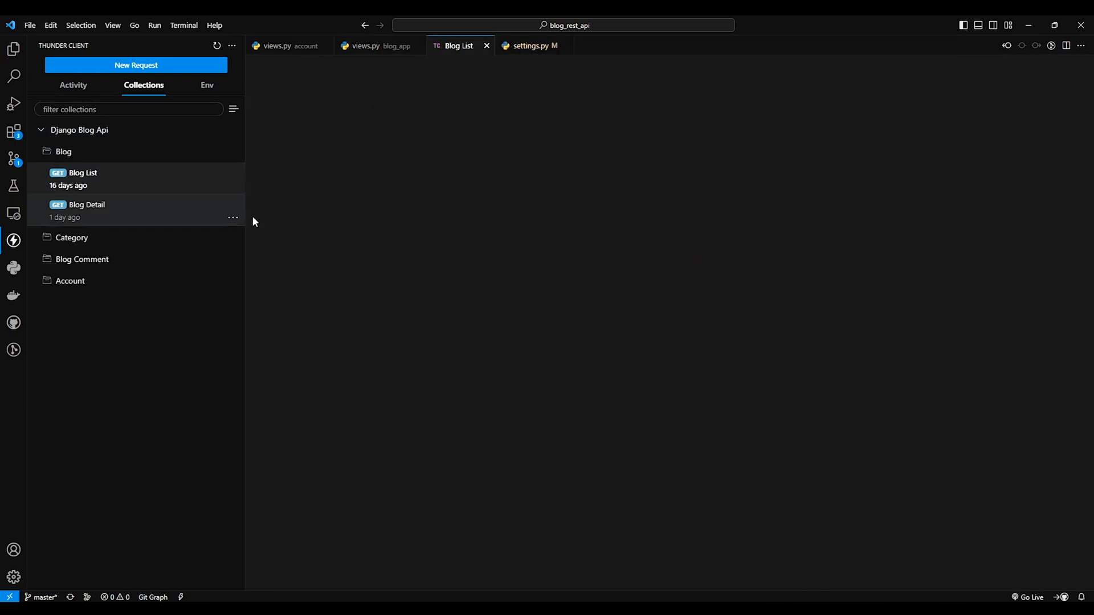
left_click(83, 173)
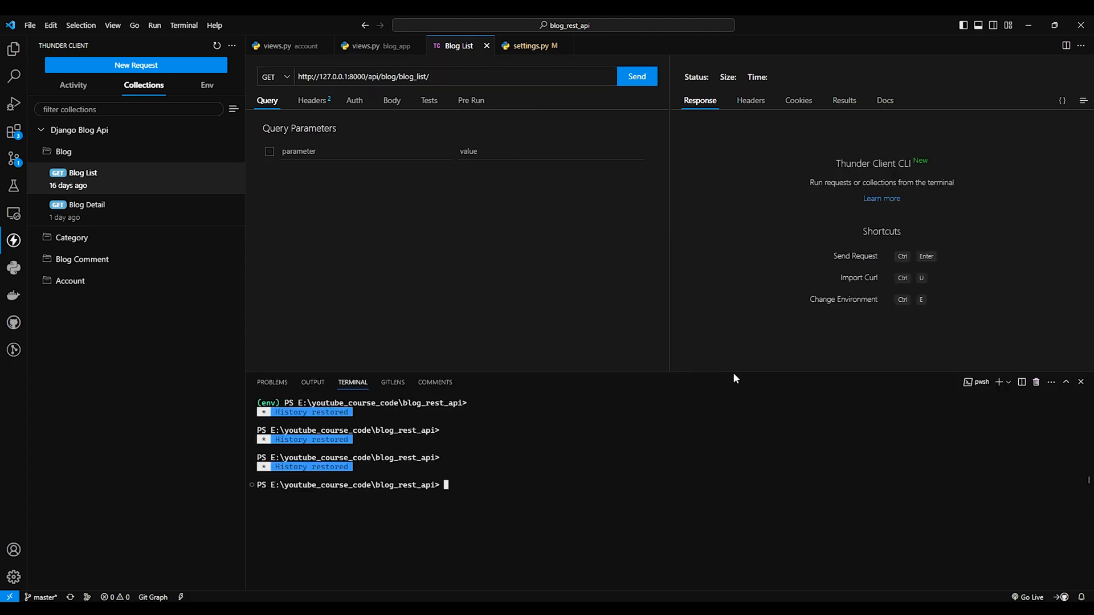
type("clear")
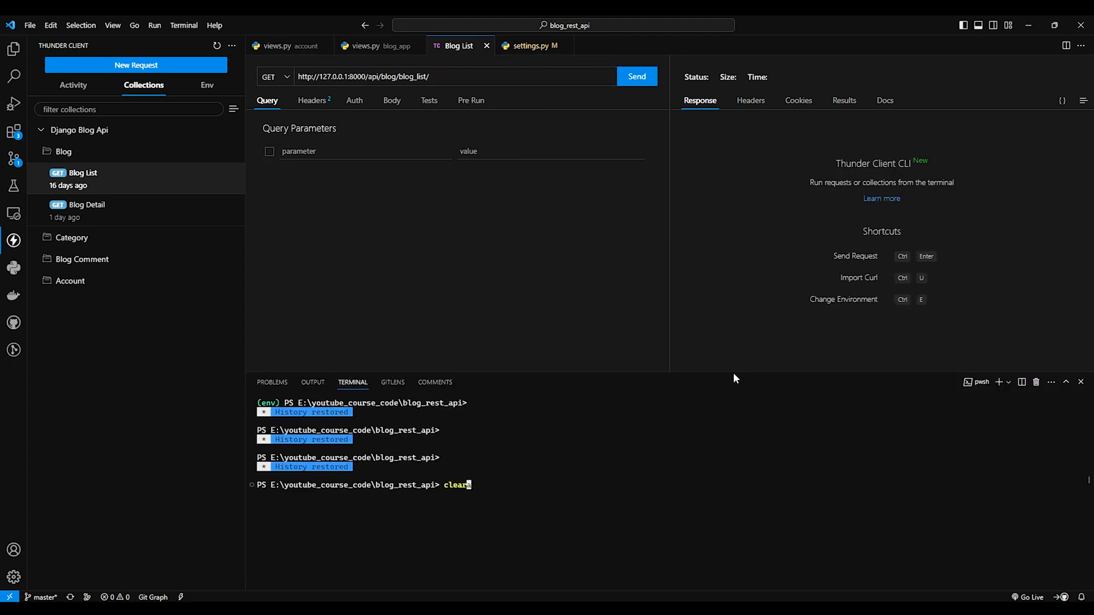
key("Enter")
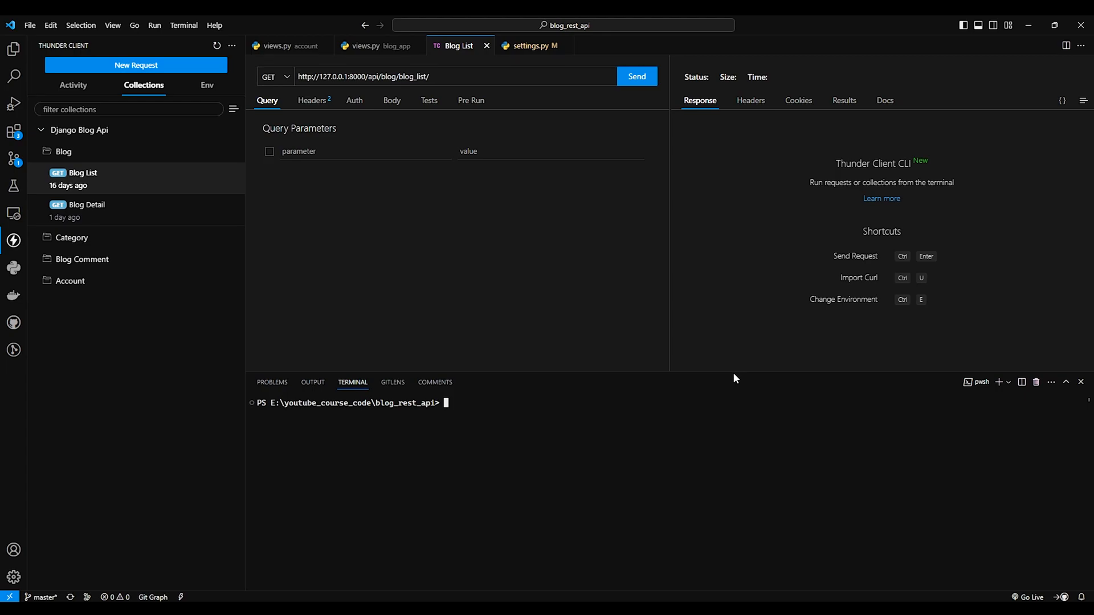
type(".\\env\\Scripts\\activate")
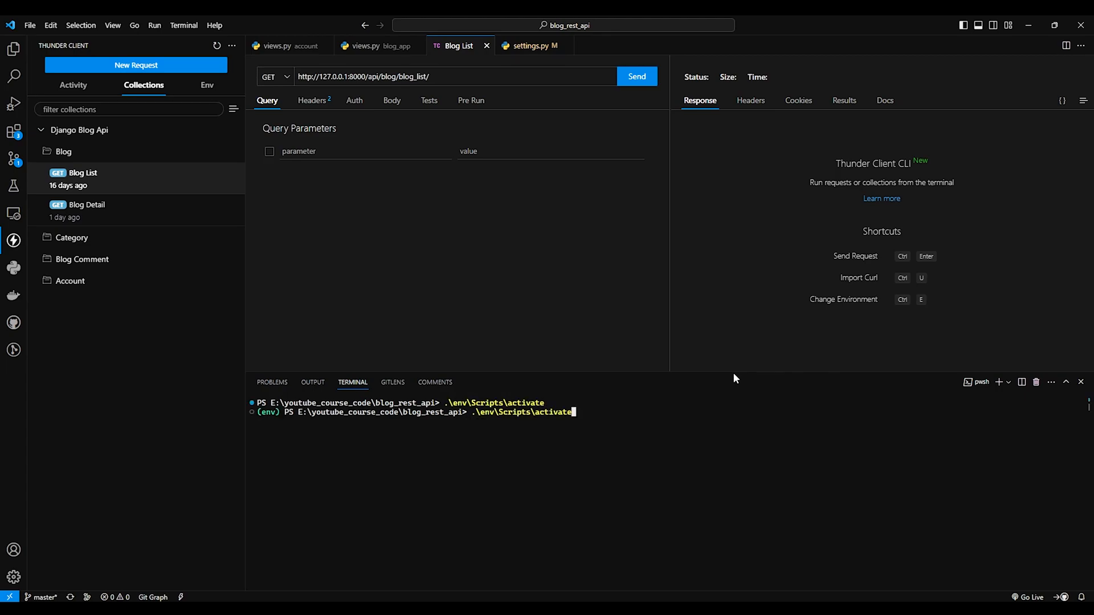
type("python .\\manage.py runserver")
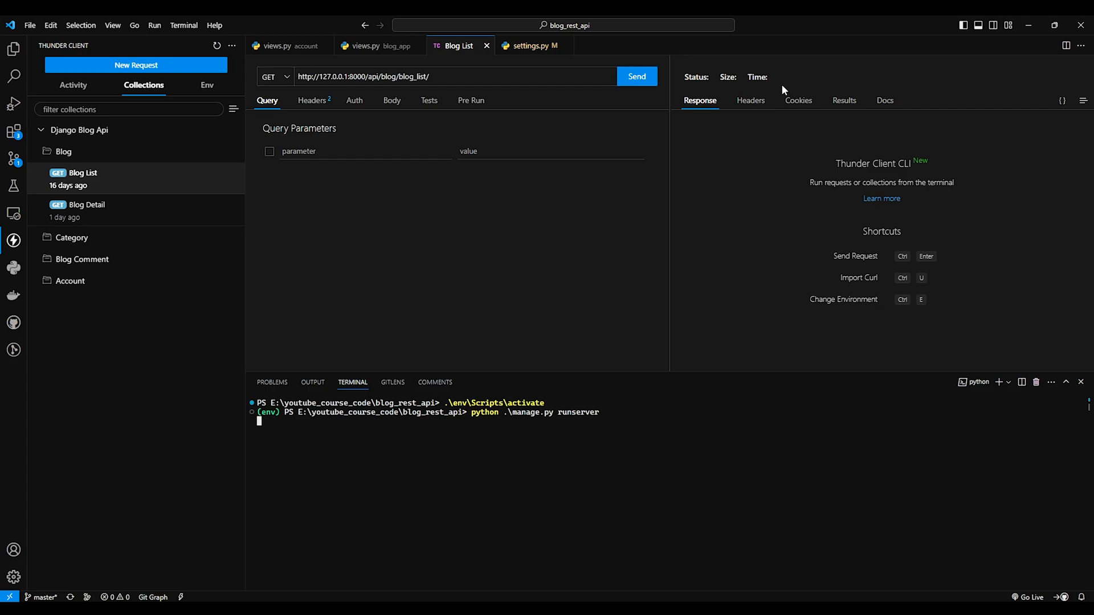
mouse_move(641, 199)
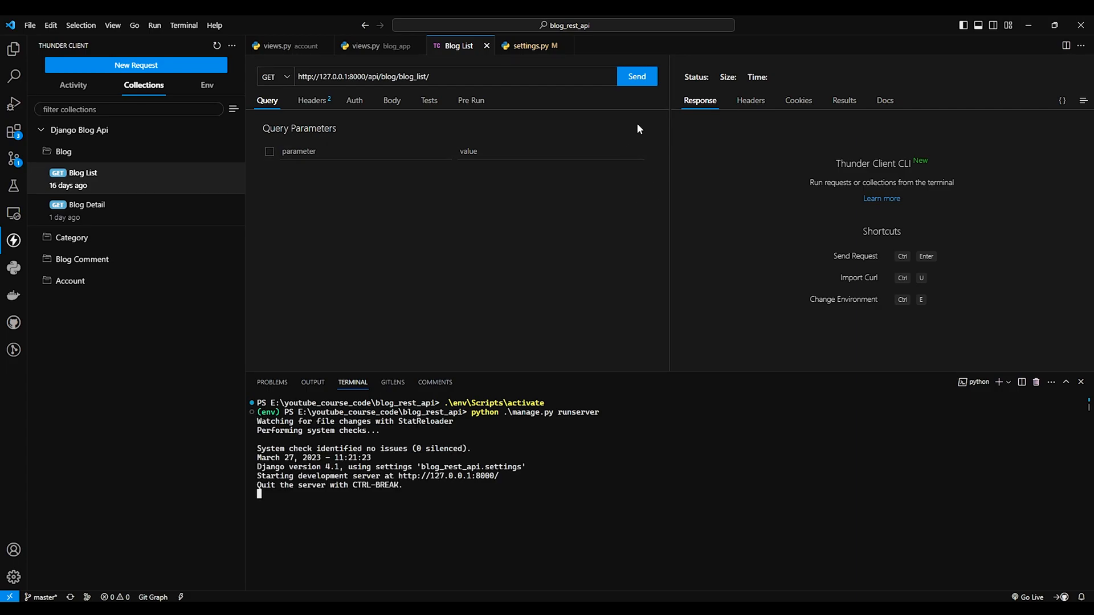
Step: Remove the Accept and User-Agent headers from Blog List and resend until 429 appears
left_click(636, 76)
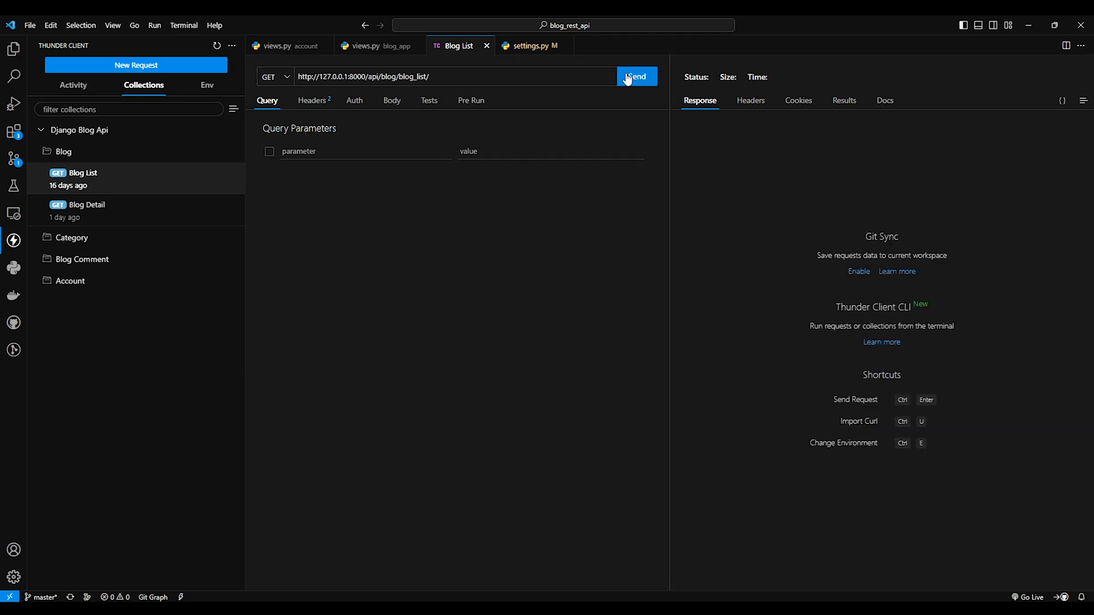
mouse_move(321, 107)
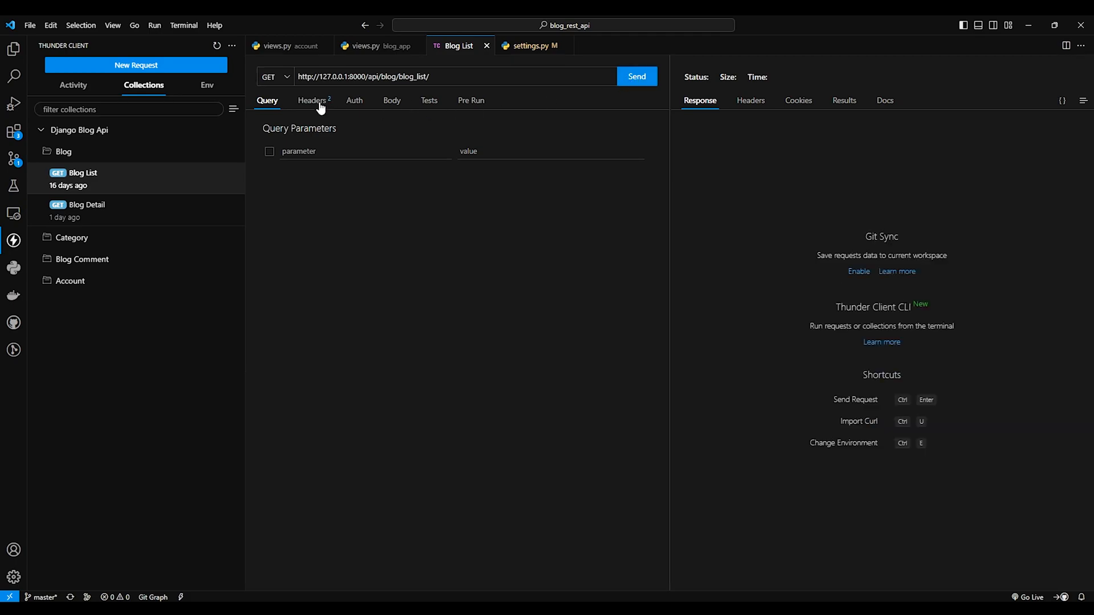
left_click(312, 100)
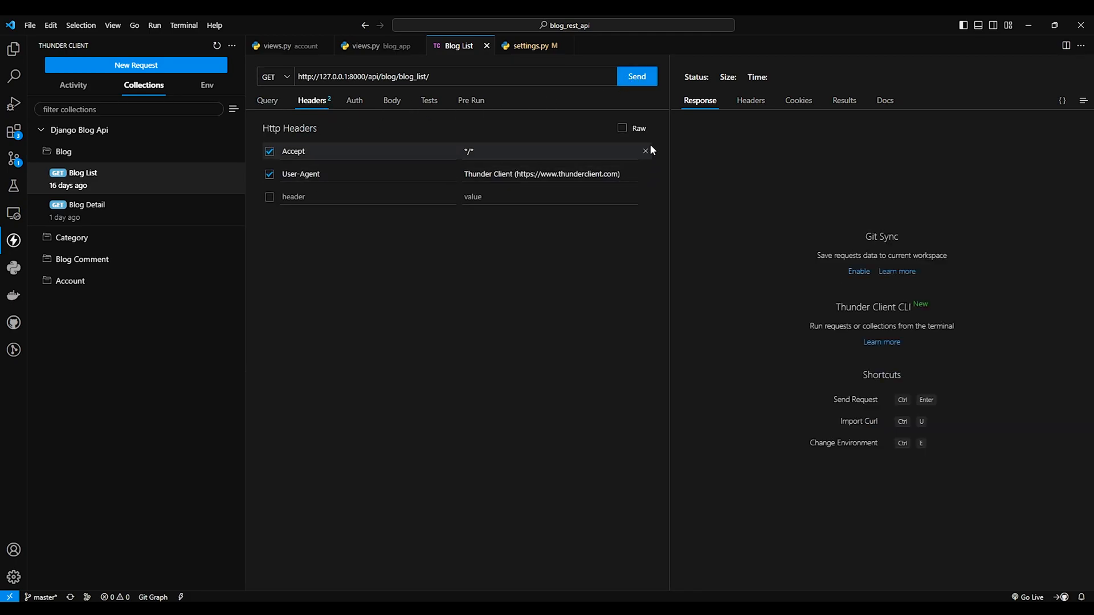
left_click(644, 151)
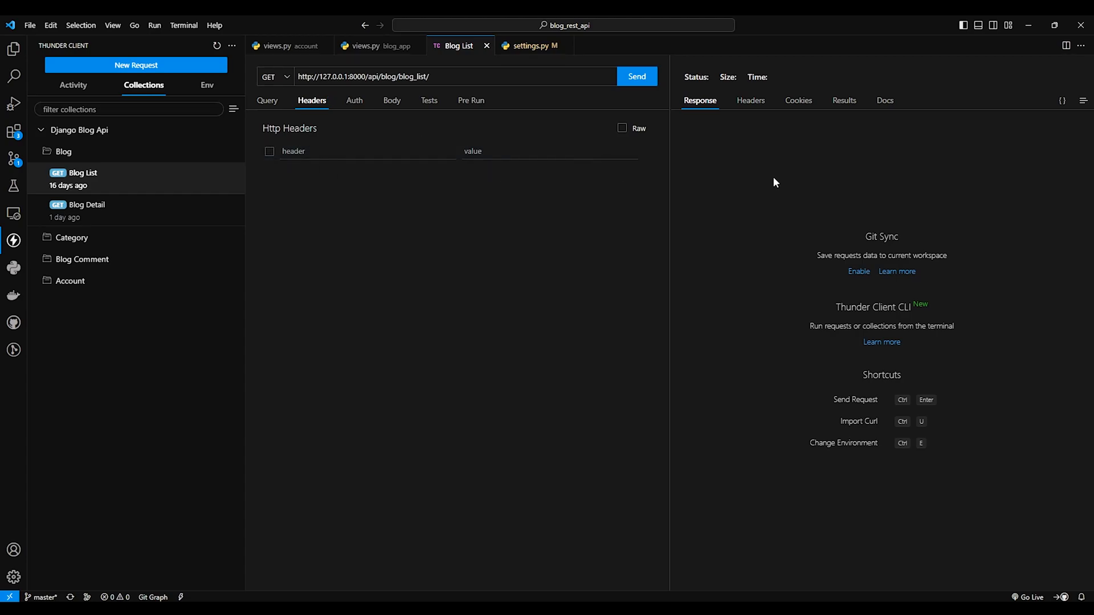
mouse_move(281, 86)
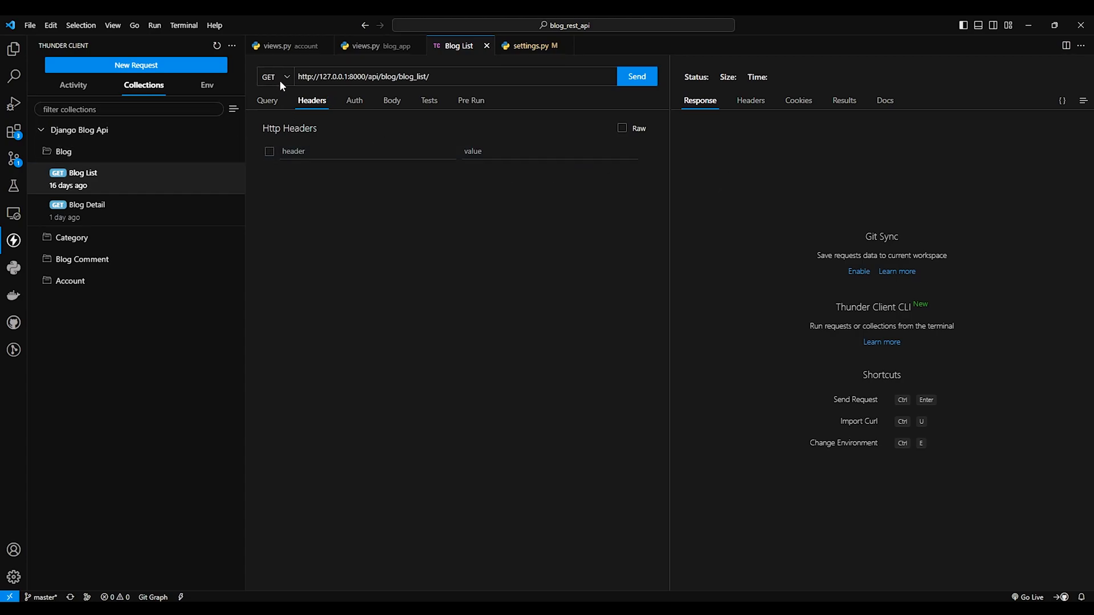
left_click(467, 77)
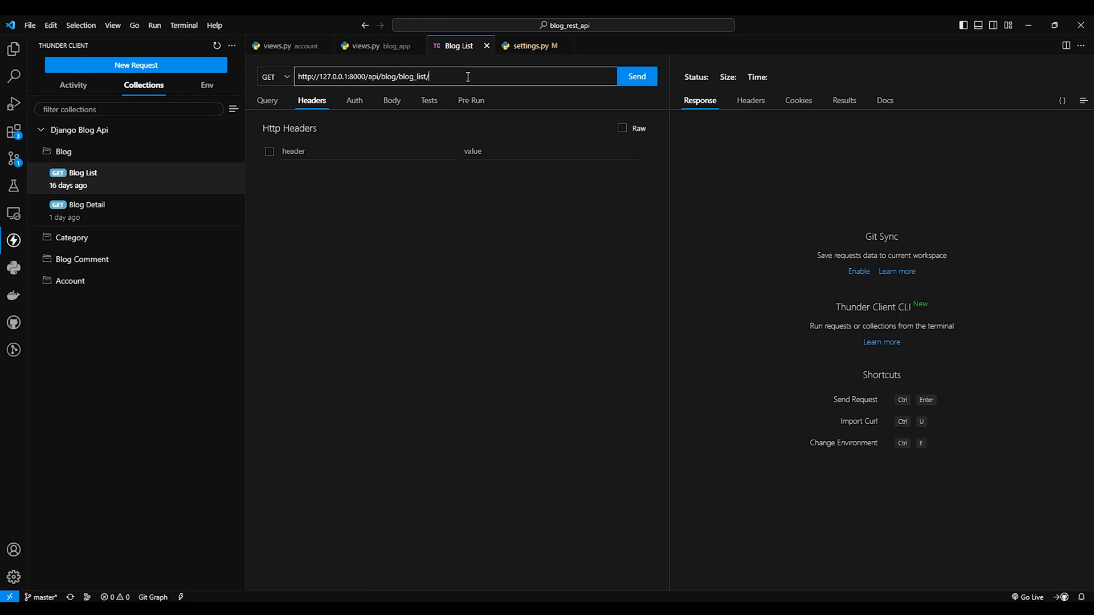
left_click(637, 76)
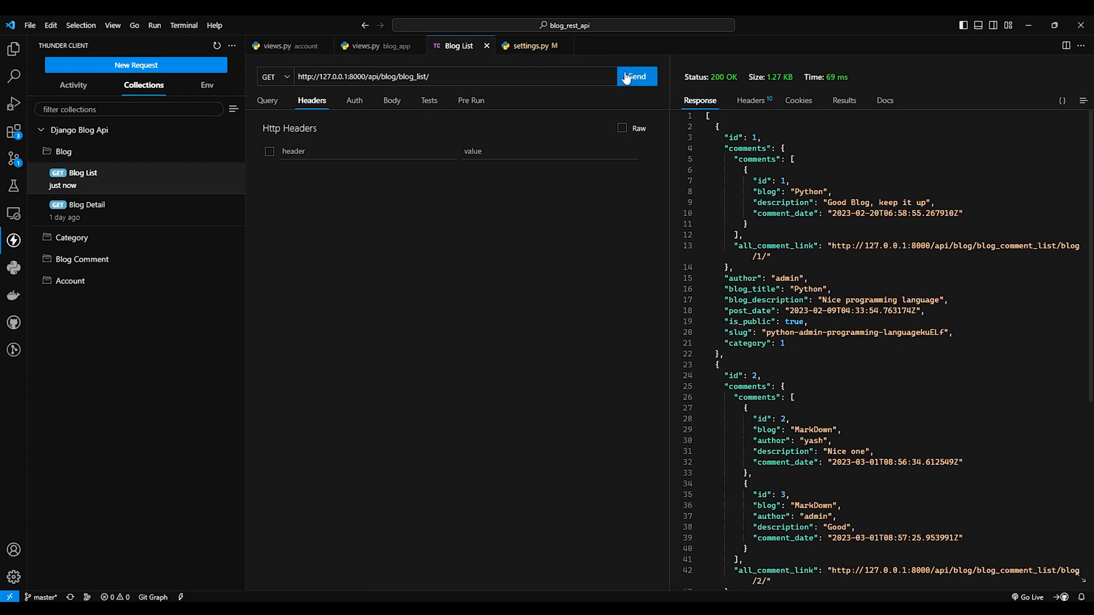
left_click(637, 76)
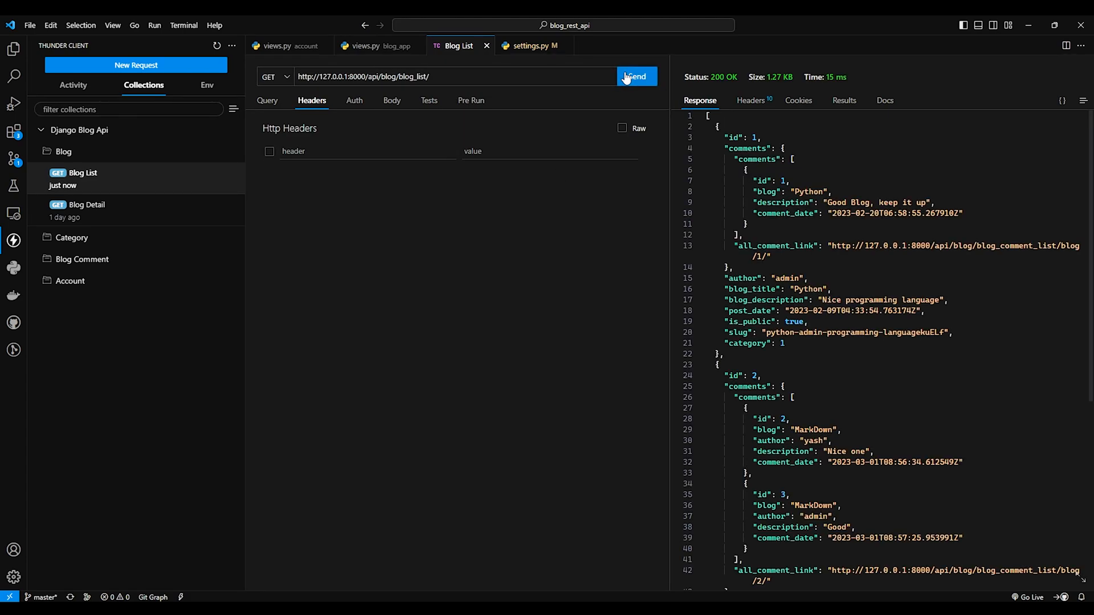
left_click(637, 76)
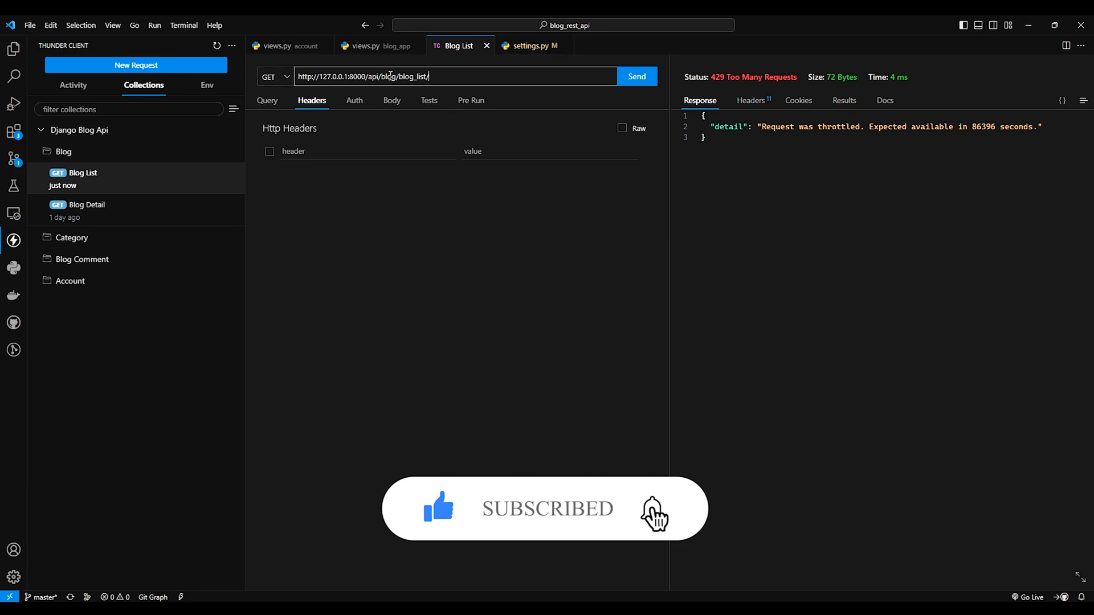
mouse_move(109, 283)
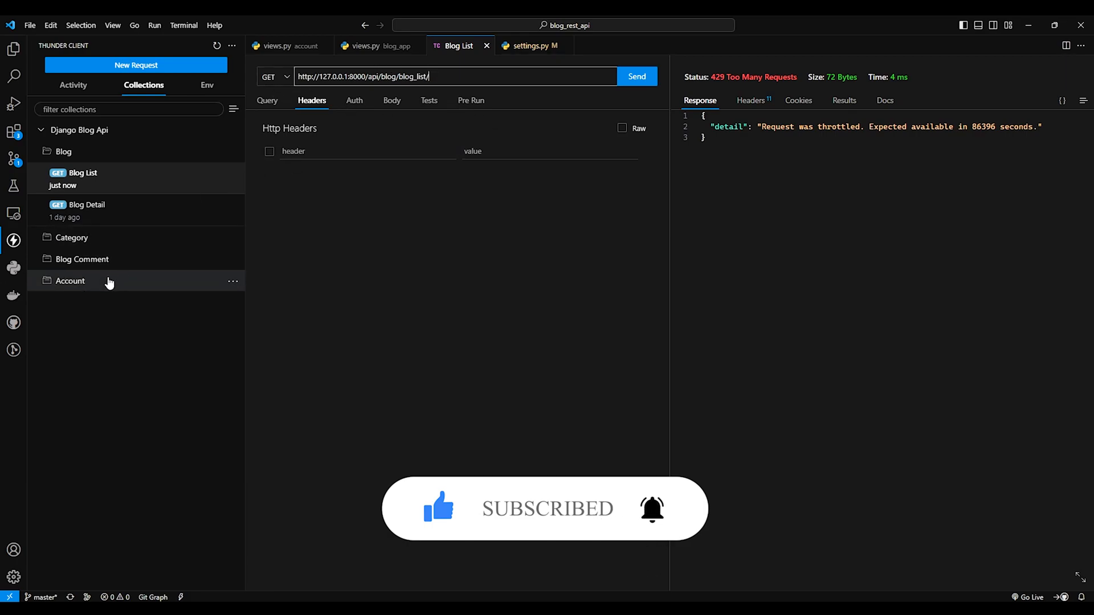
Step: Send the JWT Login request for tokens, then set throttle rates to anon 5/day, user 10/day
left_click(82, 260)
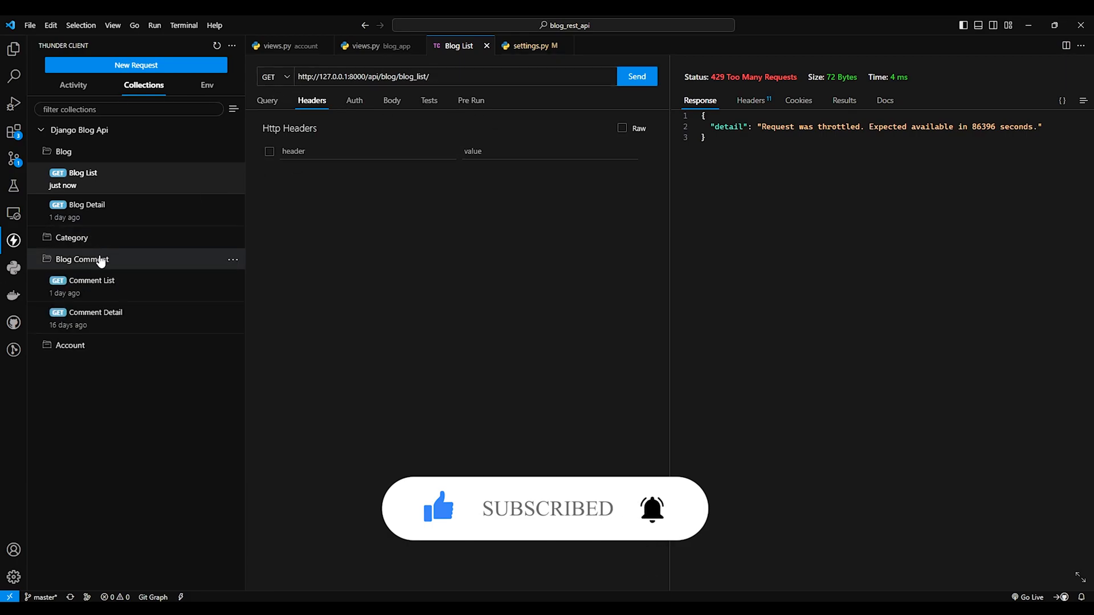
left_click(69, 345)
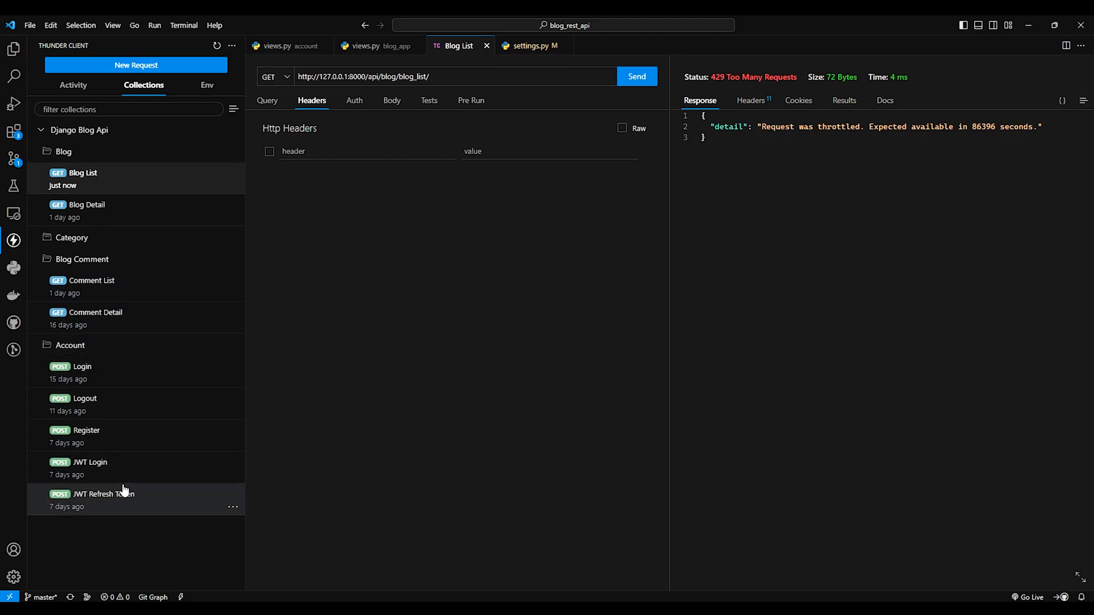
left_click(89, 462)
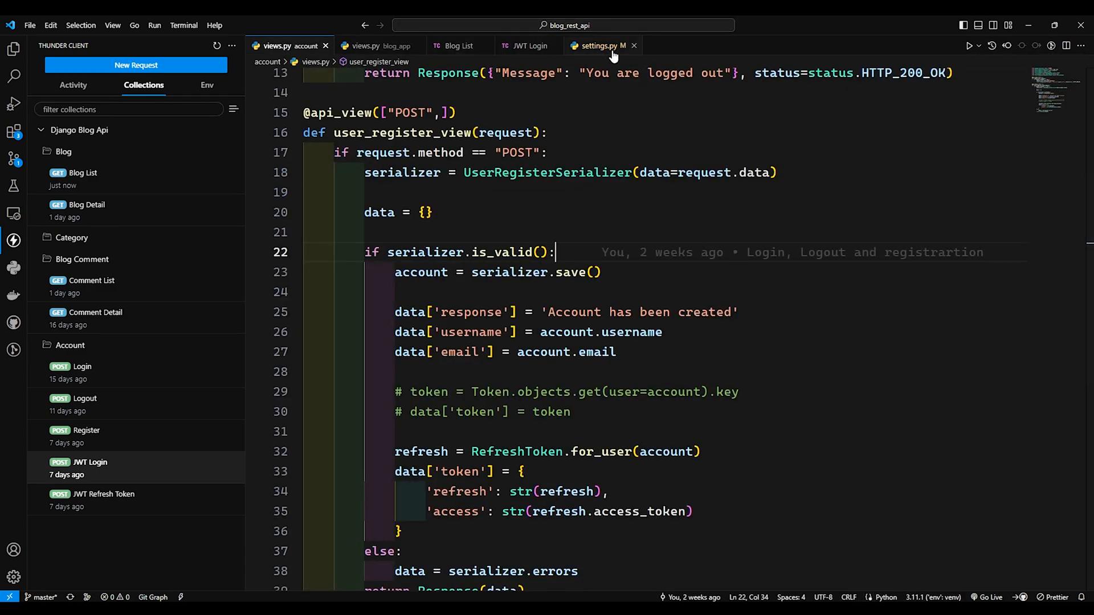
left_click(603, 45)
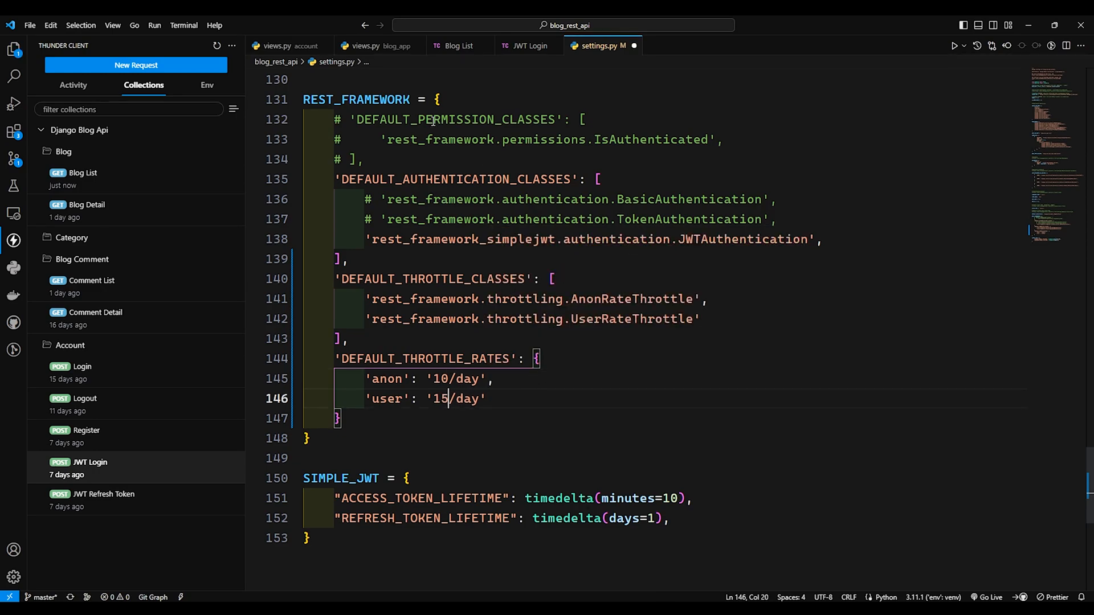
left_click(529, 45)
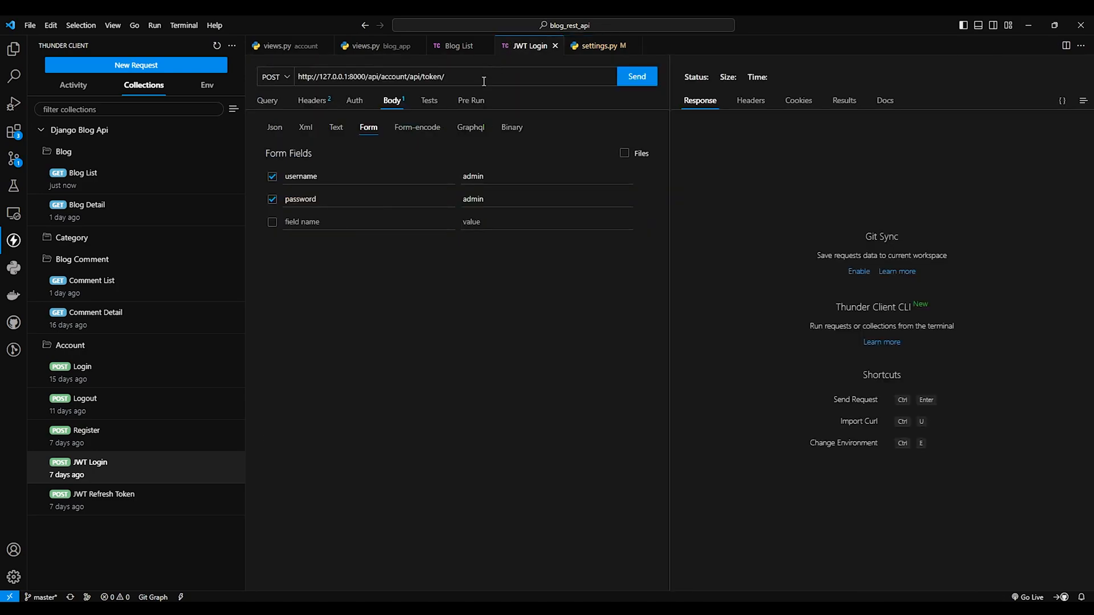
mouse_move(389, 164)
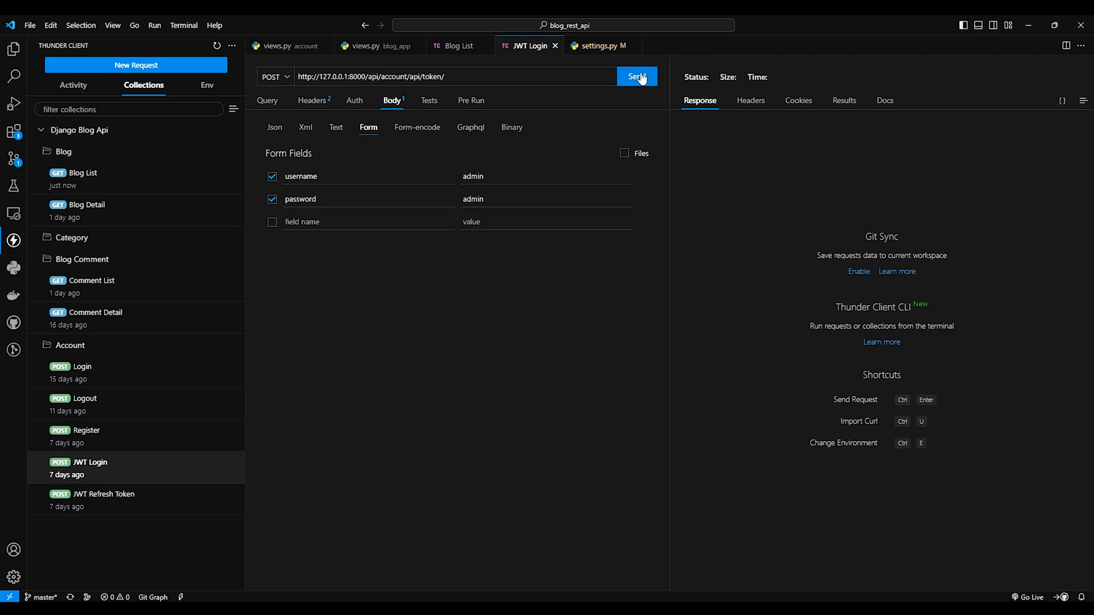
left_click(637, 76)
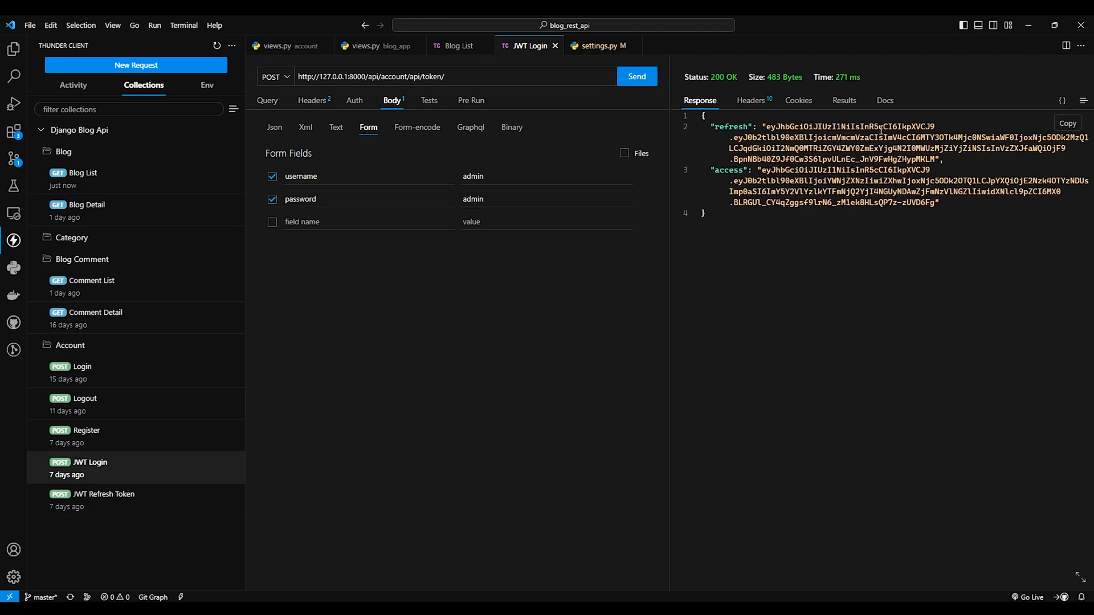
left_click(600, 45)
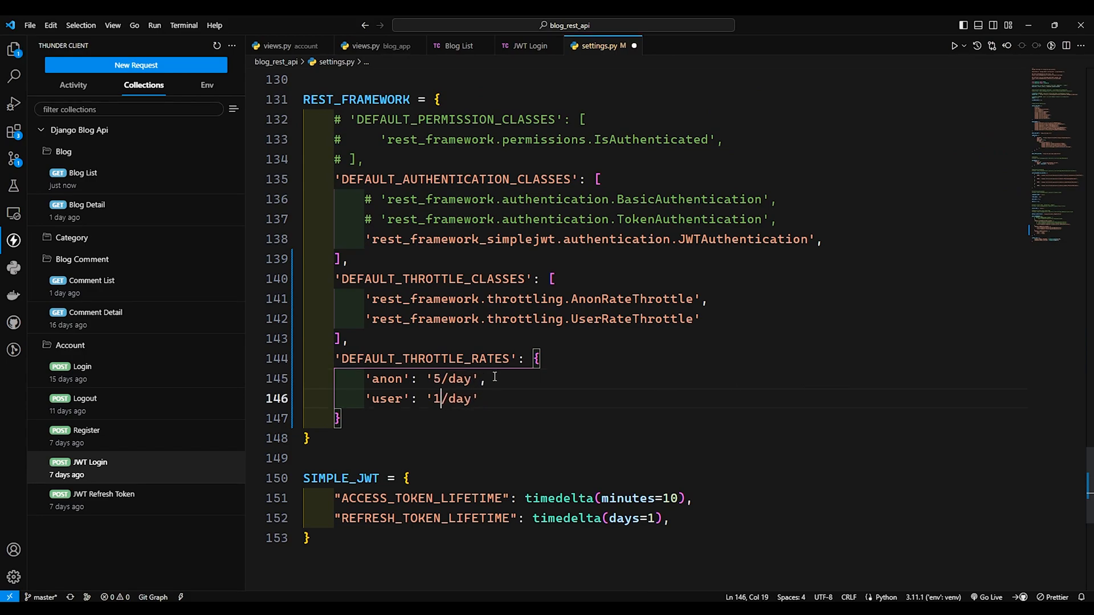
type("0")
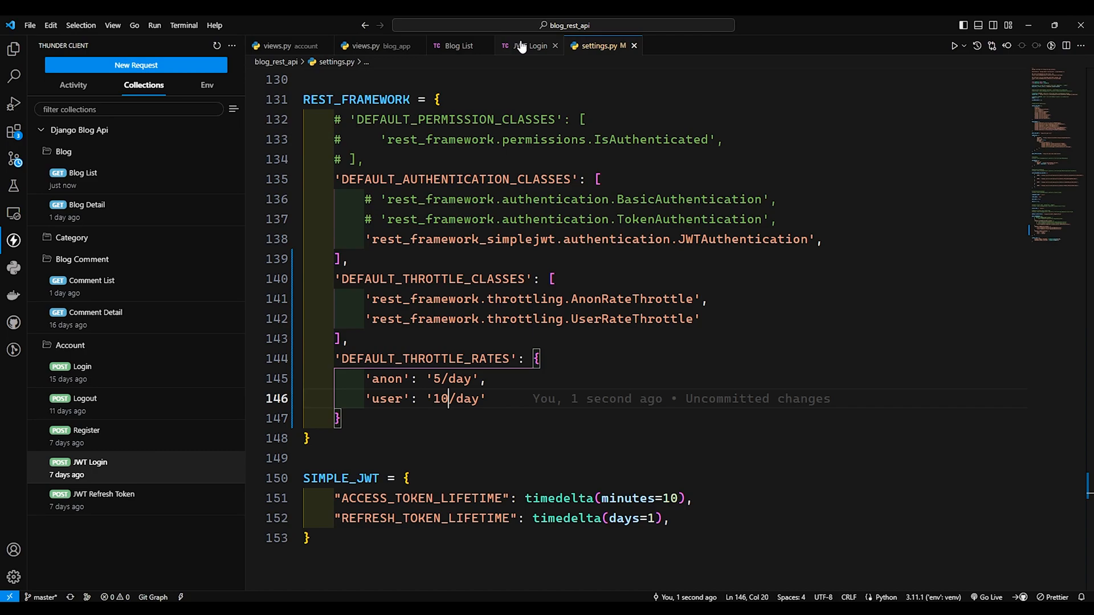
Step: Copy the JWT access token into the Comment List request's headers
left_click(529, 46)
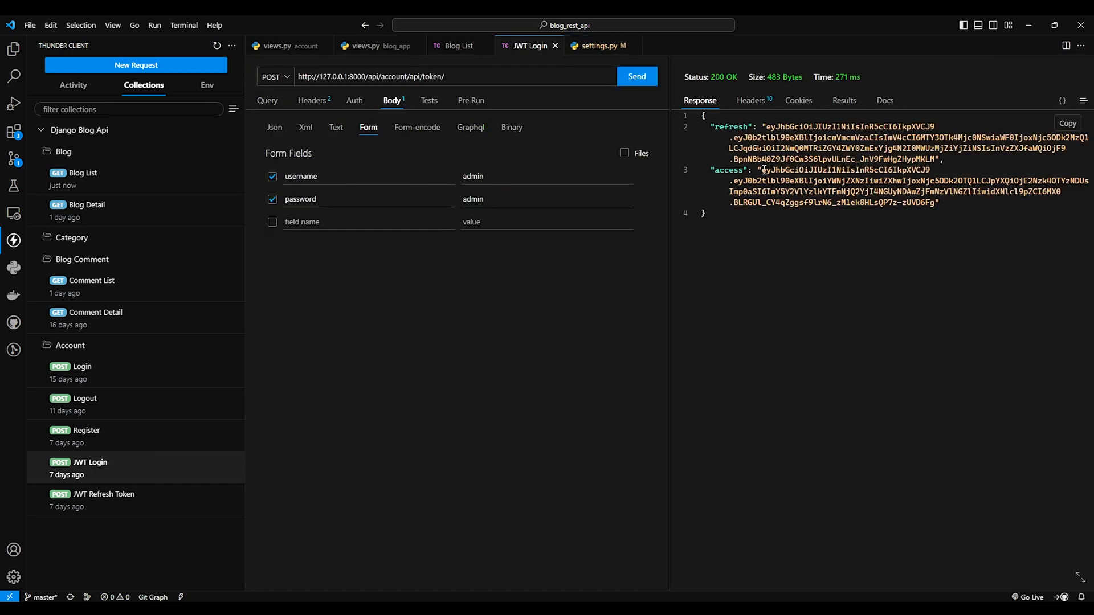
left_click_drag(765, 170, 937, 203)
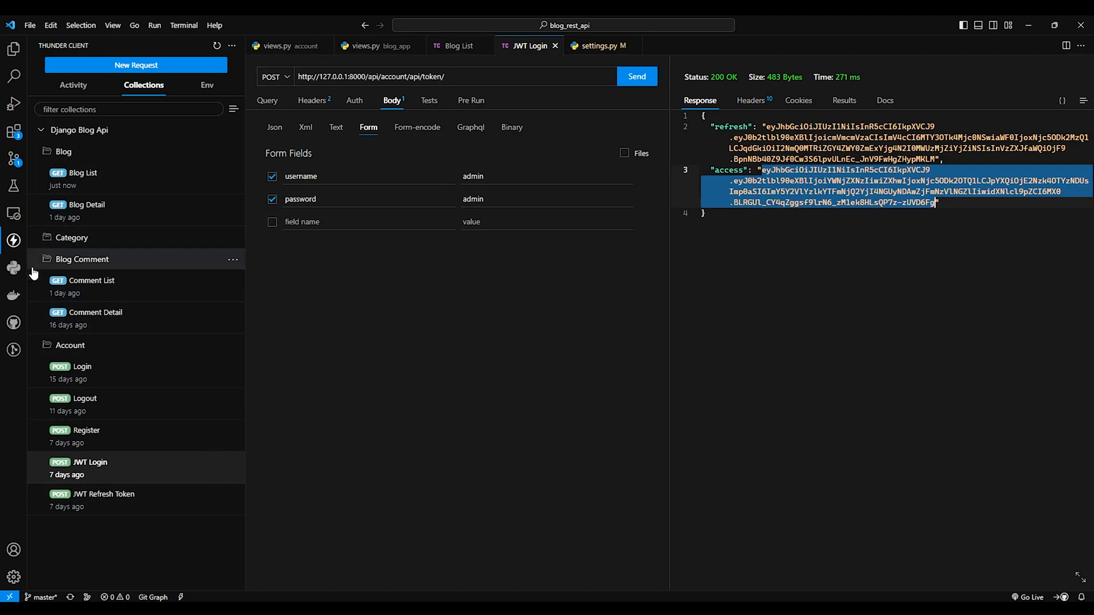
left_click(92, 280)
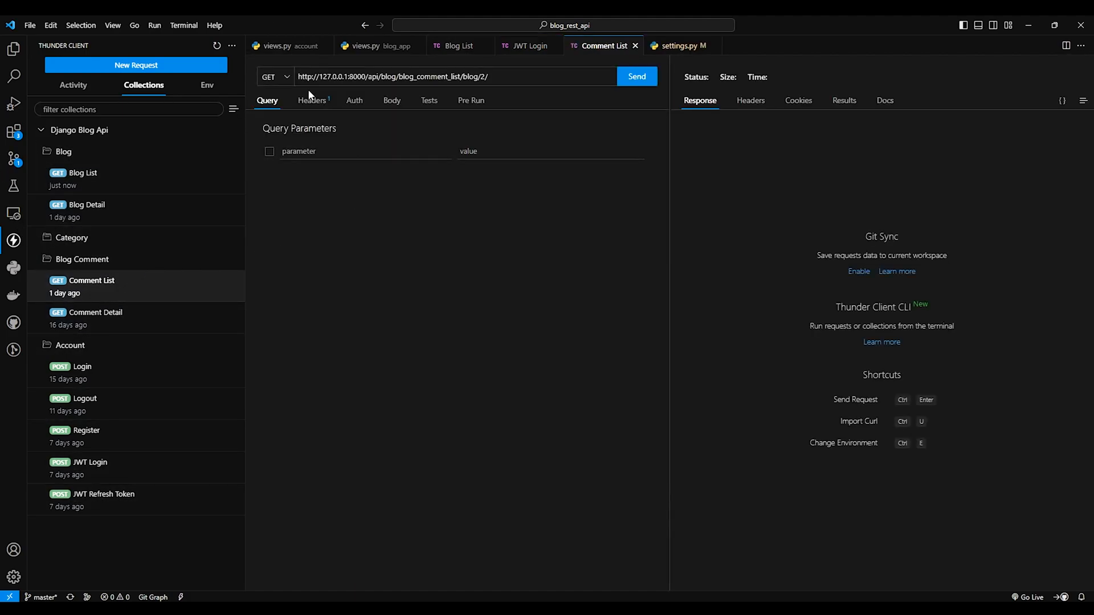
left_click(312, 100)
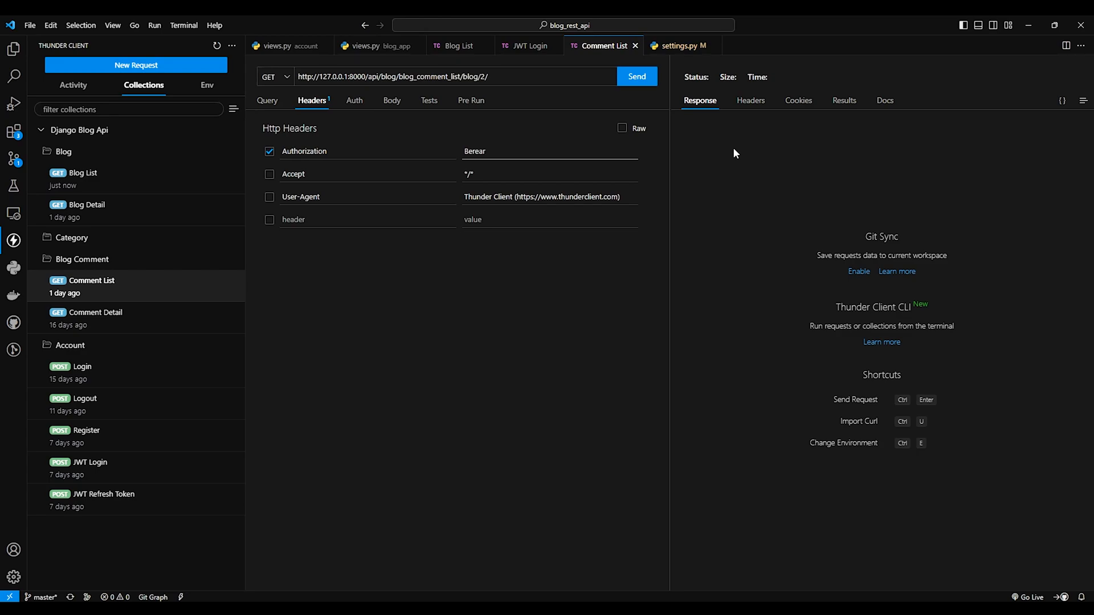
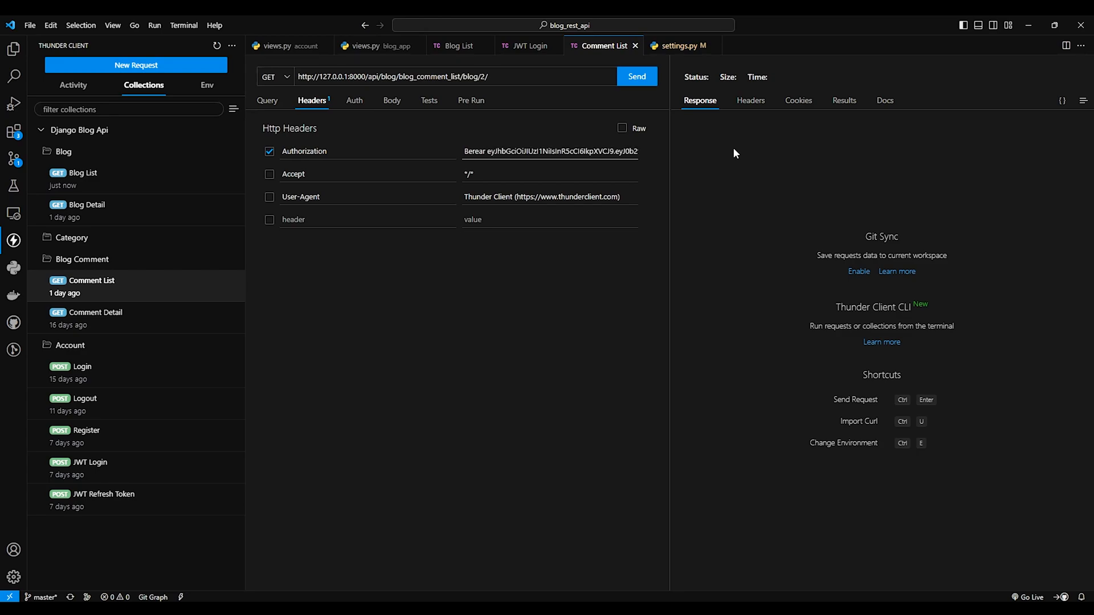
mouse_move(469, 102)
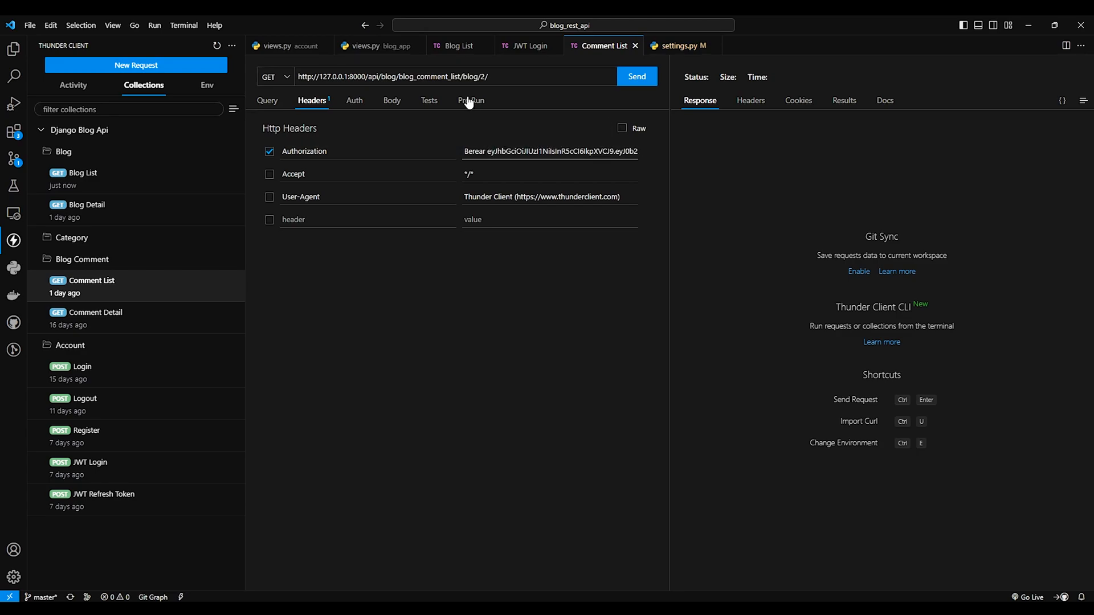
mouse_move(339, 92)
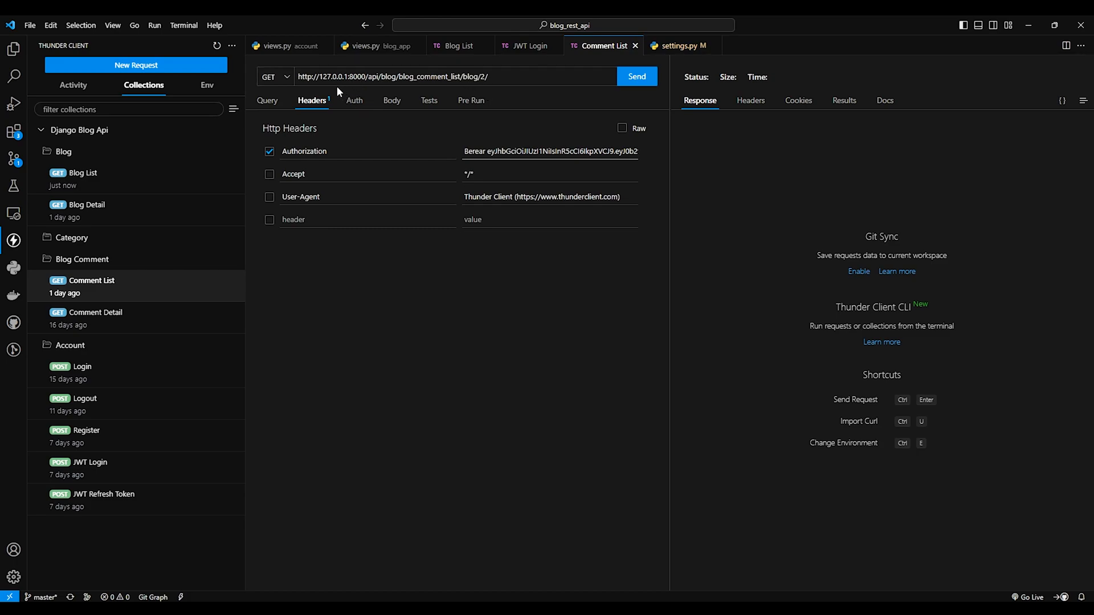
mouse_move(275, 84)
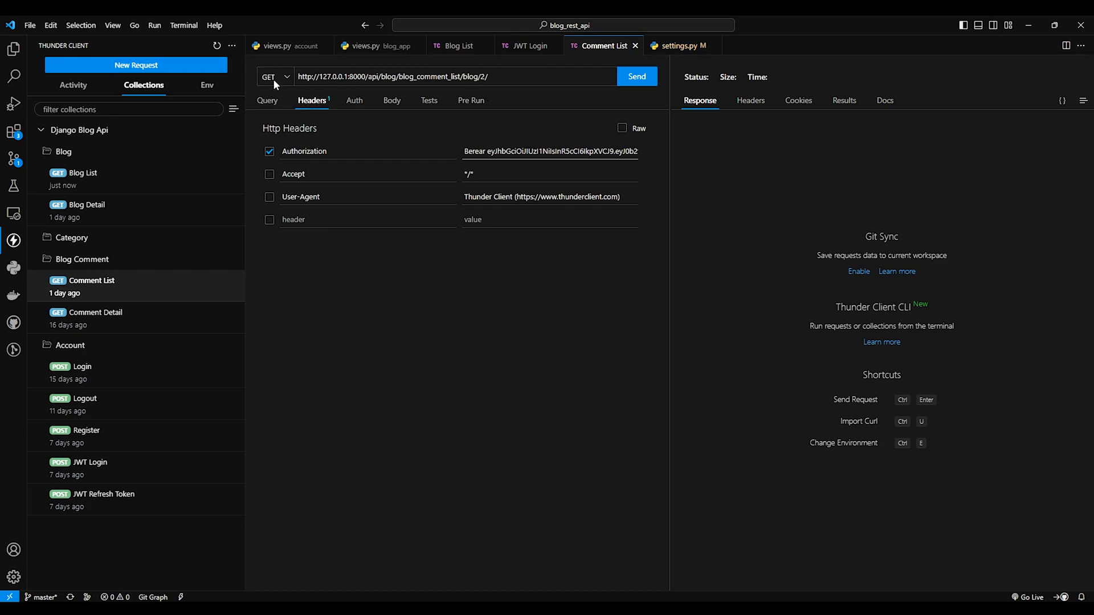
Step: Set the Comment List method back to GET and send it, getting 401 Unauthorized
left_click(273, 76)
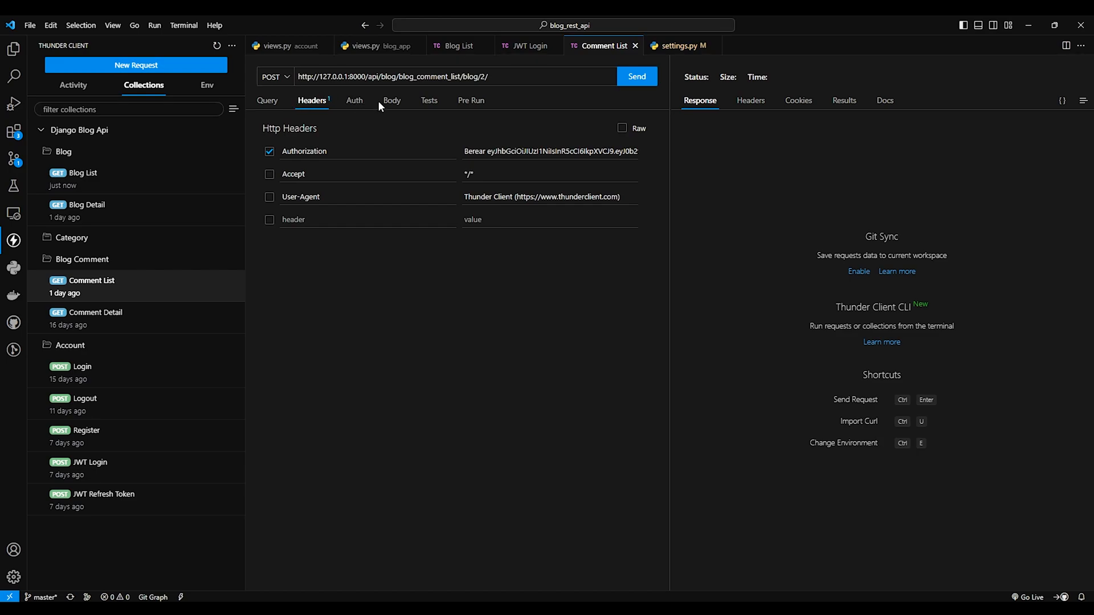
left_click(391, 101)
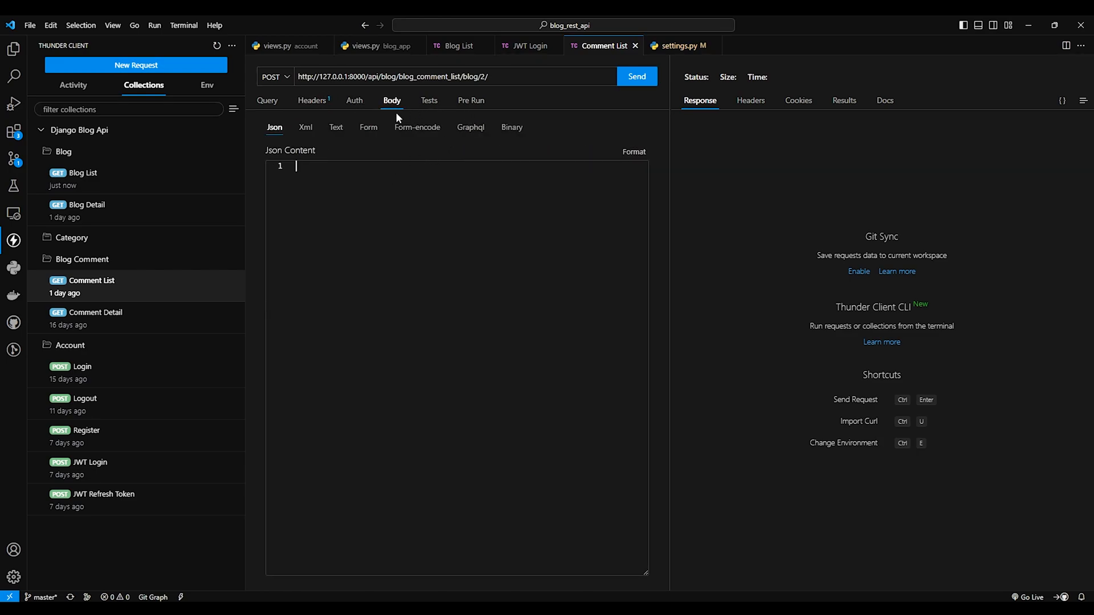
mouse_move(1002, 167)
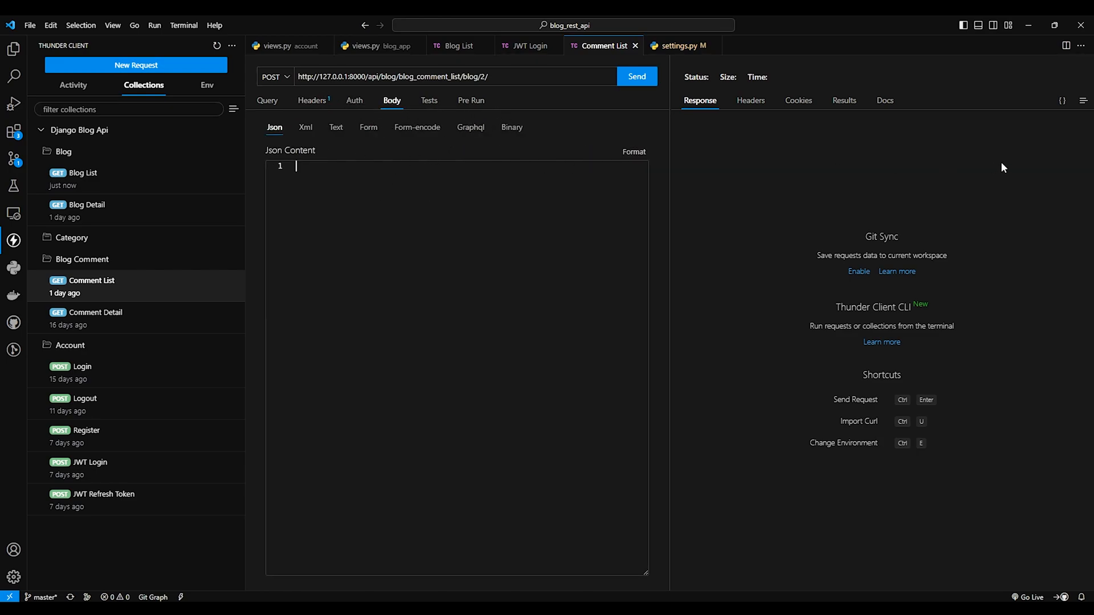
mouse_move(12, 267)
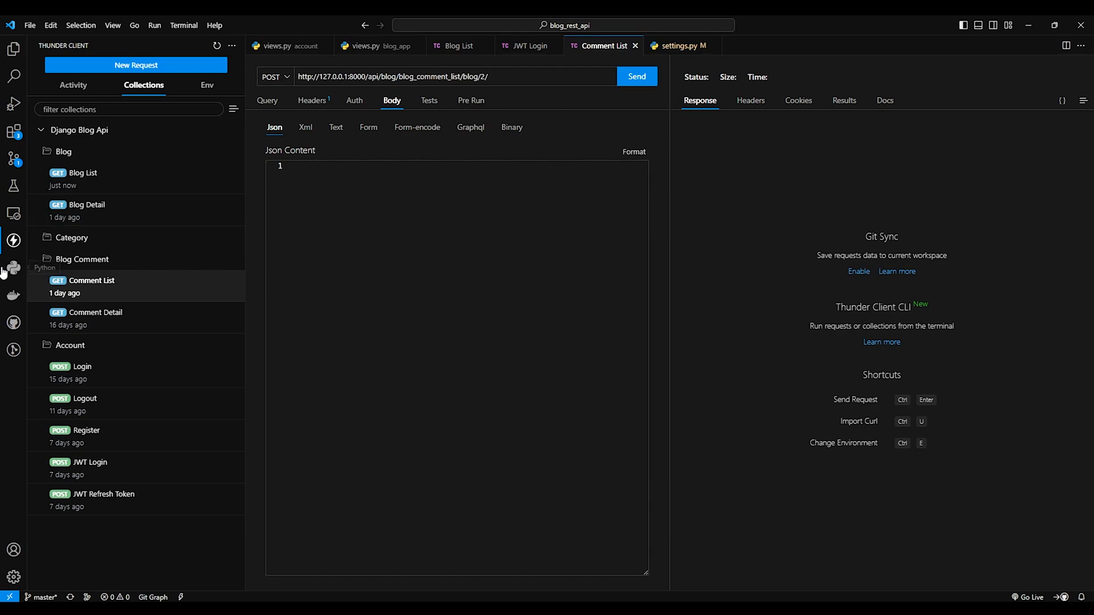
left_click(274, 76)
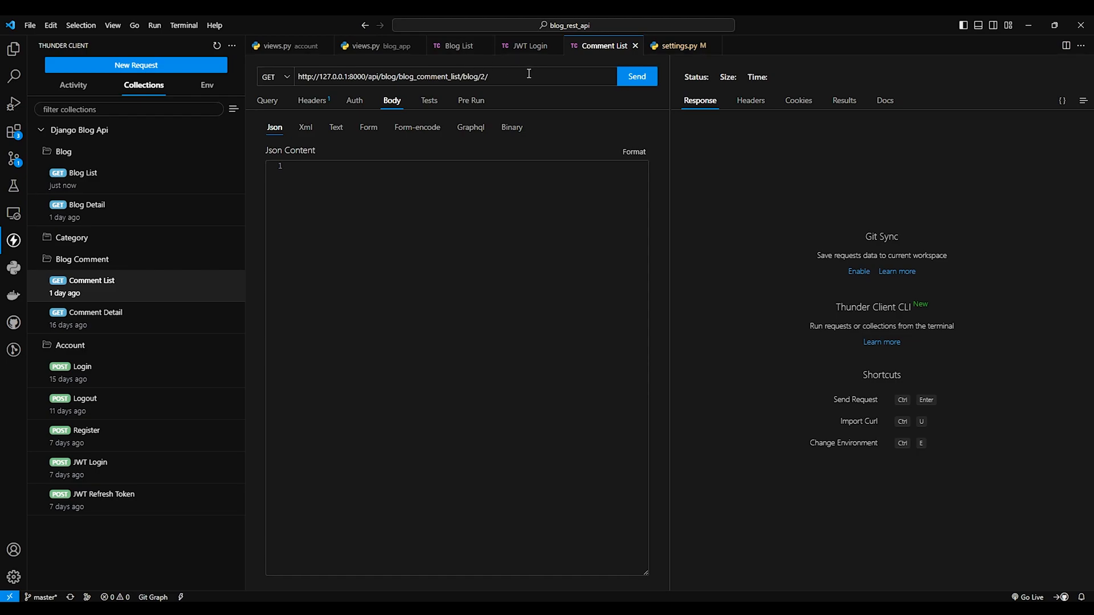
left_click(637, 76)
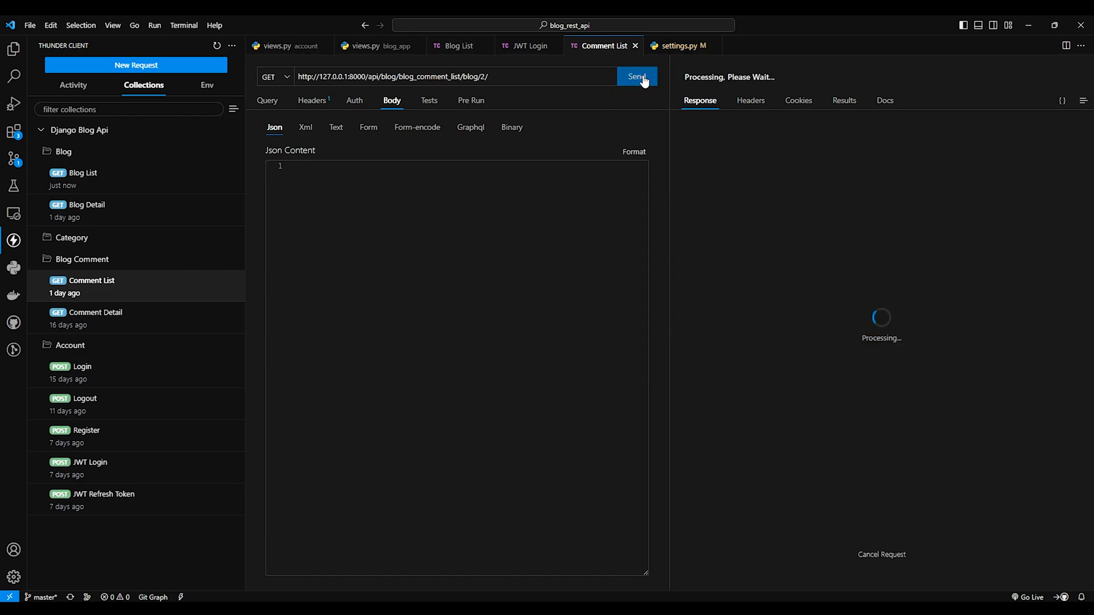
left_click(637, 76)
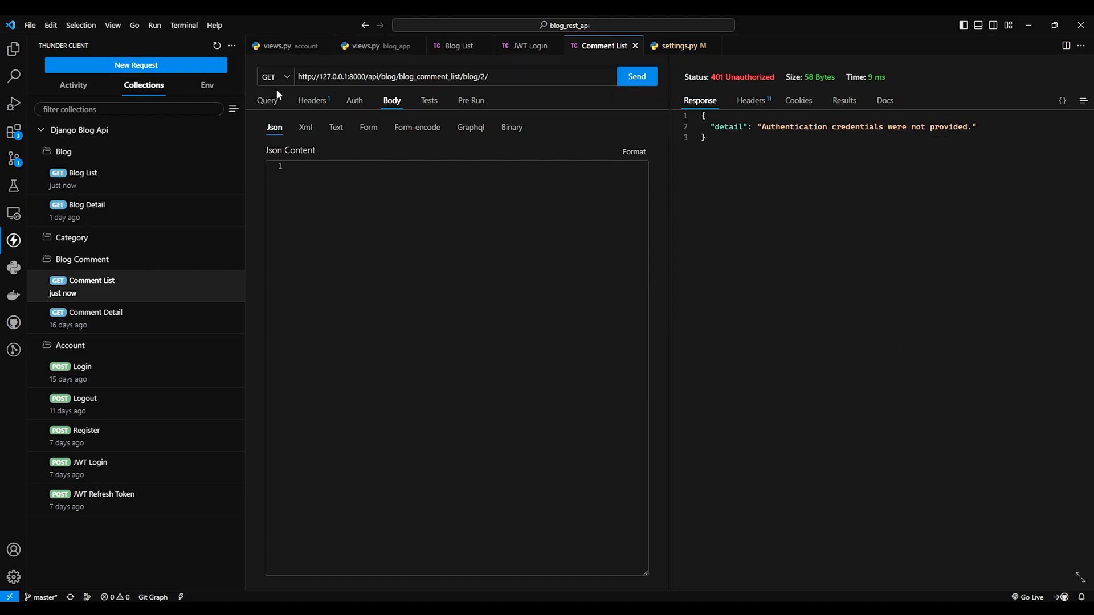
left_click(311, 101)
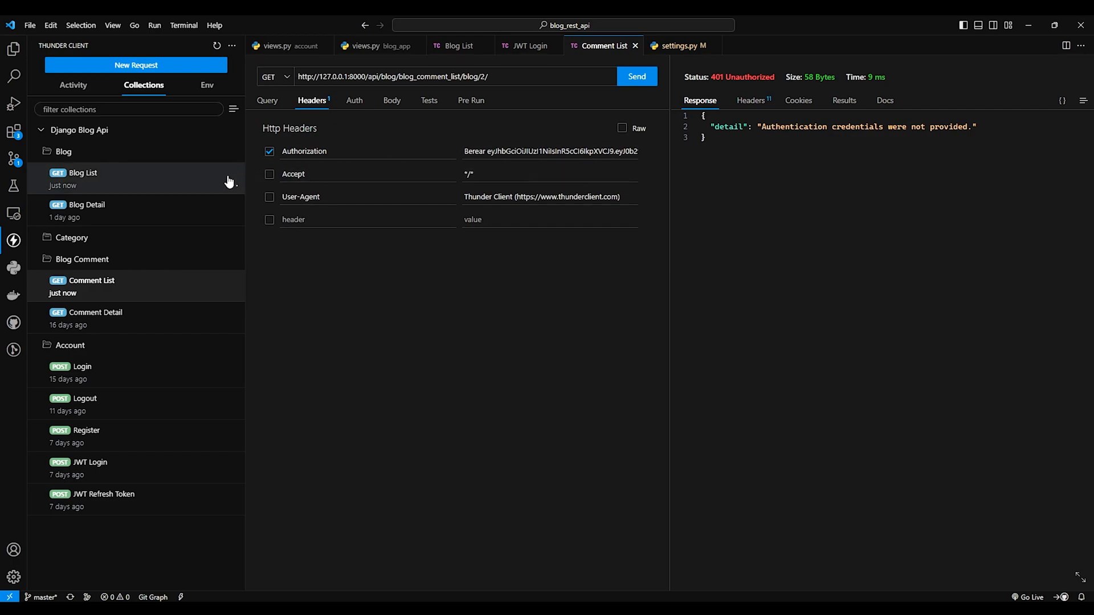
Step: Send the Bearer-authenticated Comment List request until 200 OK gives way to 429 throttling
left_click(636, 76)
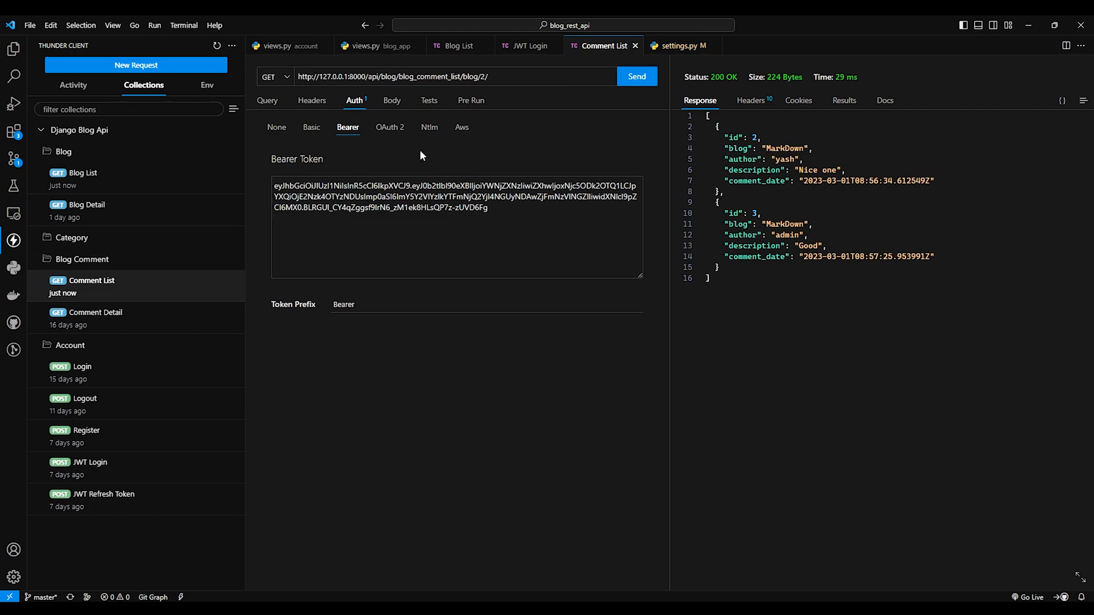
mouse_move(346, 147)
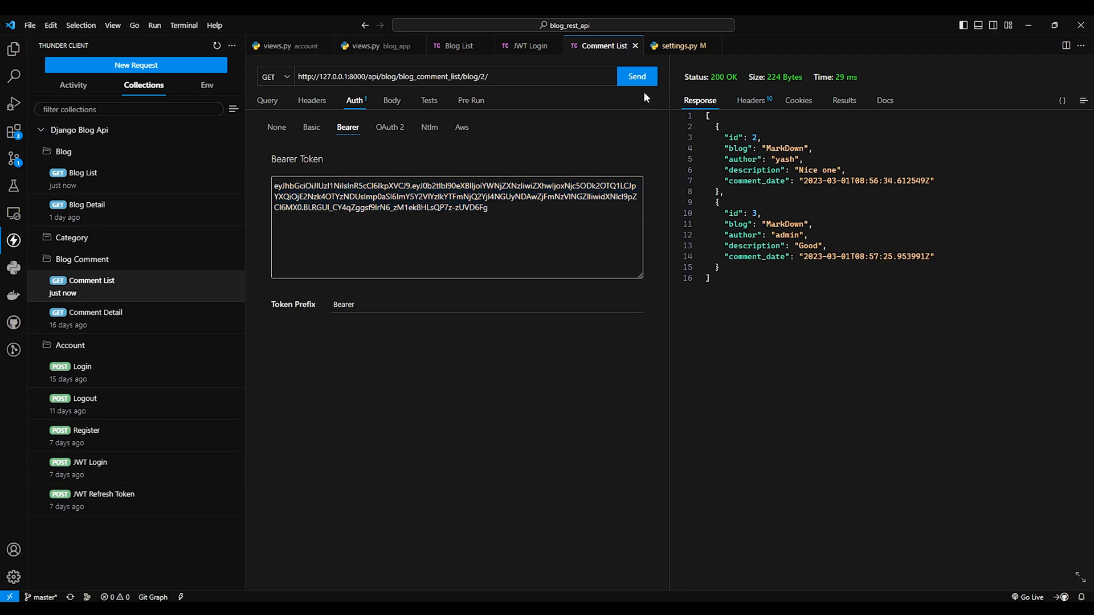
left_click(636, 76)
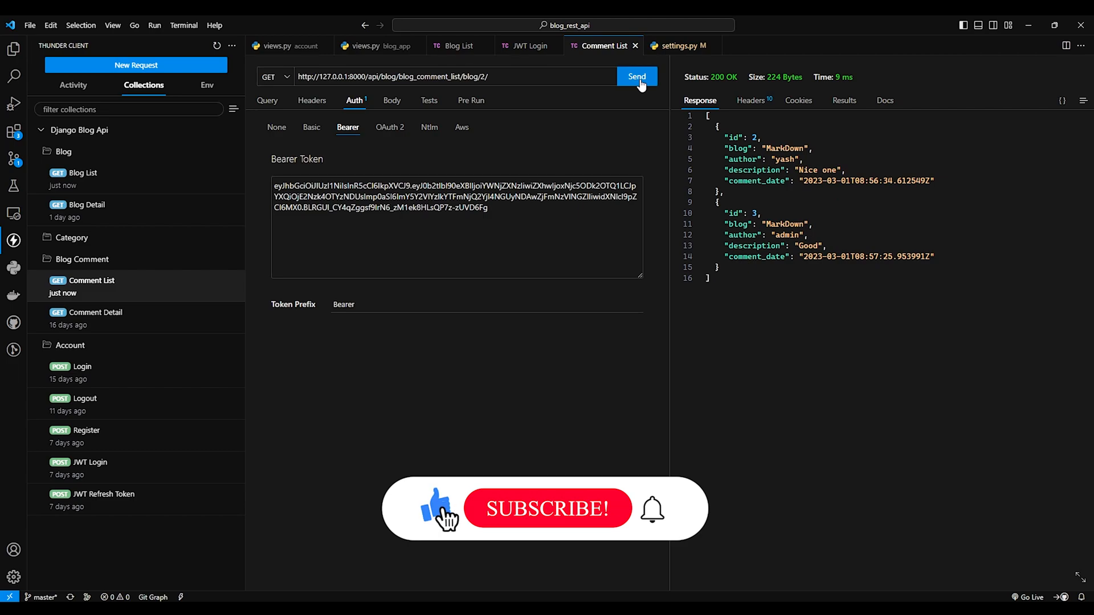
left_click(548, 509)
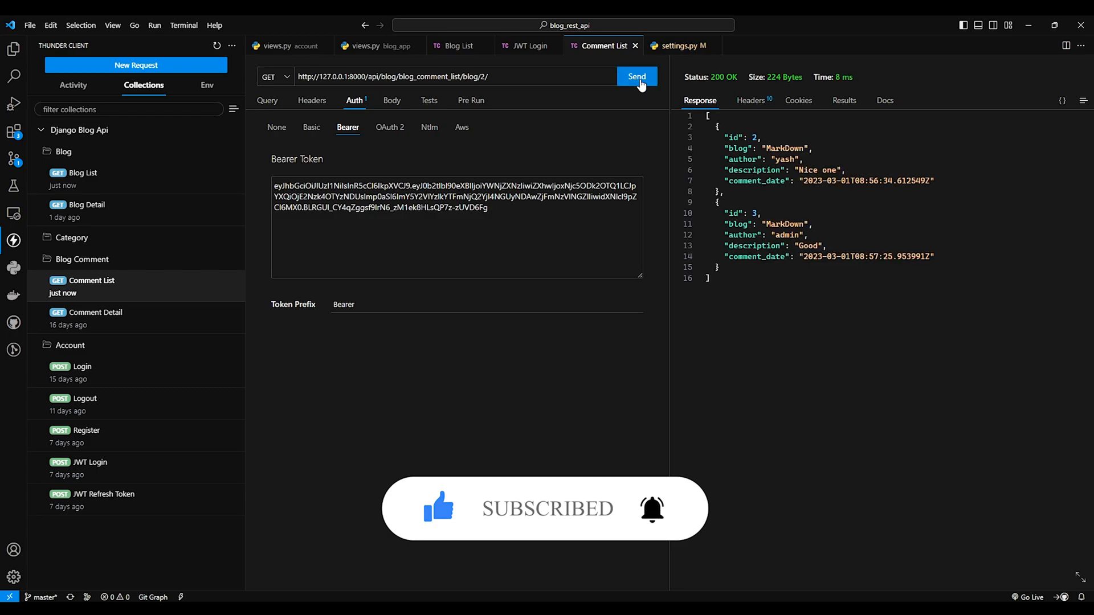
left_click(636, 77)
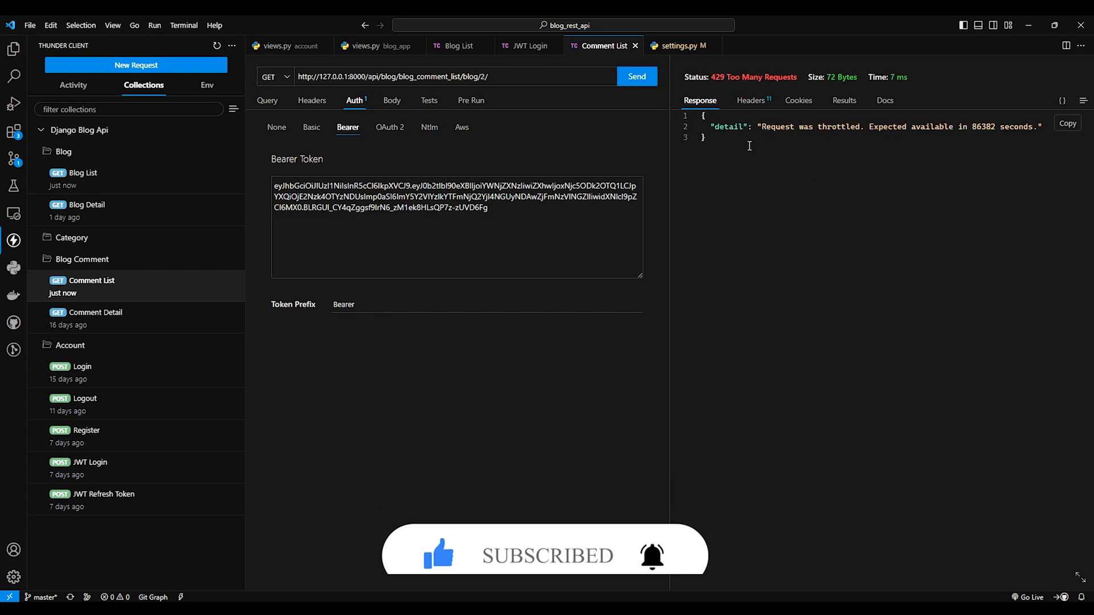
double_click(726, 126)
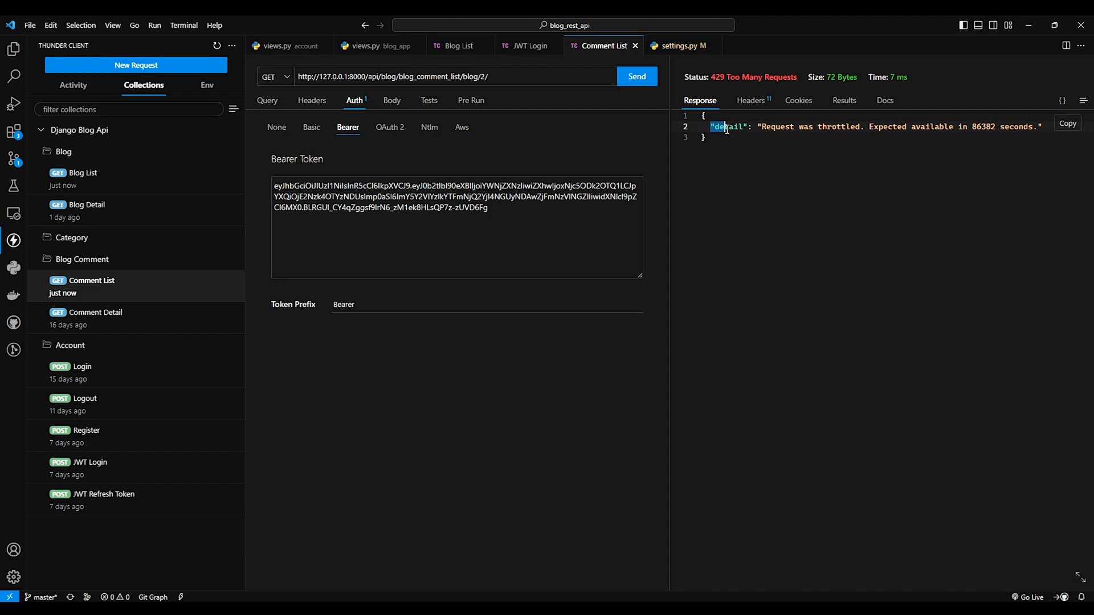
left_click(681, 46)
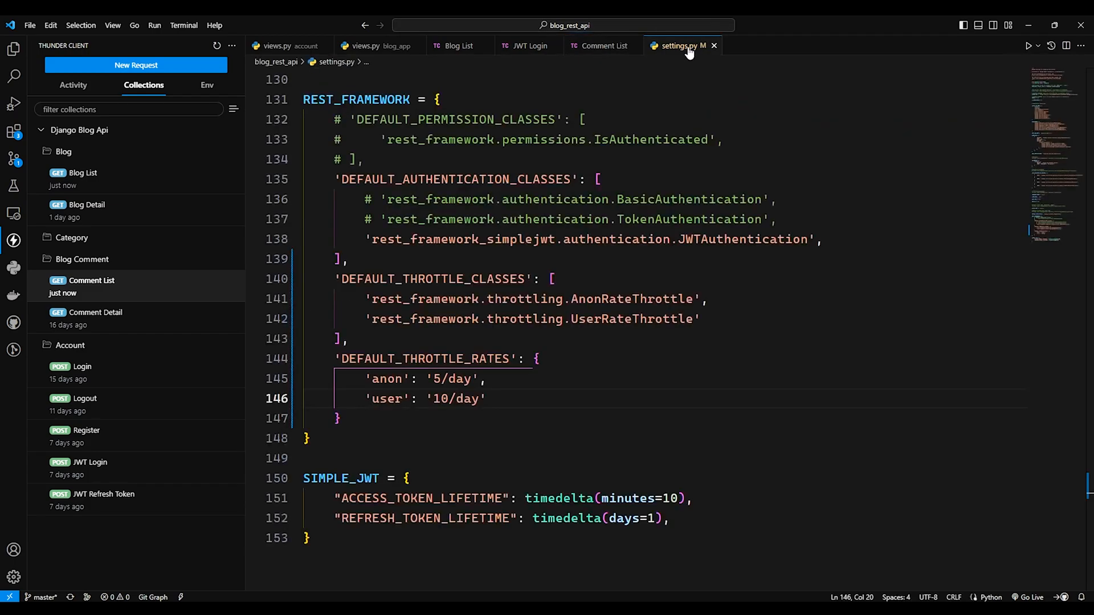
Step: Comment out DEFAULT_THROTTLE_CLASSES in settings.py with Ctrl+/, keeping DEFAULT_THROTTLE_RATES active
left_click_drag(534, 358, 337, 417)
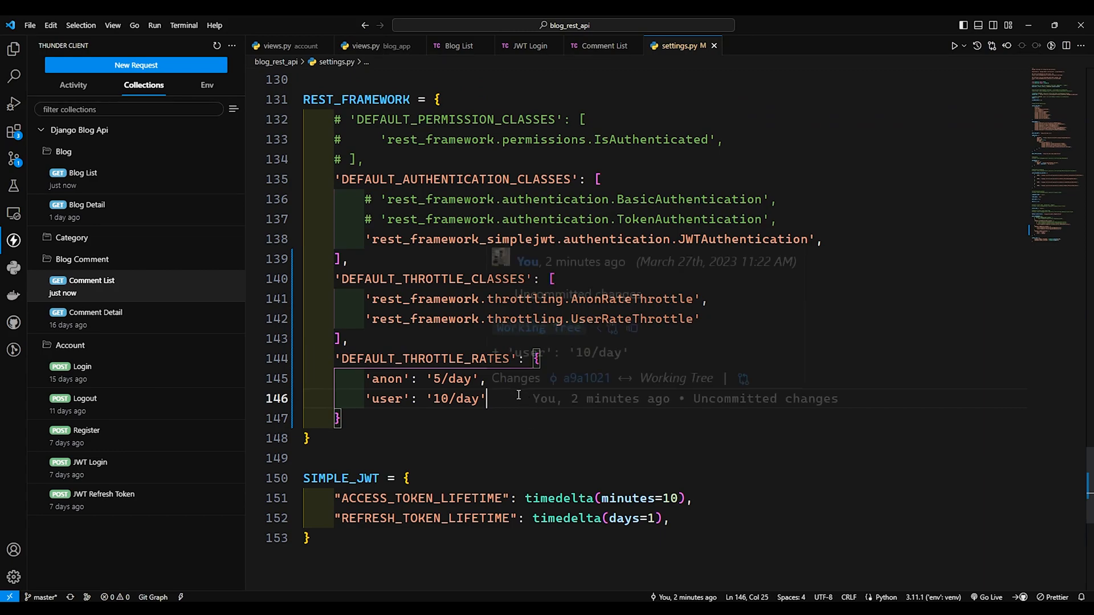
mouse_move(627, 424)
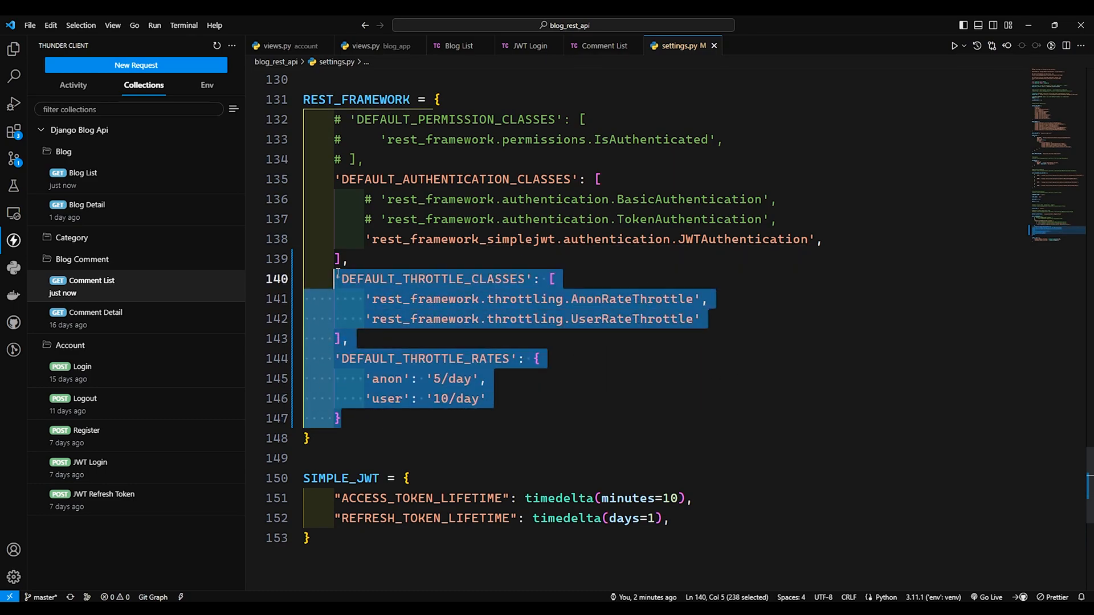
key("ctrl+/")
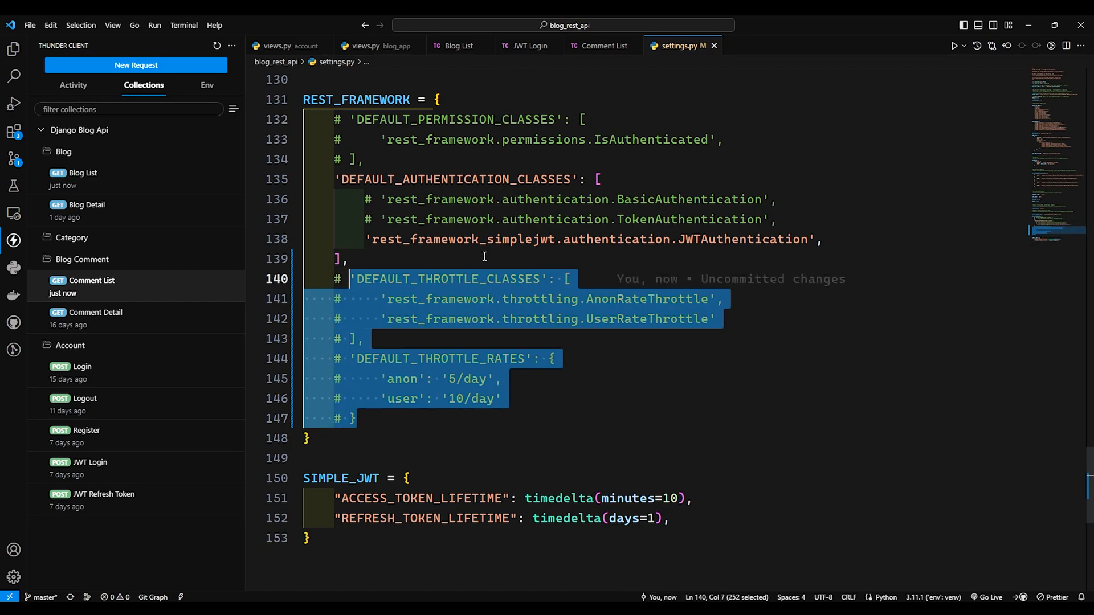
left_click(417, 278)
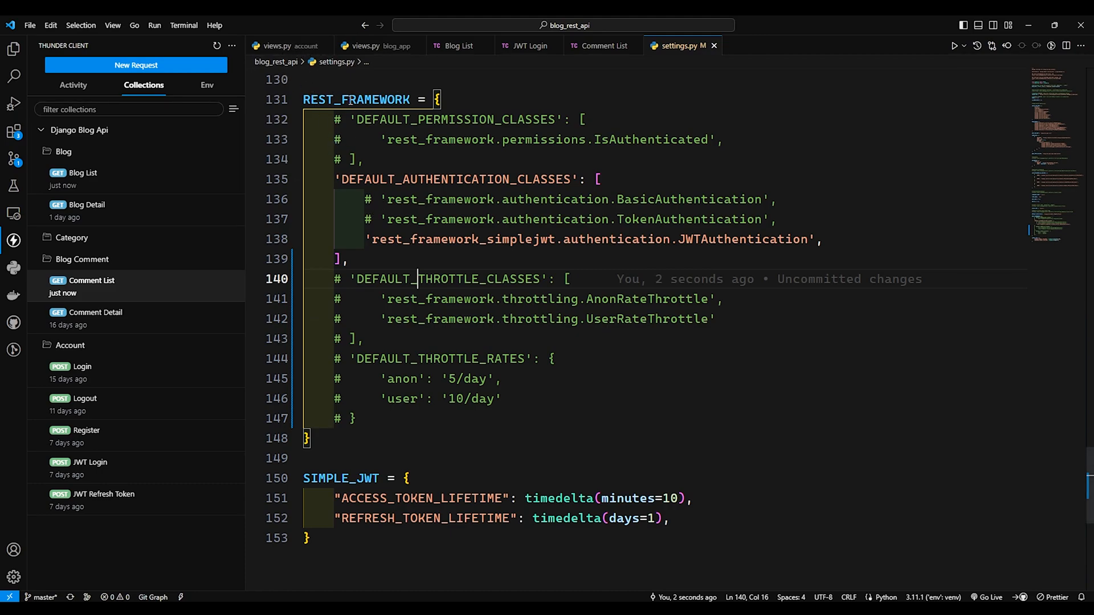
left_click(359, 419)
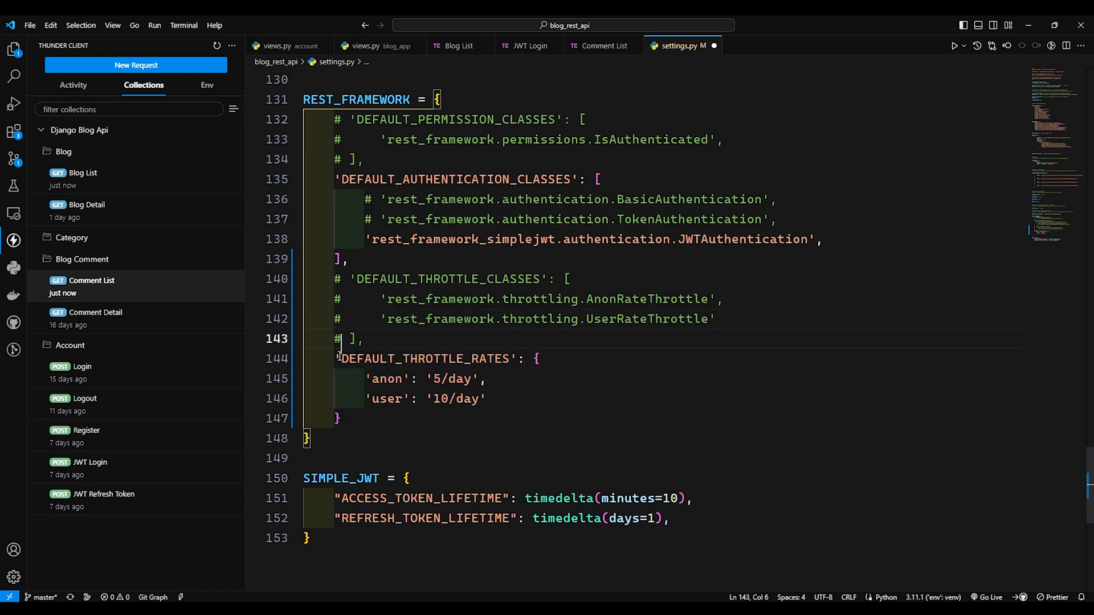
left_click_drag(361, 279, 361, 339)
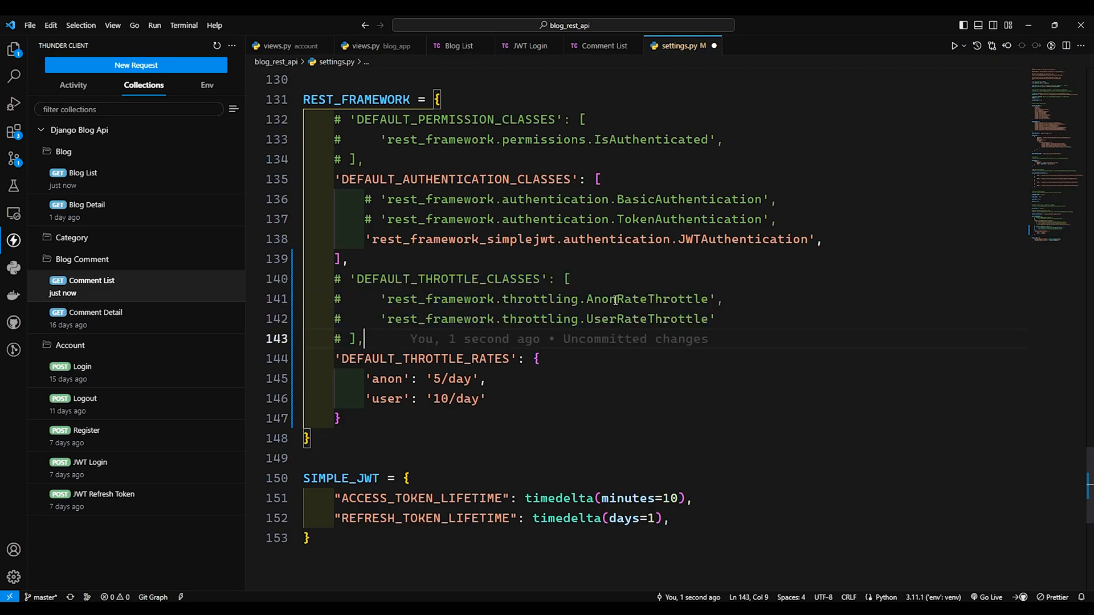
mouse_move(383, 71)
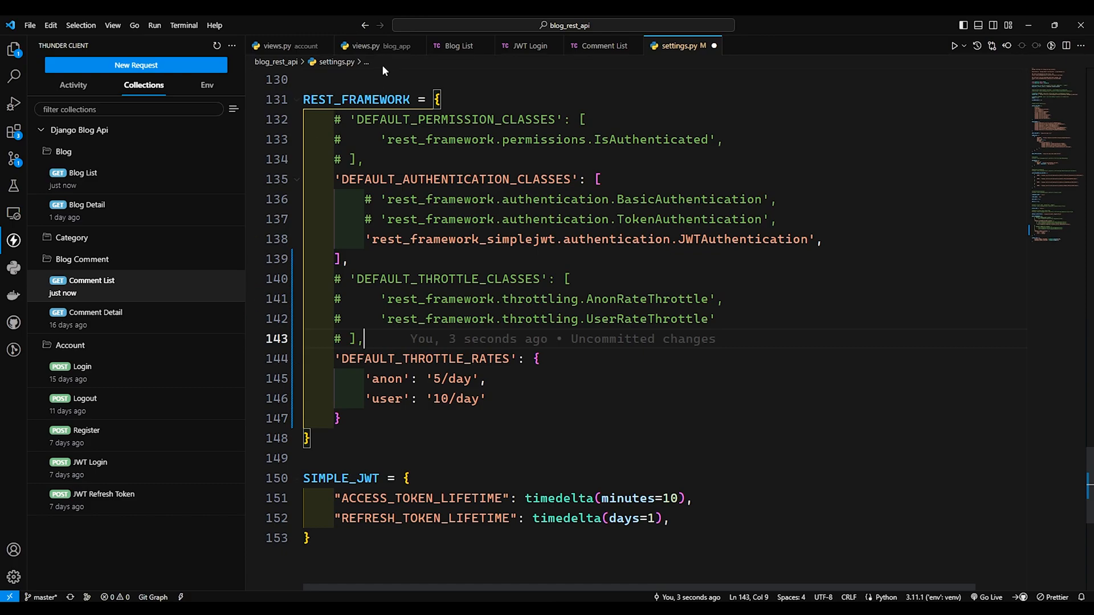
left_click(379, 46)
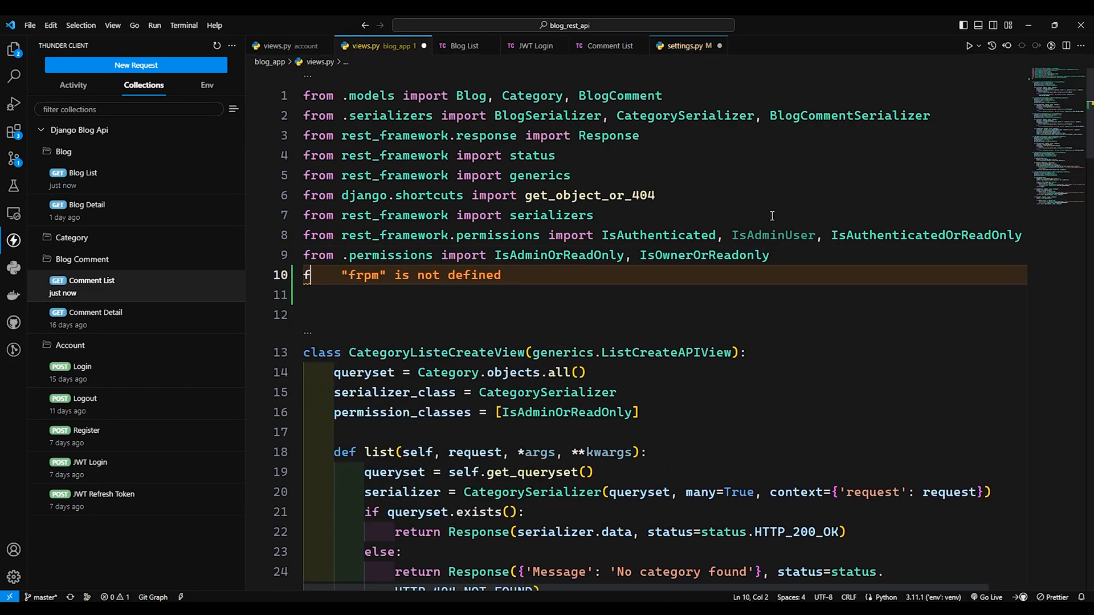
Step: Add 'from rest_framework.throttling import UserRateThrottle, AnonRateThrottle' to blog_app/views.py
type("rp")
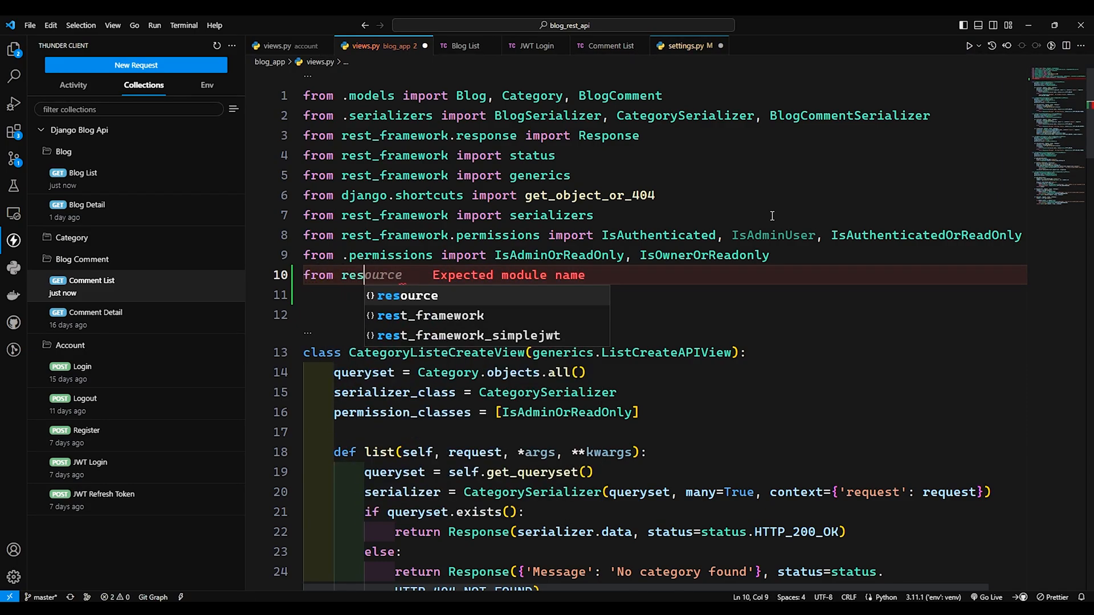
type("rest_framework.throttling")
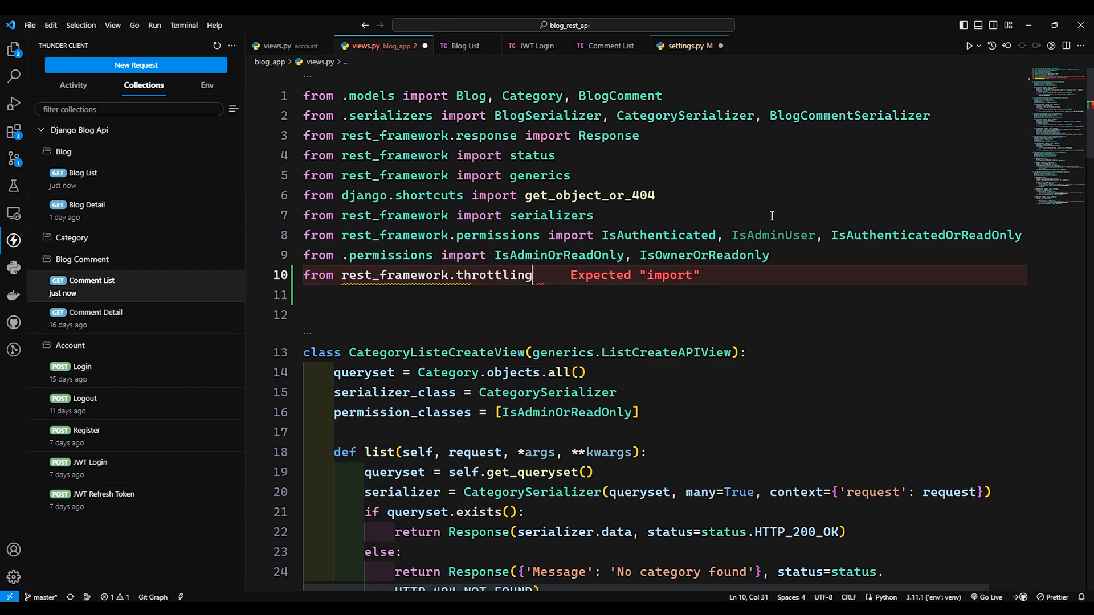
type("import User")
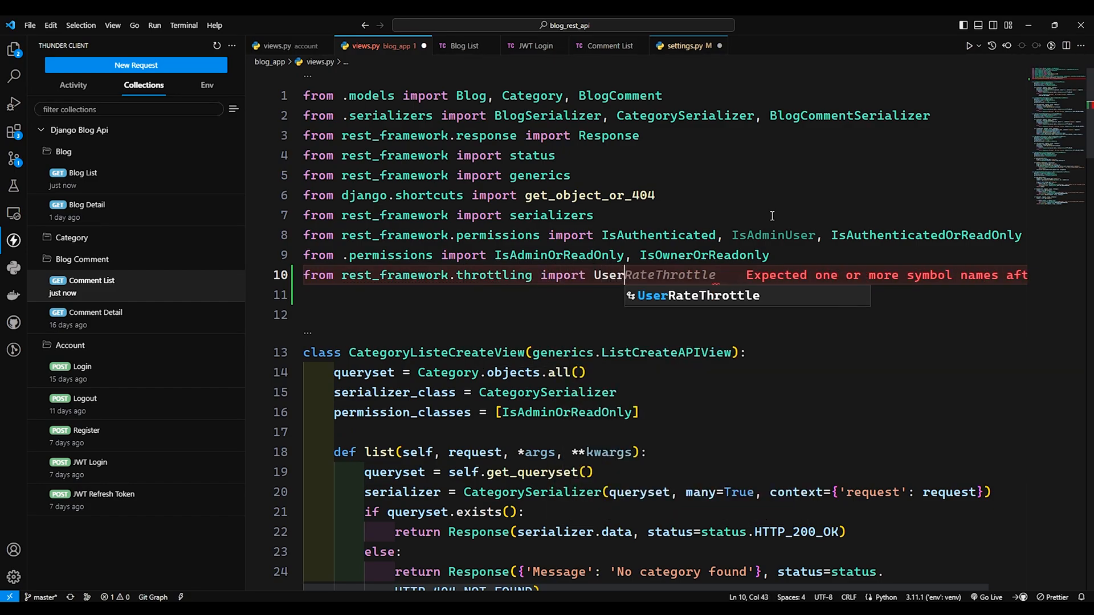
type(", A")
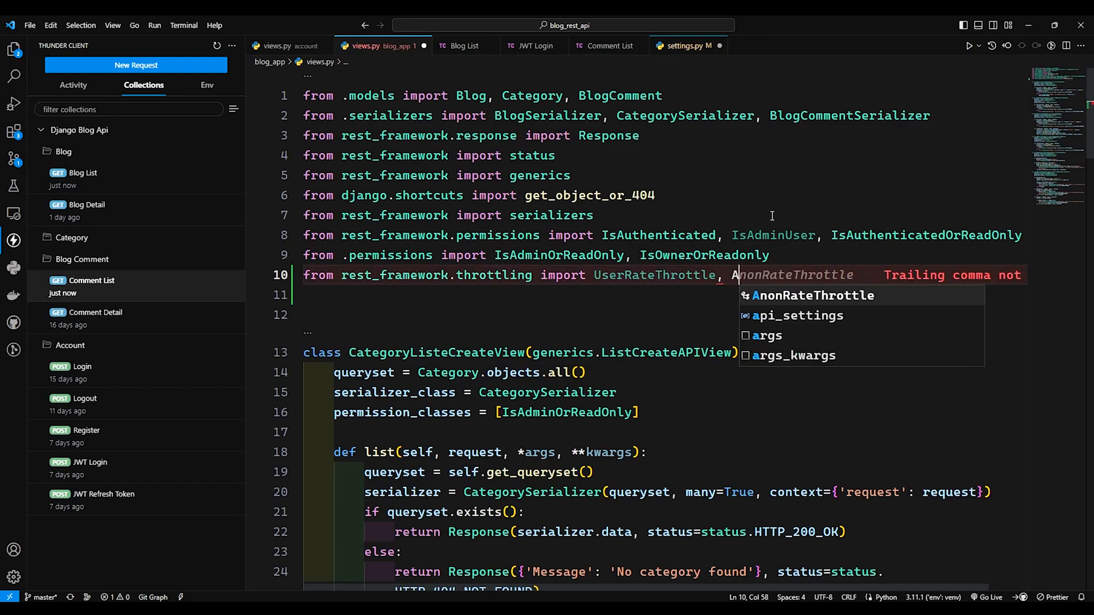
key("Tab")
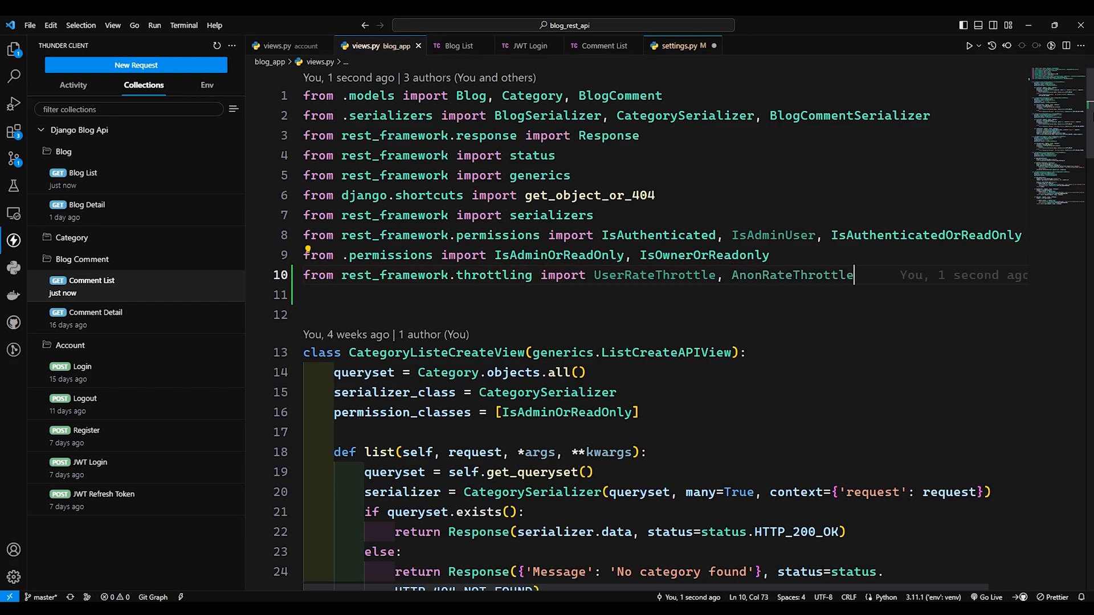
scroll("down", 3)
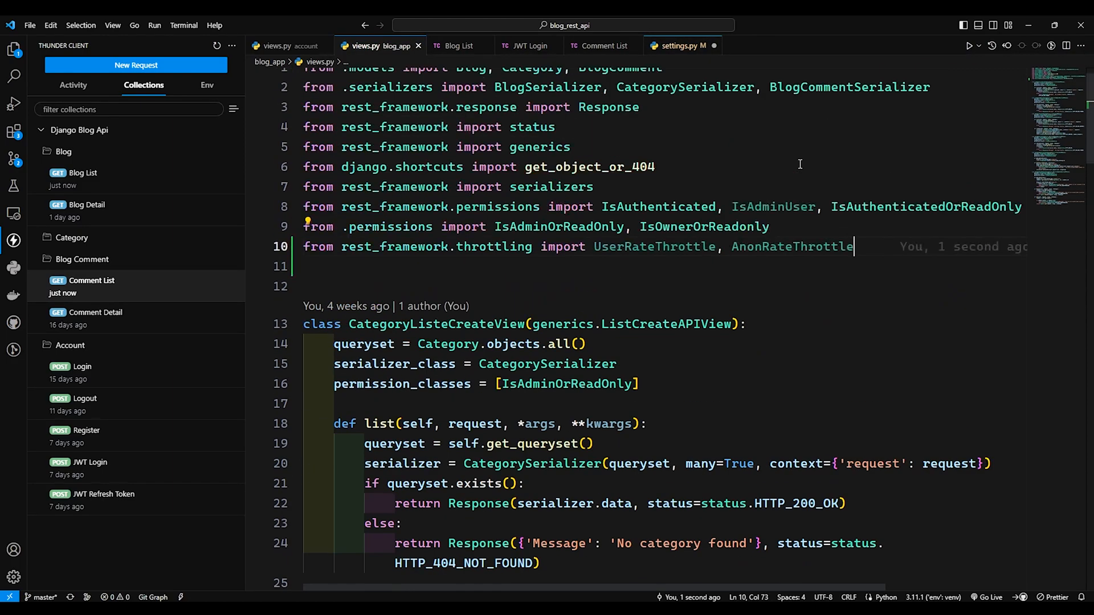
scroll("down", 3)
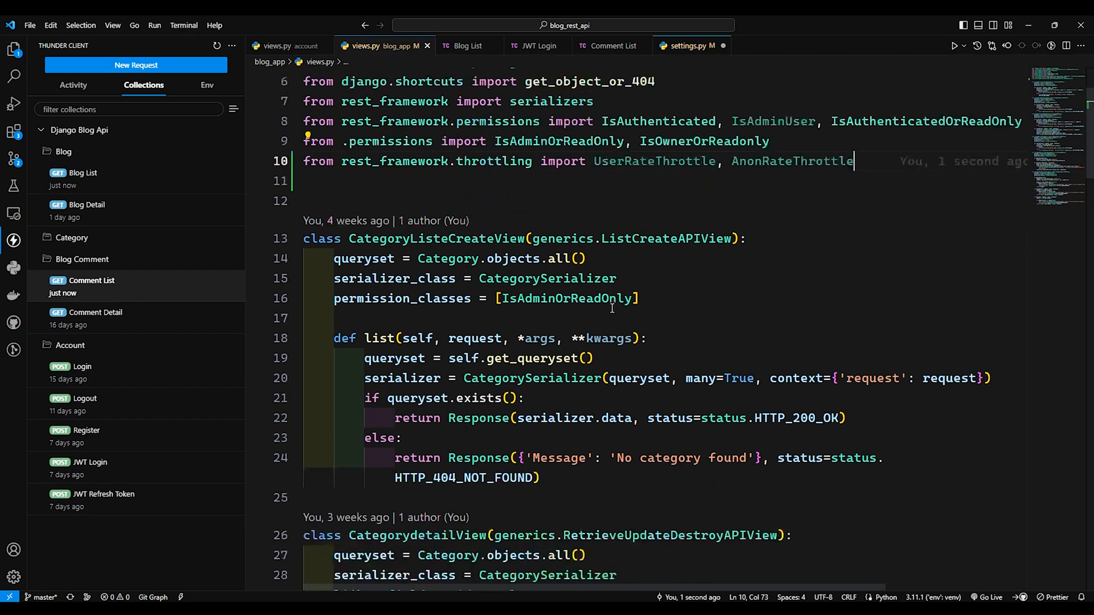
scroll("down", 3)
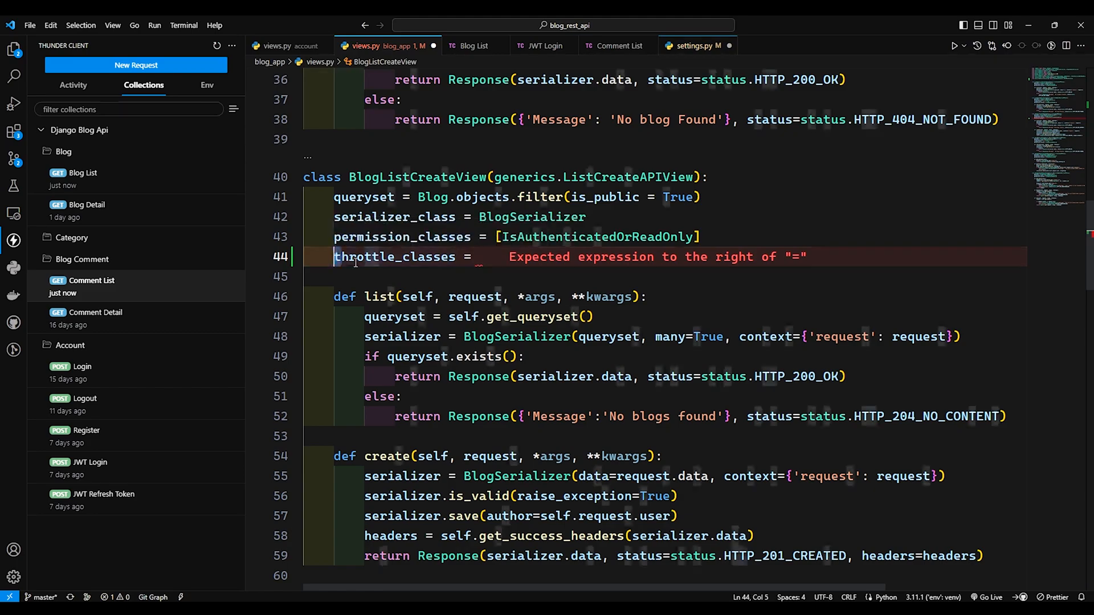
Step: Set BlogListCreateView's throttle_classes to [UserRateThrottle, AnonRateThrottle], then view the Comment List request
double_click(393, 257)
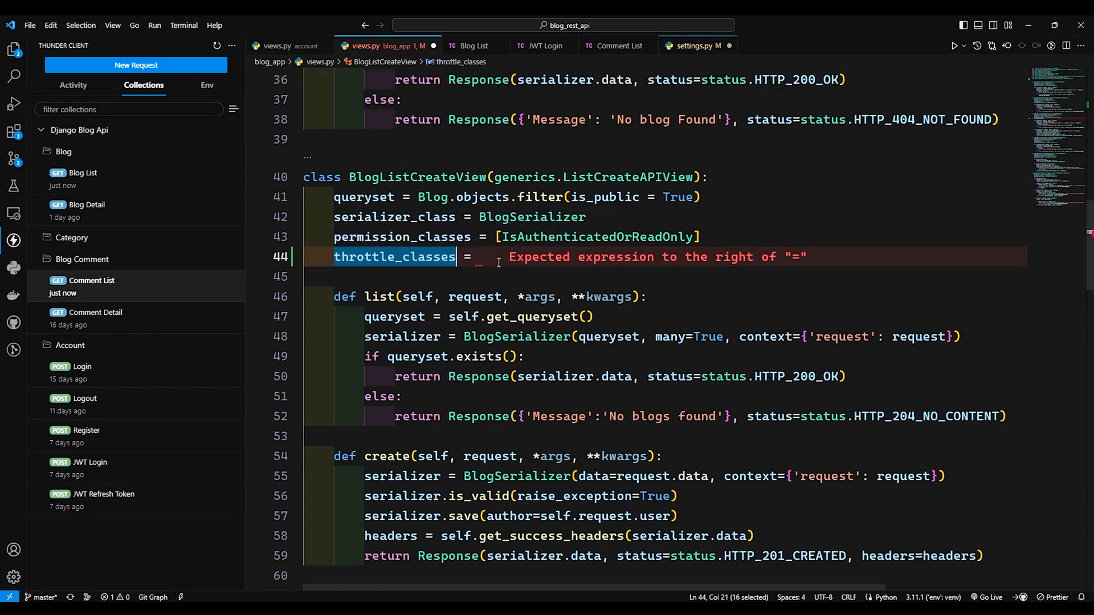
type("[]")
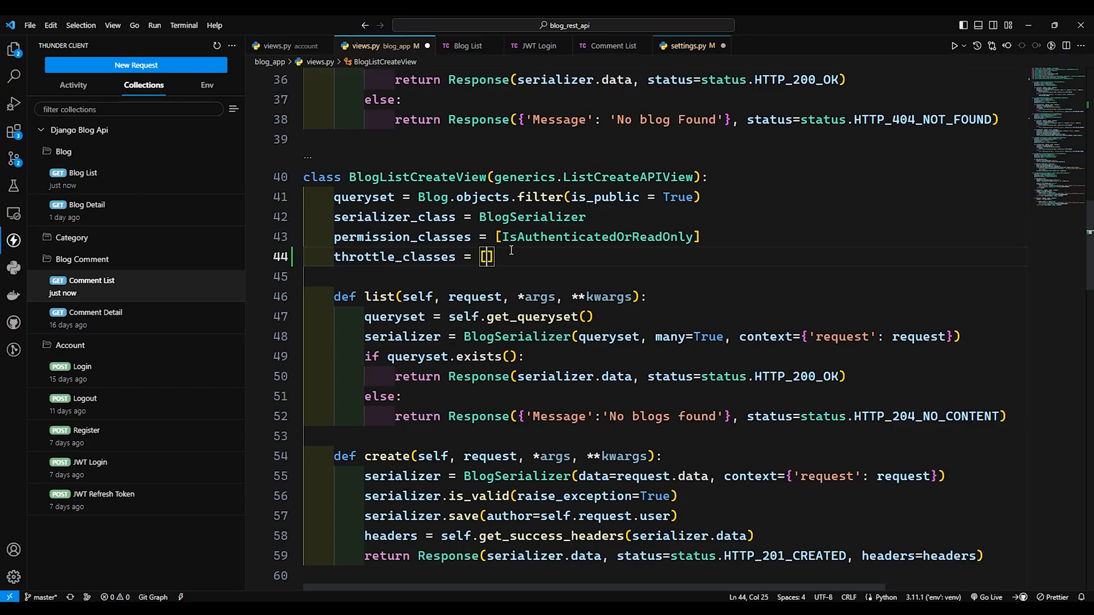
type("User")
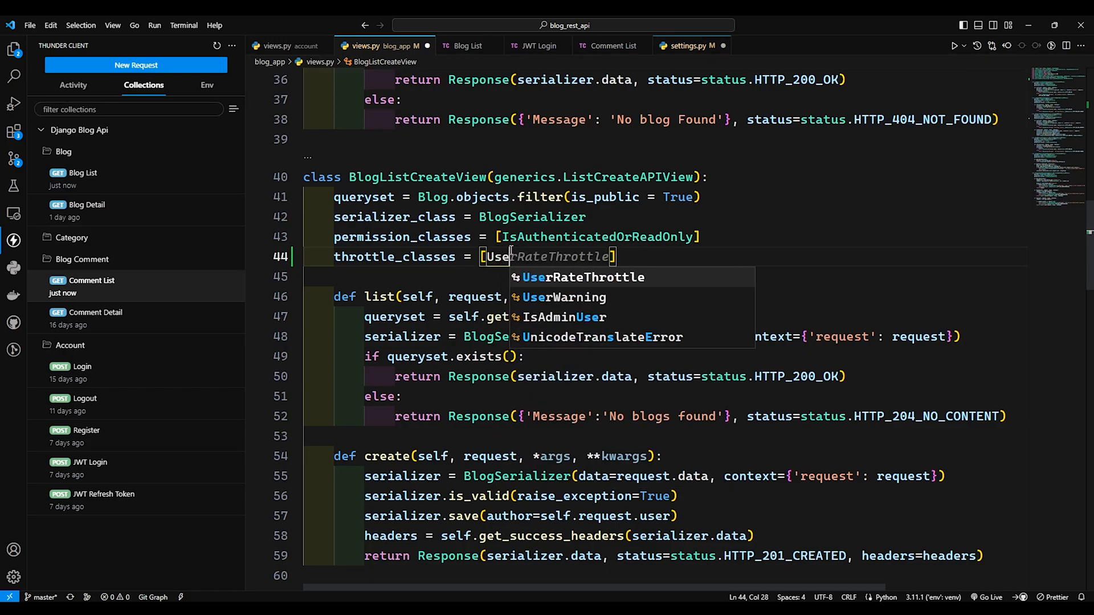
type(", AnonRateThrottle")
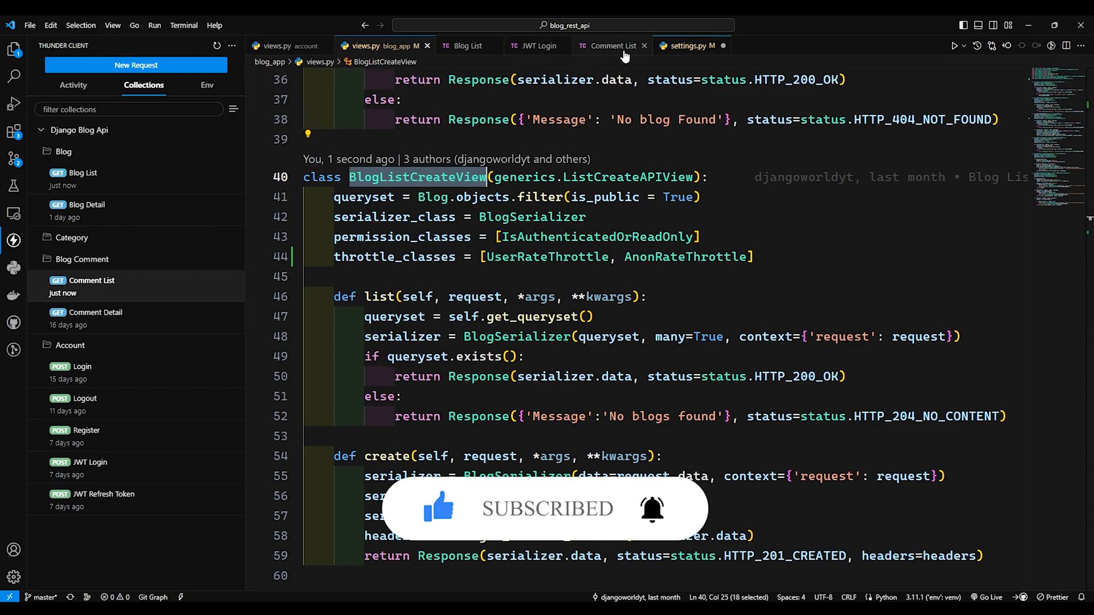
left_click(612, 45)
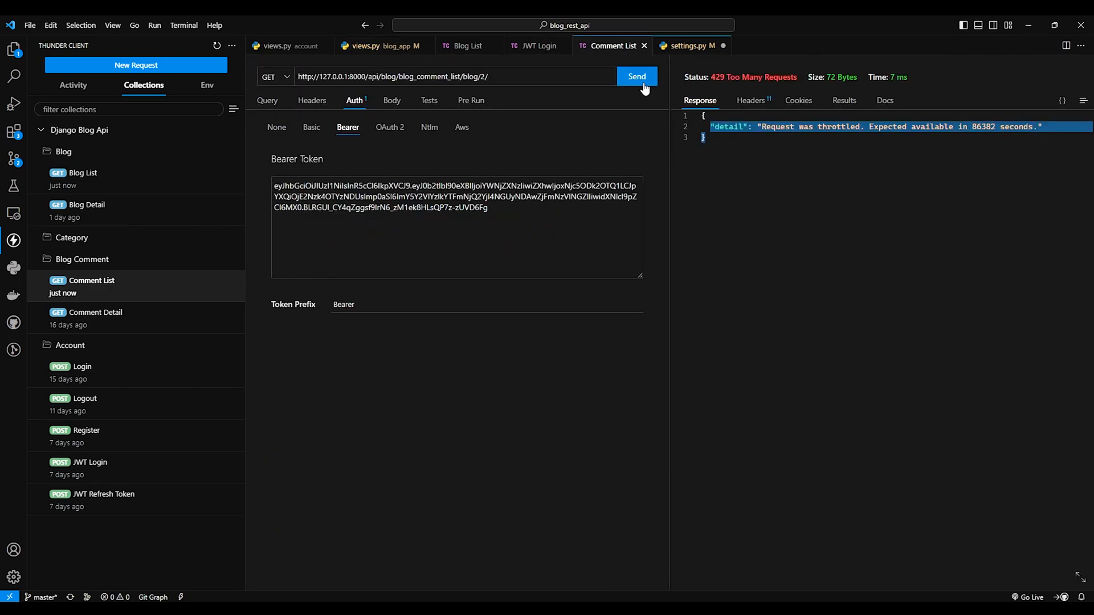
Step: Resend Comment List for a 200 OK with two comments, then view Blog List
left_click(636, 76)
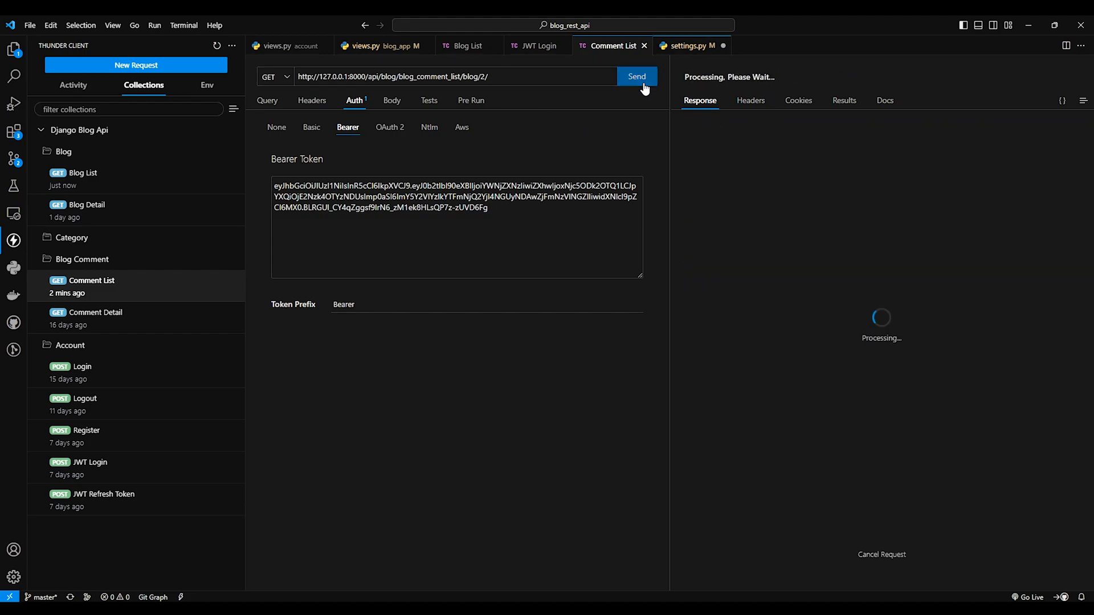
left_click(636, 76)
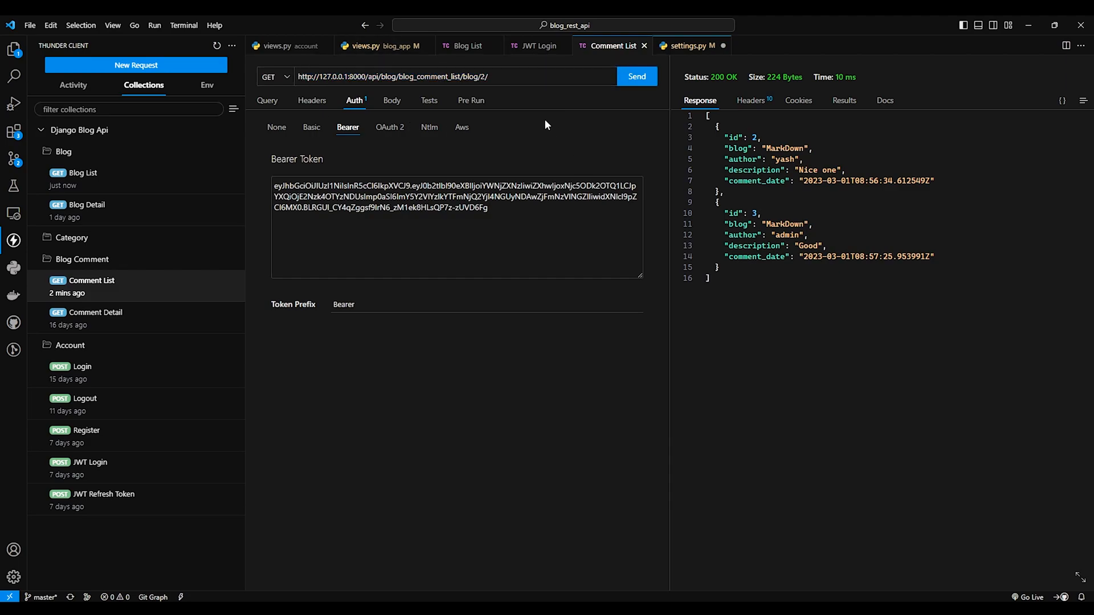
left_click(467, 45)
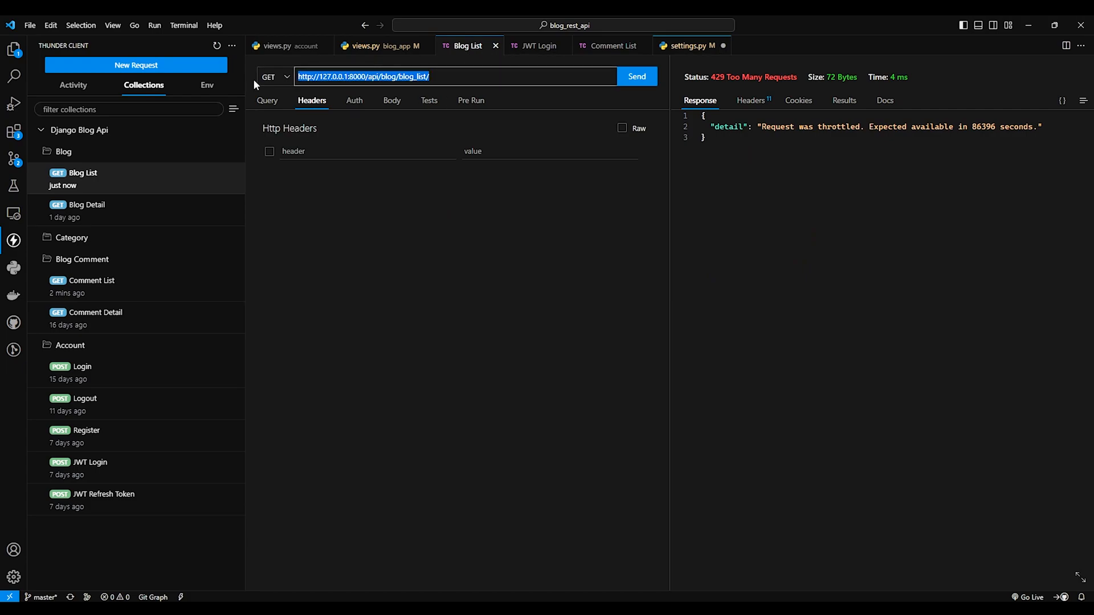
Step: Send the unauthenticated Blog List request five times, each returning 200 OK with blog posts
left_click(637, 76)
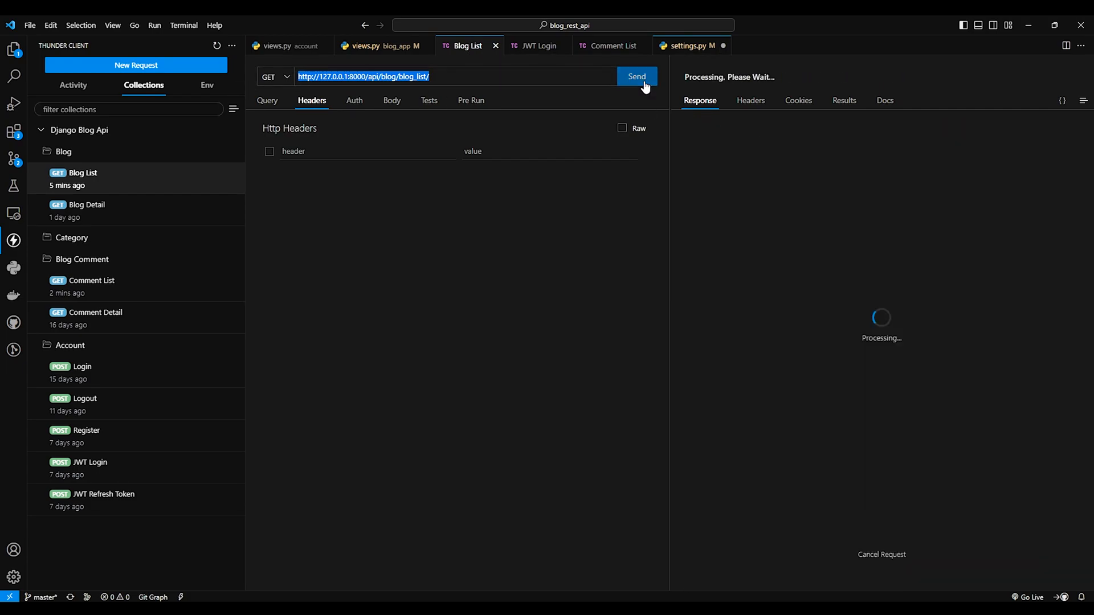
left_click(636, 76)
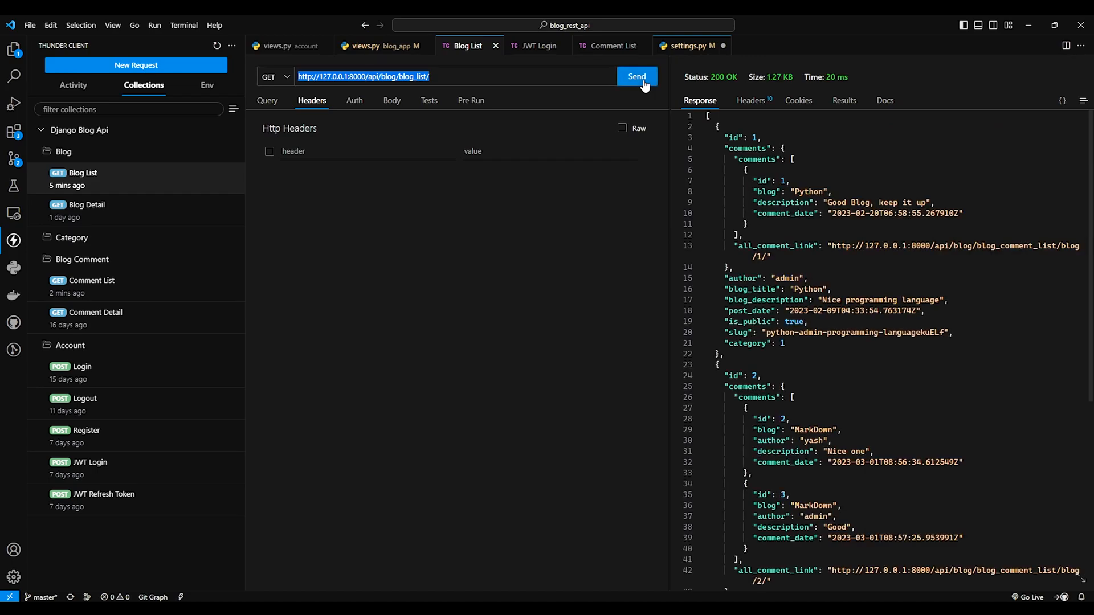
left_click(637, 76)
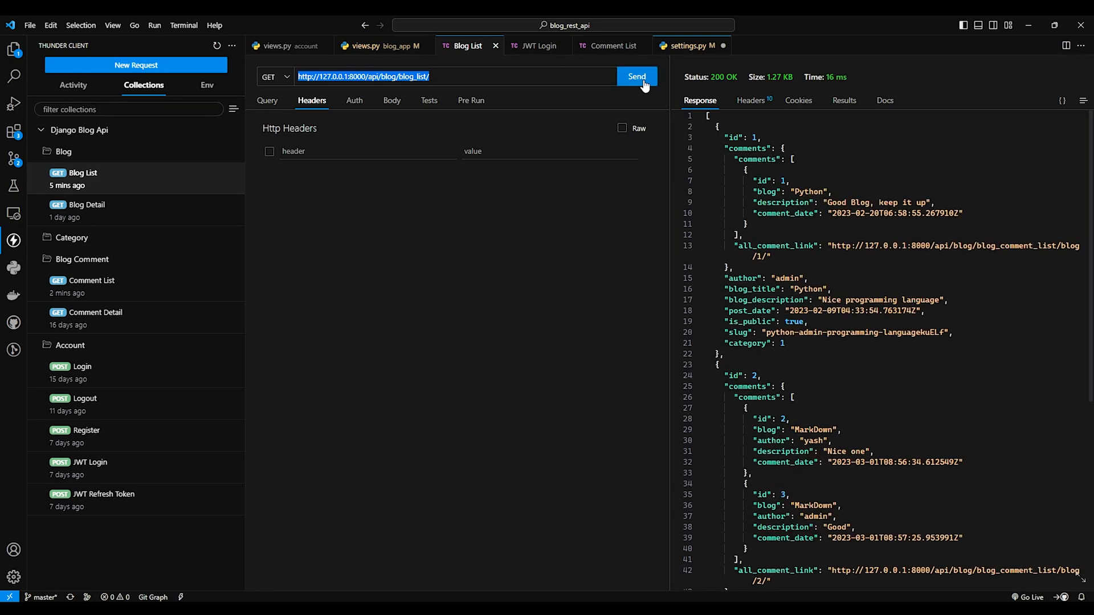
left_click(636, 76)
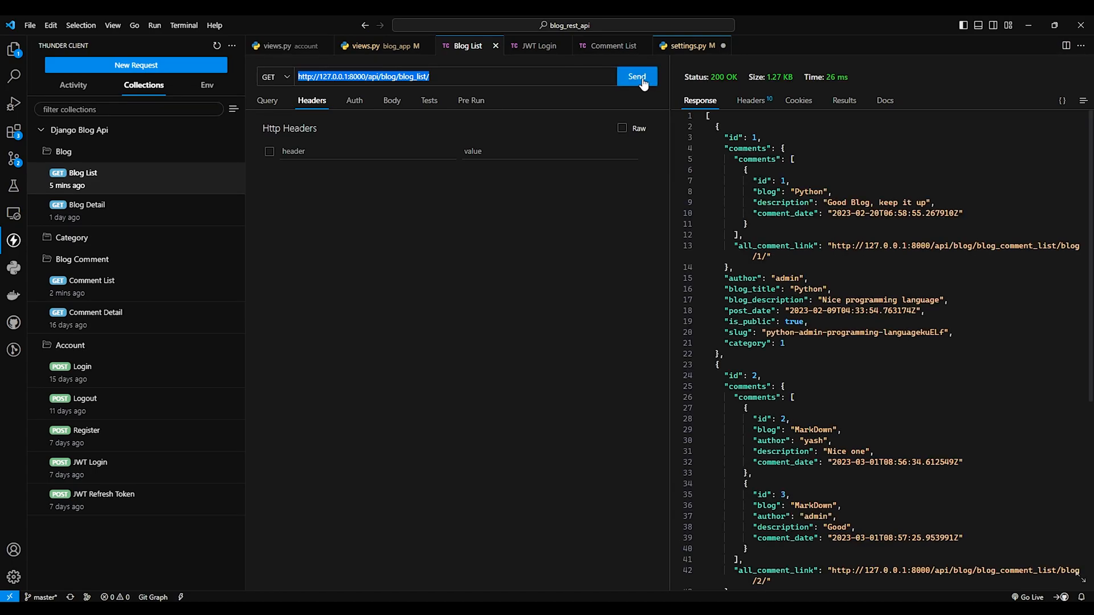
left_click(637, 76)
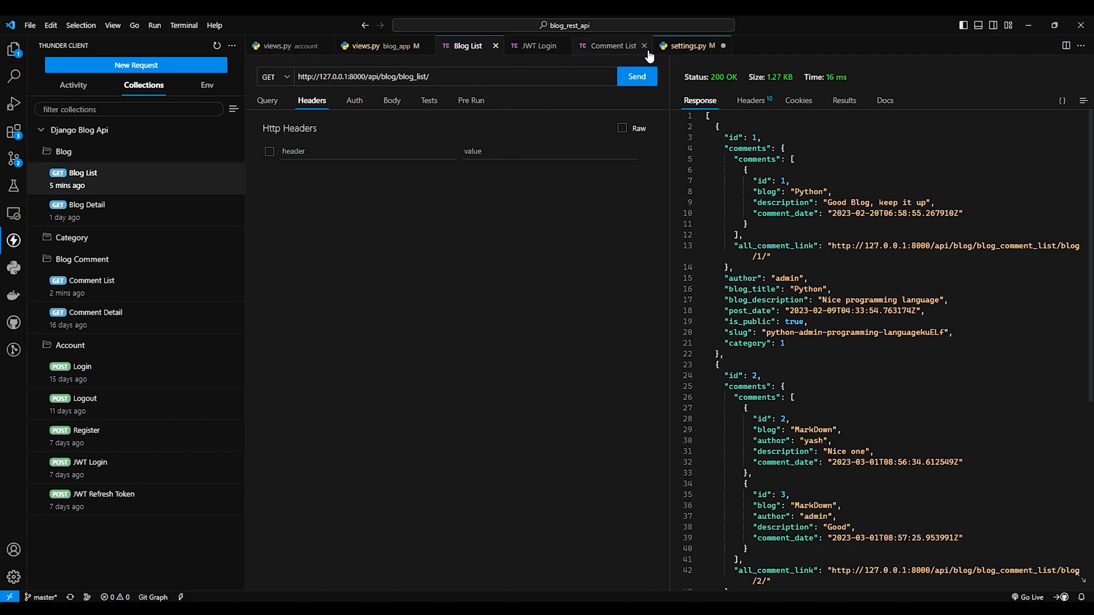
Step: Review settings.py, JWT Login, and both views.py files, then return to Blog List
left_click(688, 46)
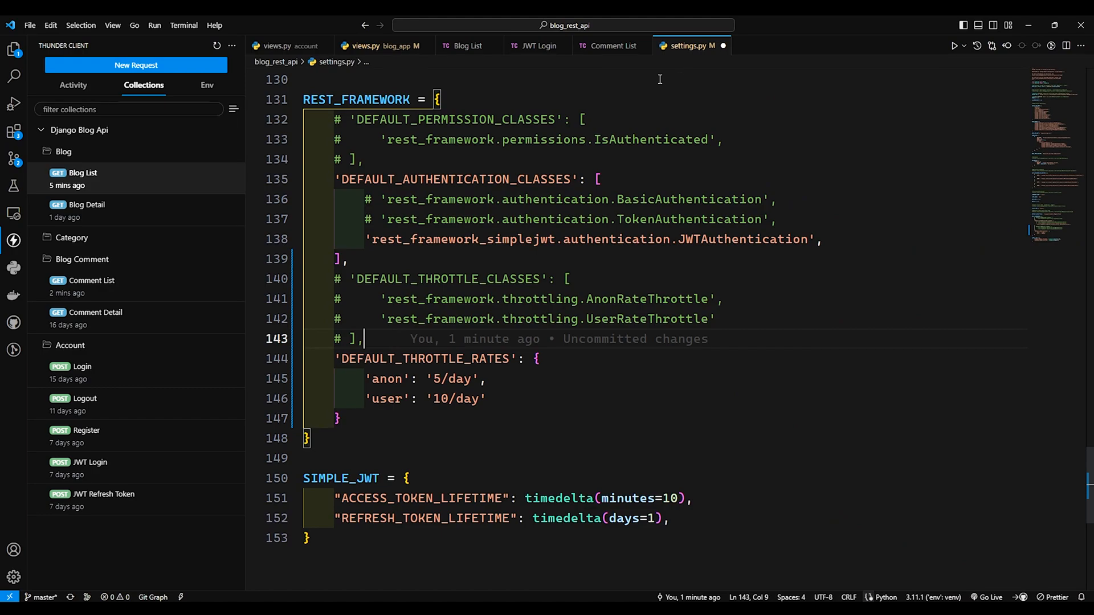
left_click(538, 46)
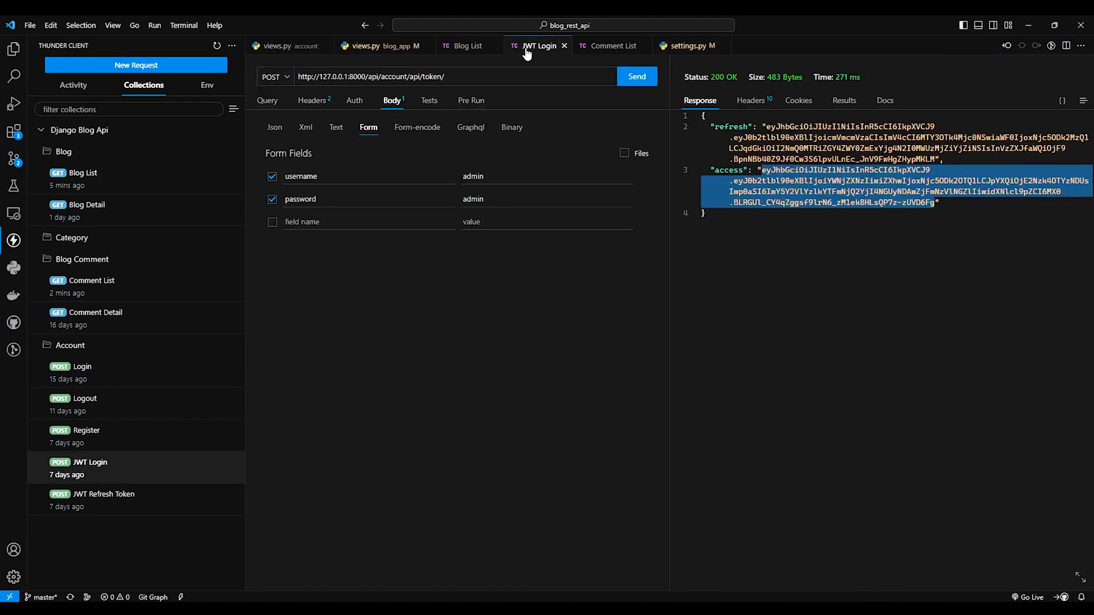
left_click(284, 46)
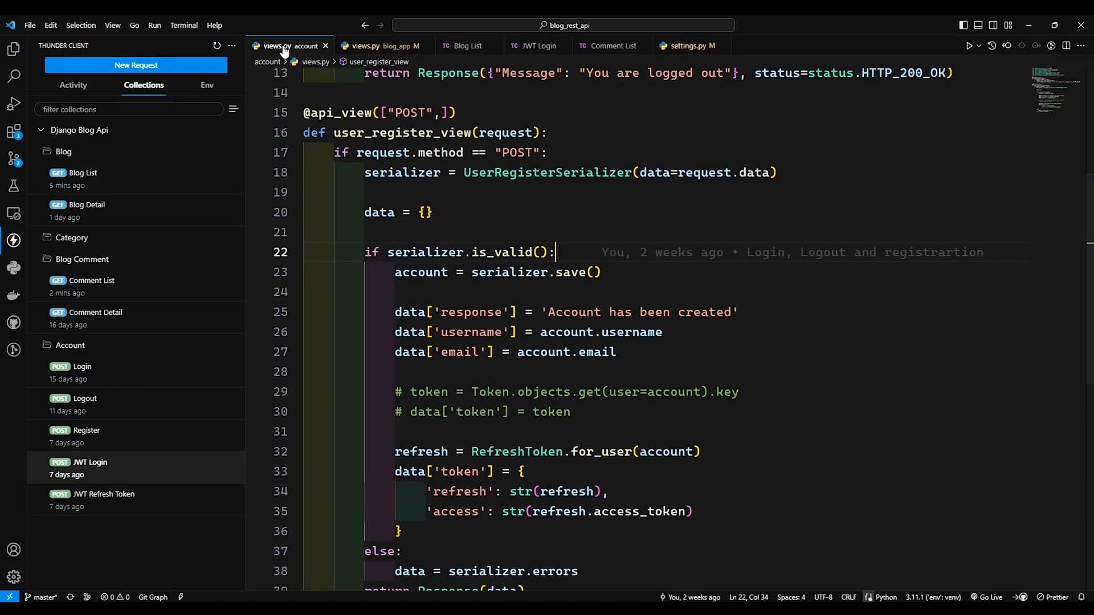
left_click(379, 45)
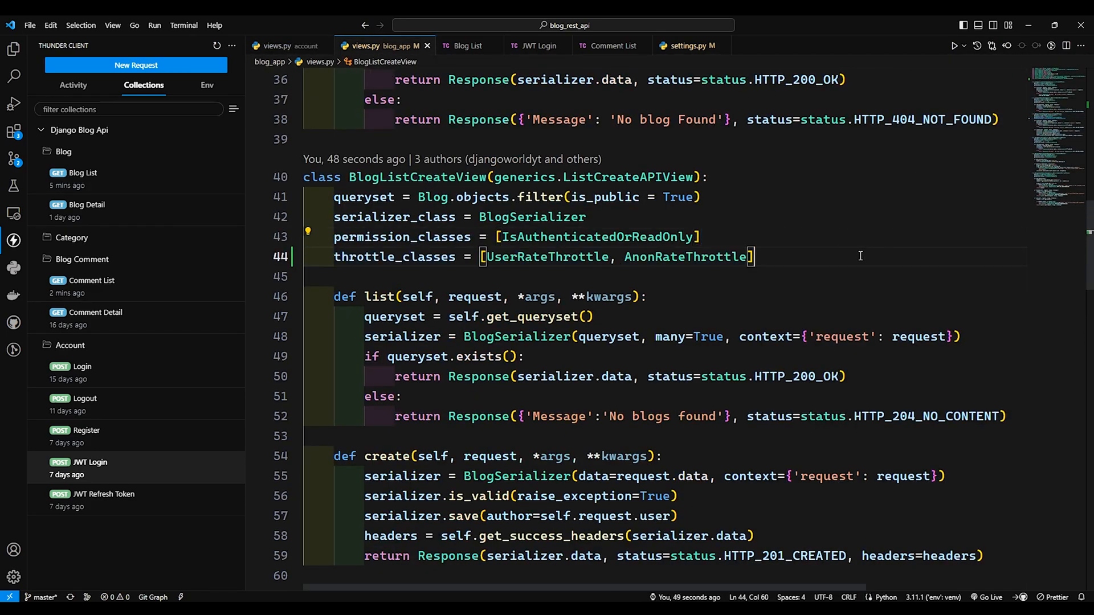
left_click(468, 45)
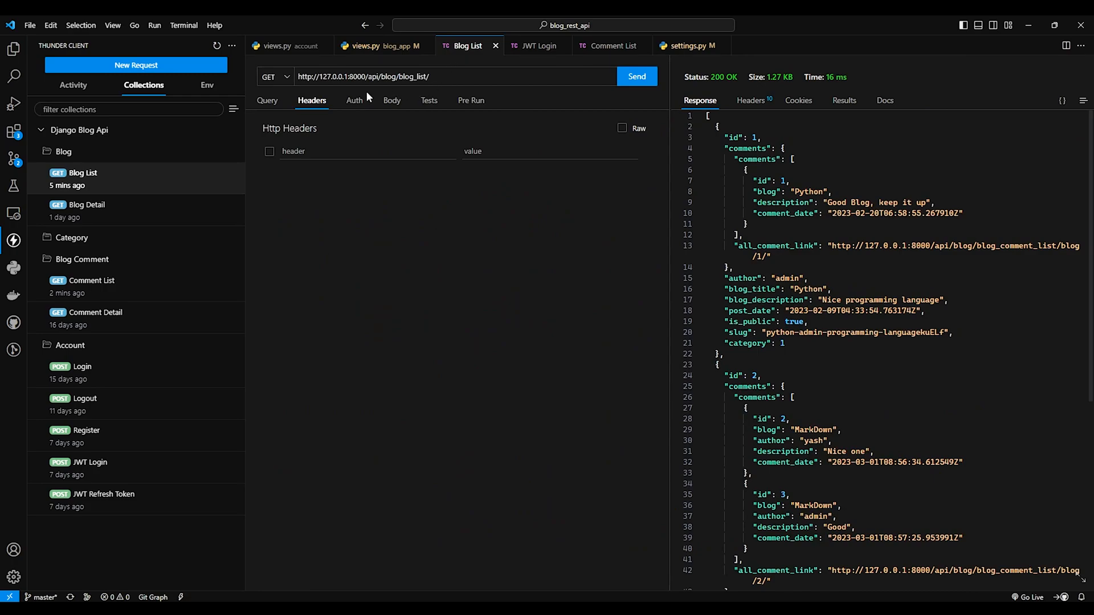
Step: Add the Bearer JWT token to Blog List and resend until 429, then return to views.py
left_click(354, 100)
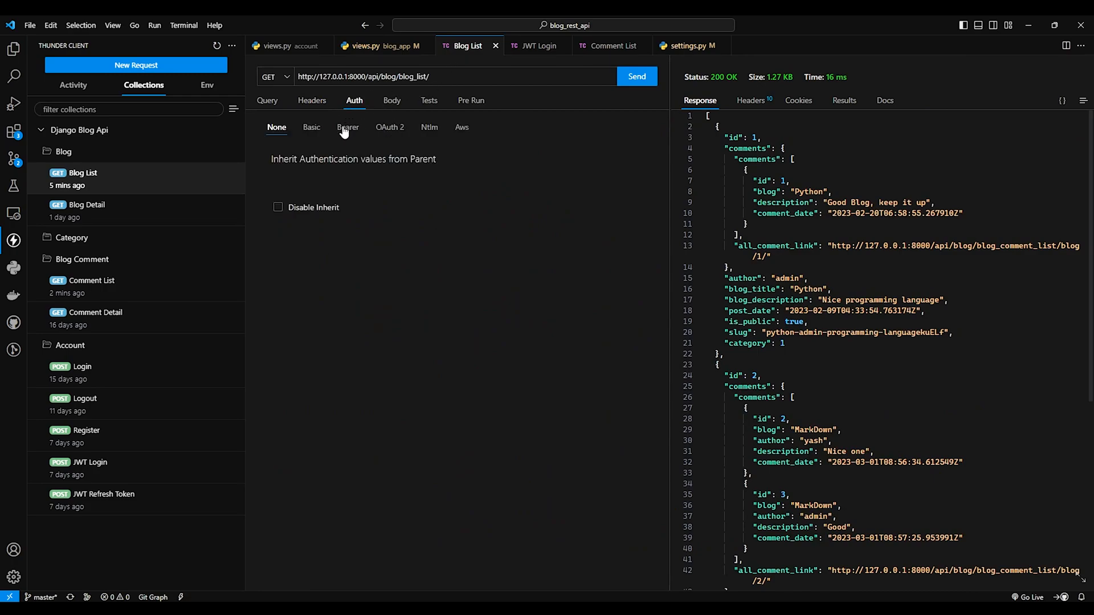
left_click(637, 76)
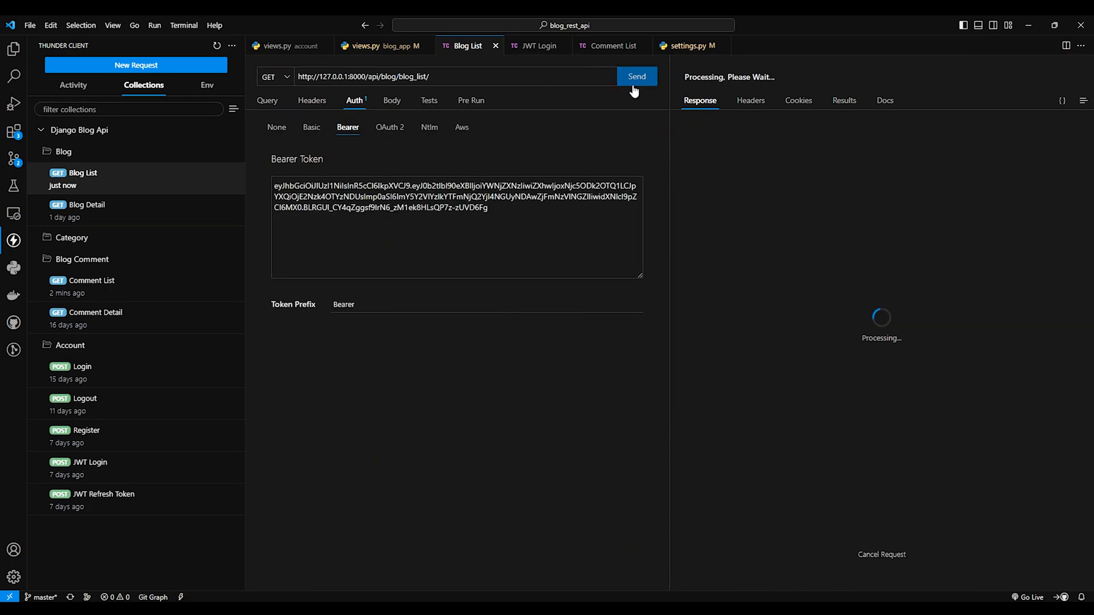
left_click(636, 77)
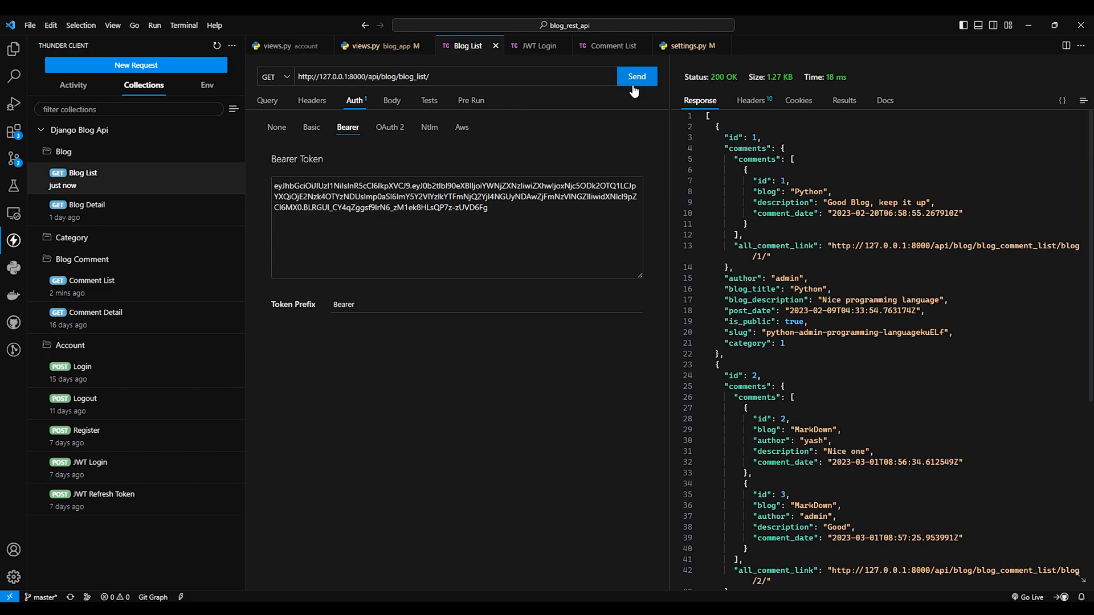
left_click(637, 76)
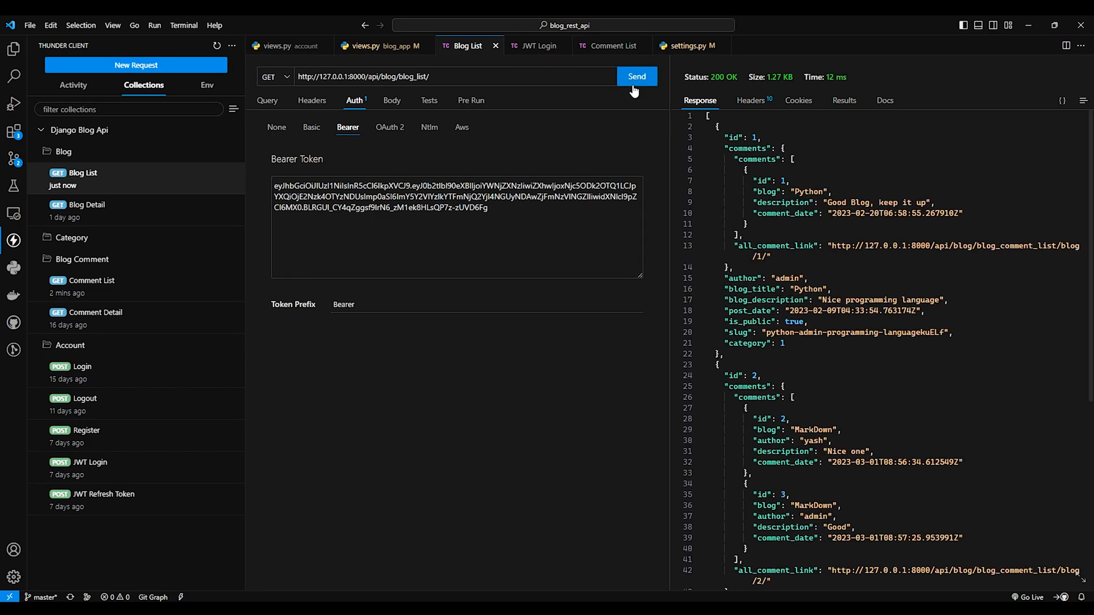
left_click(636, 75)
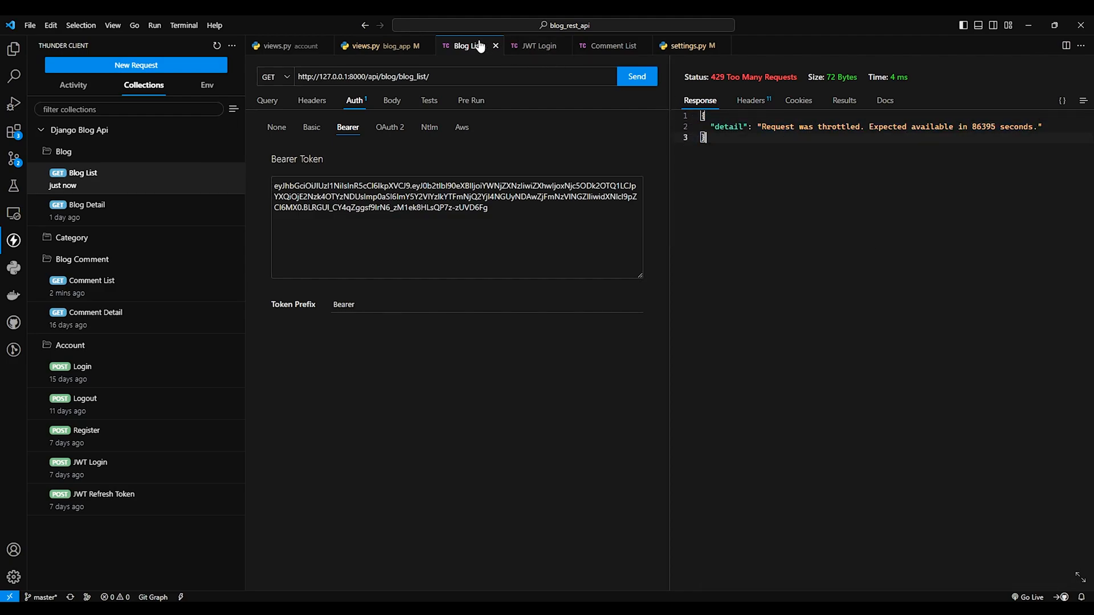
left_click(375, 45)
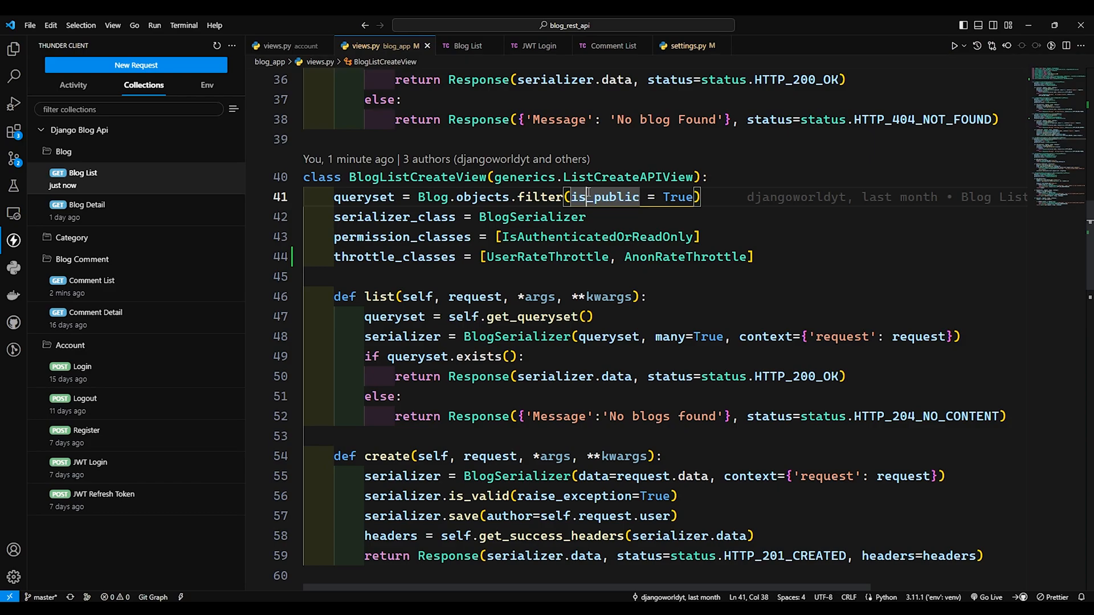
Step: Highlight the throttle settings in settings.py: anon 5/day and user 10/day rates
left_click(691, 46)
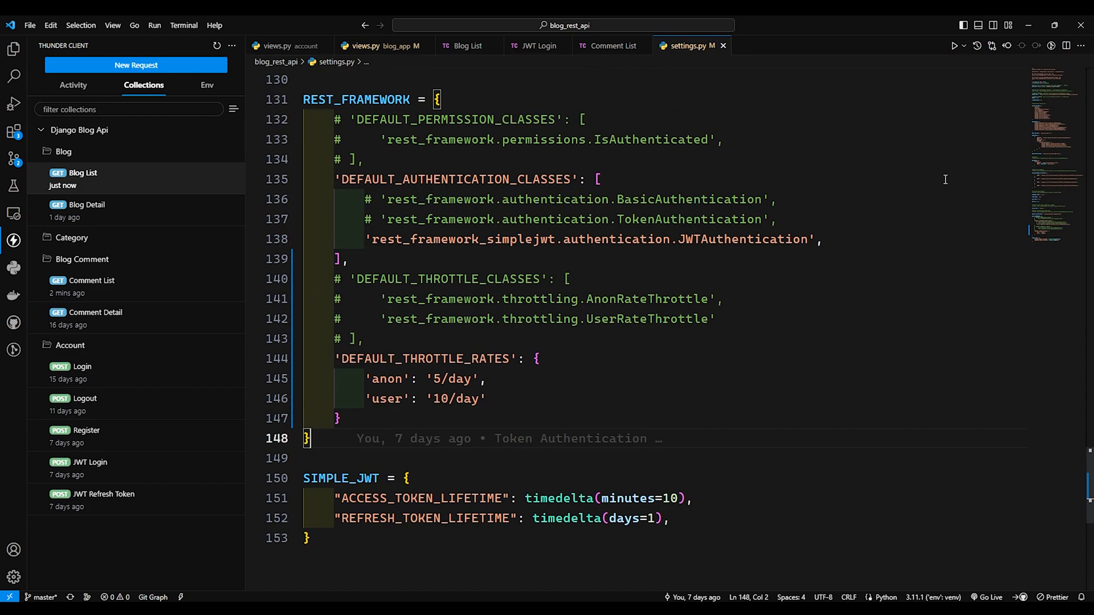
left_click_drag(335, 279, 476, 398)
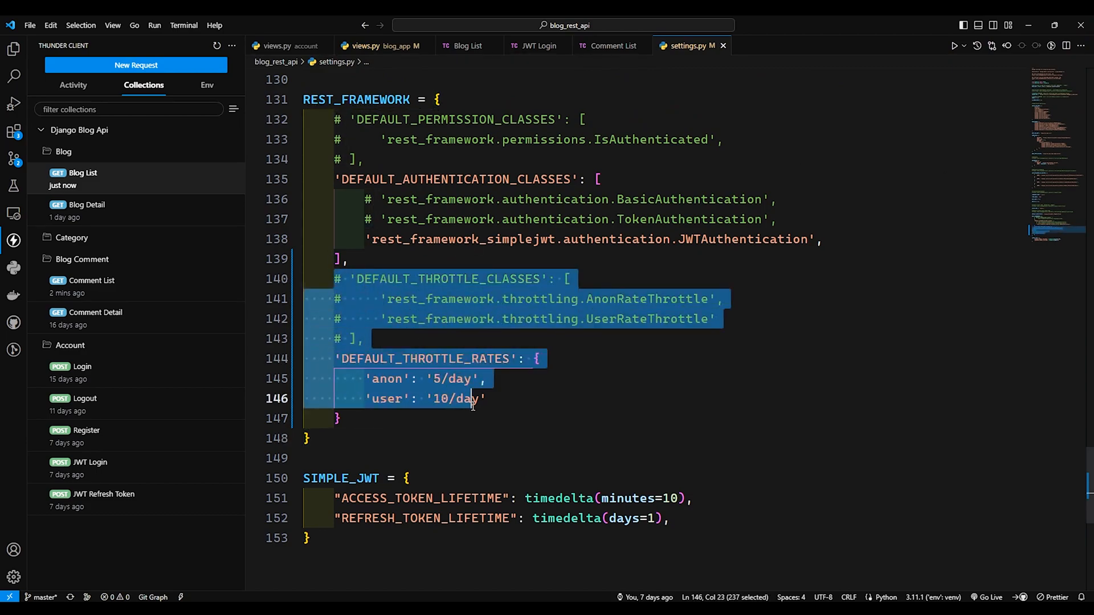